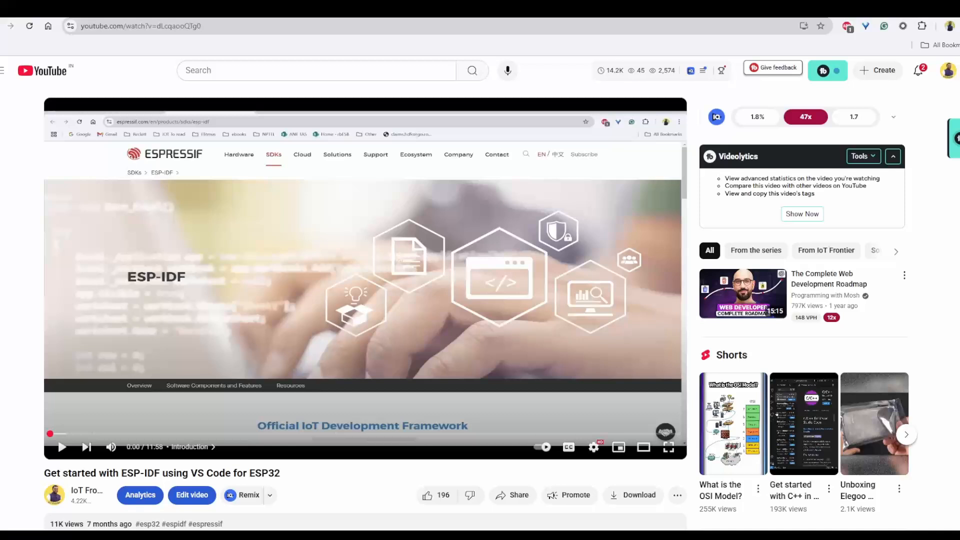
# Step: Scroll past the video description into the viewer comments section
pyautogui.scroll(-3)
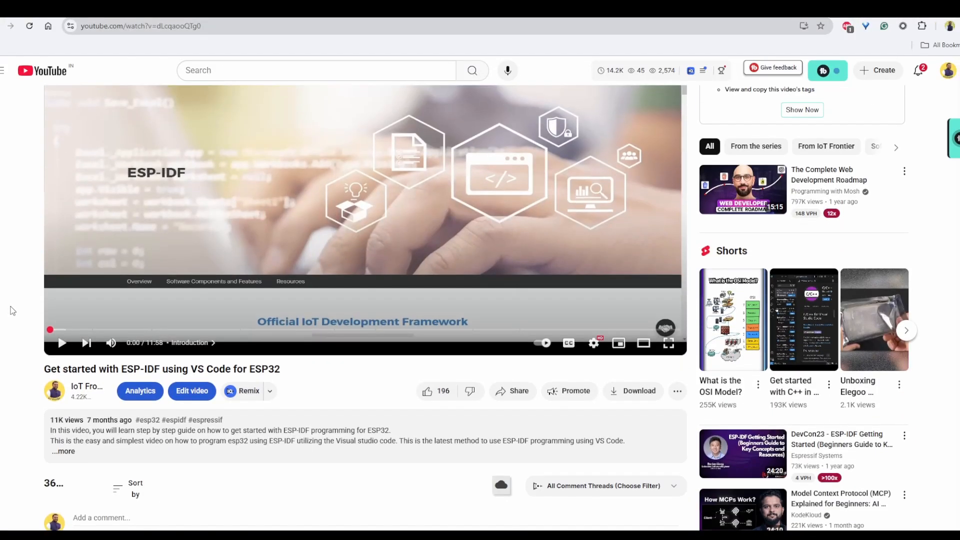
pyautogui.scroll(-3)
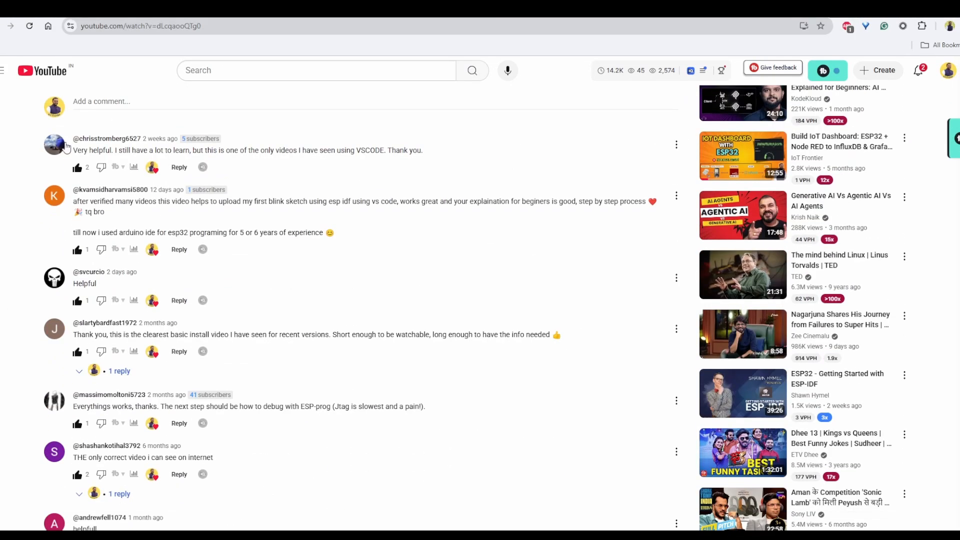
pyautogui.moveTo(106, 201); pyautogui.dragTo(323, 201)
pyautogui.write('vs c')
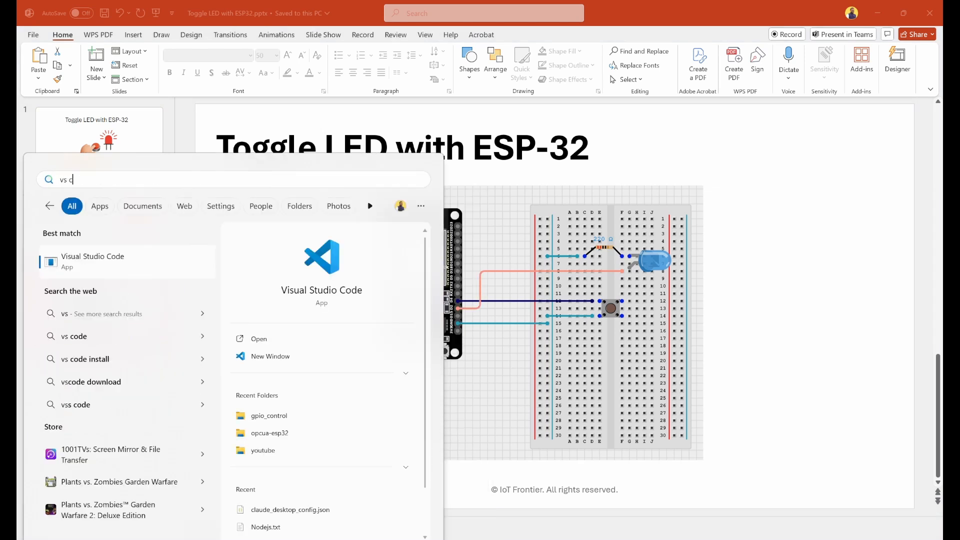
# Step: Launch VS Code, cancel the changelog notification and show the ESP-IDF Explorer command list
pyautogui.click(258, 338)
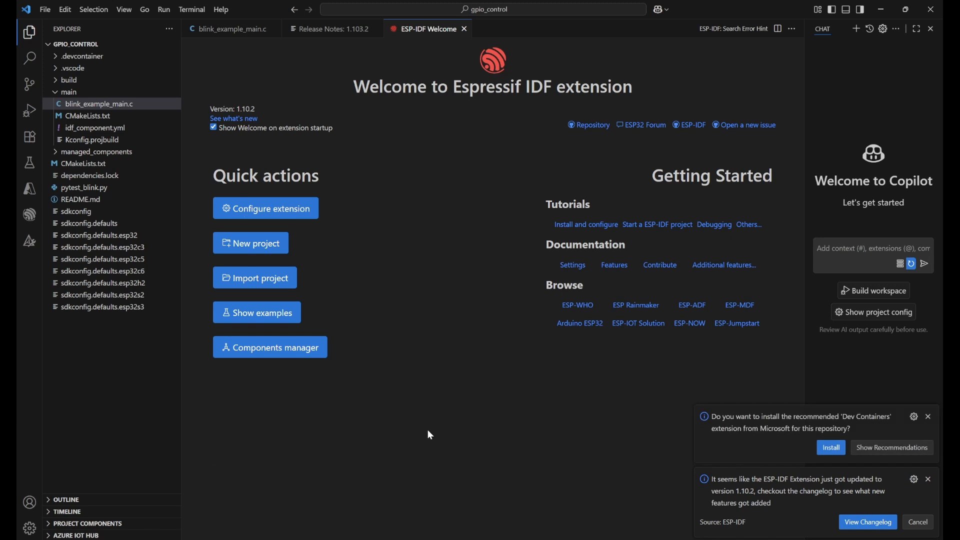
pyautogui.click(917, 522)
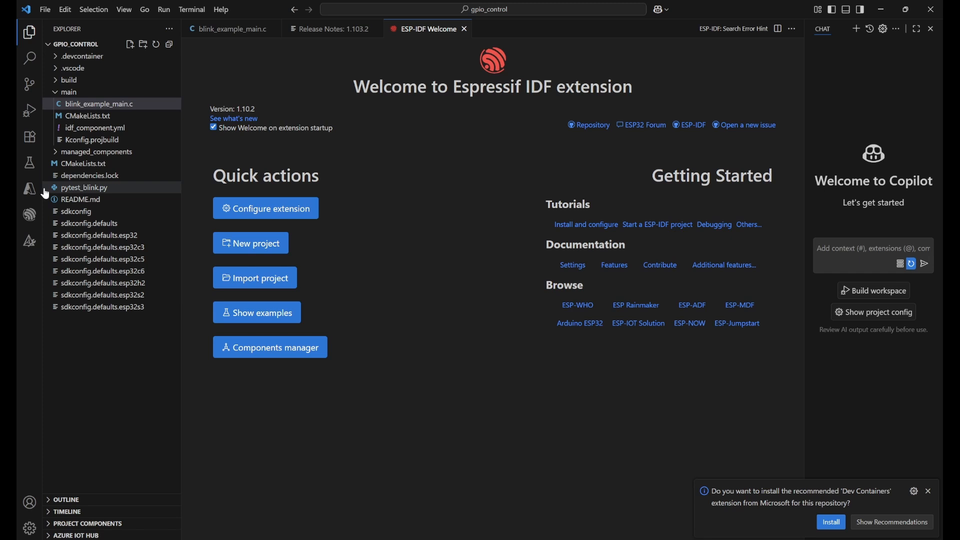
pyautogui.moveTo(29, 215)
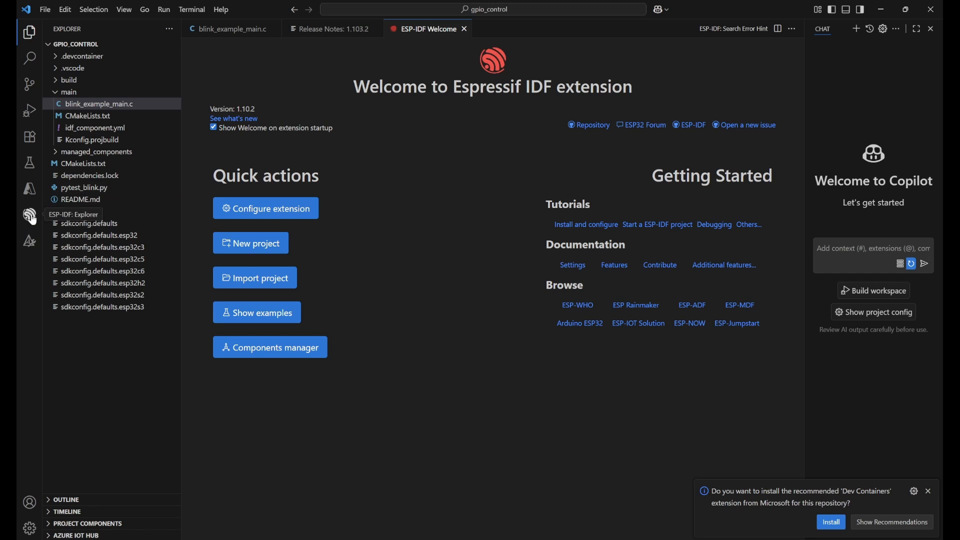
pyautogui.click(30, 216)
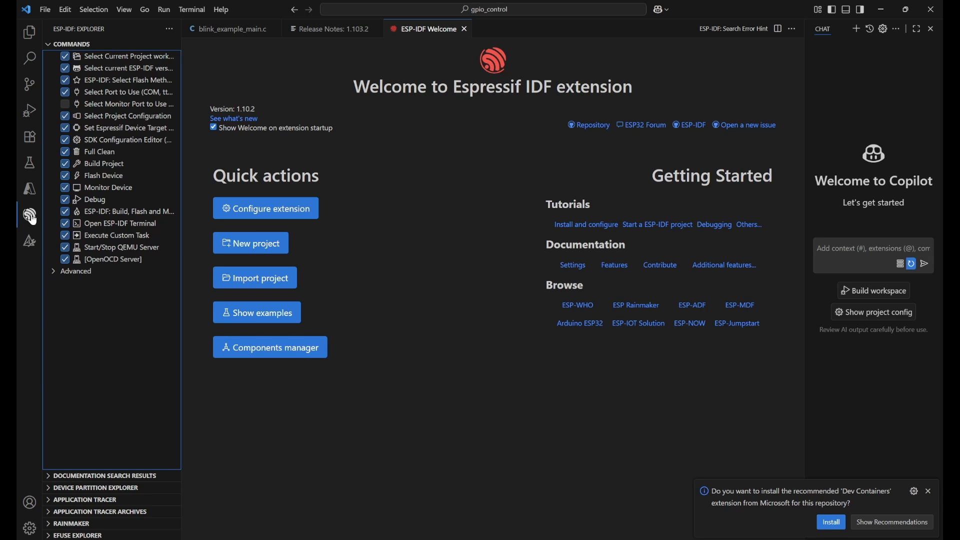
pyautogui.moveTo(435, 29)
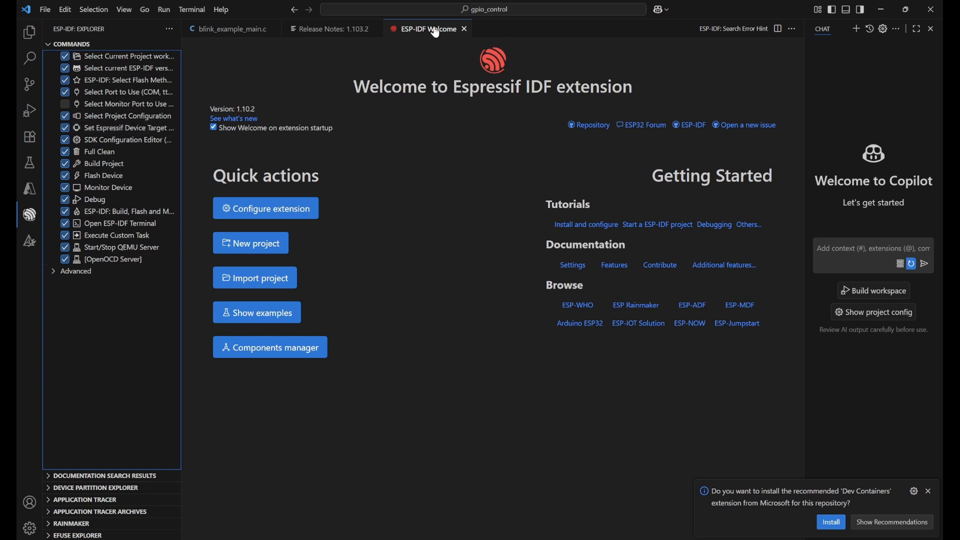
pyautogui.moveTo(436, 29)
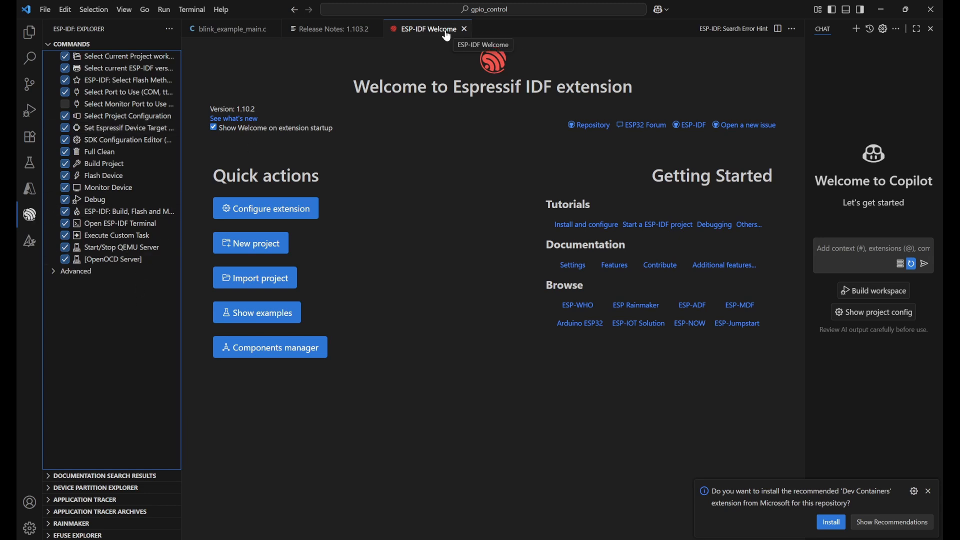
# Step: Start a new ESP-IDF project on framework v5.3.2 and name it LEDToggle
pyautogui.click(29, 31)
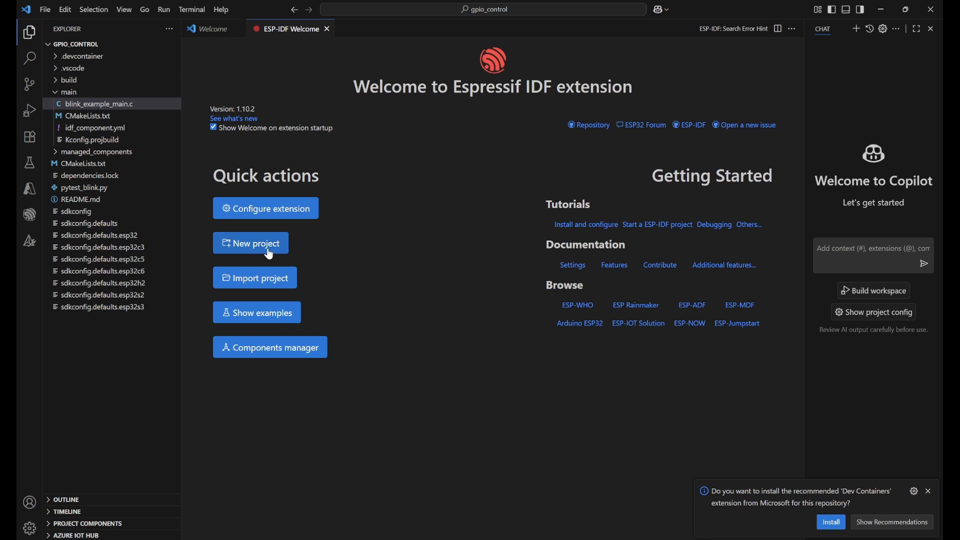
pyautogui.click(250, 243)
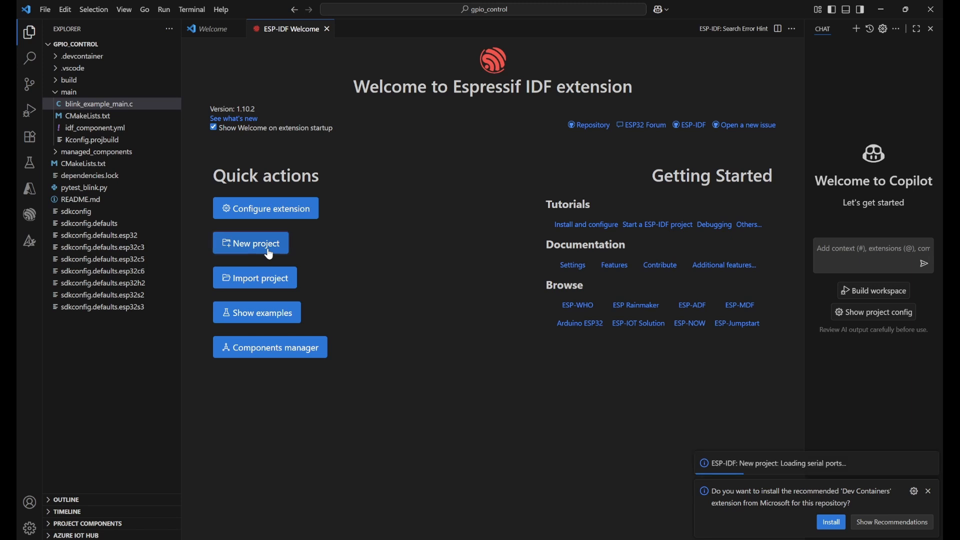
pyautogui.click(250, 243)
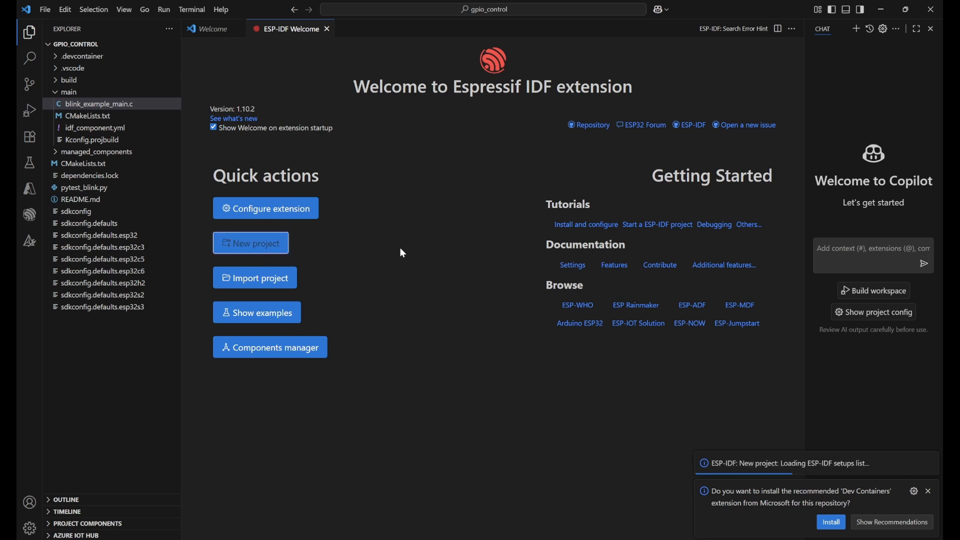
pyautogui.click(251, 243)
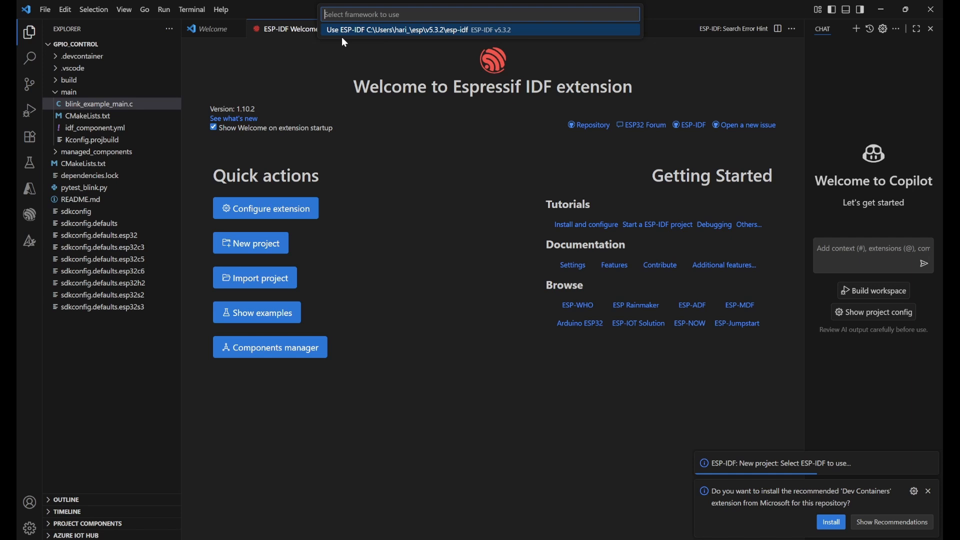
pyautogui.moveTo(385, 33)
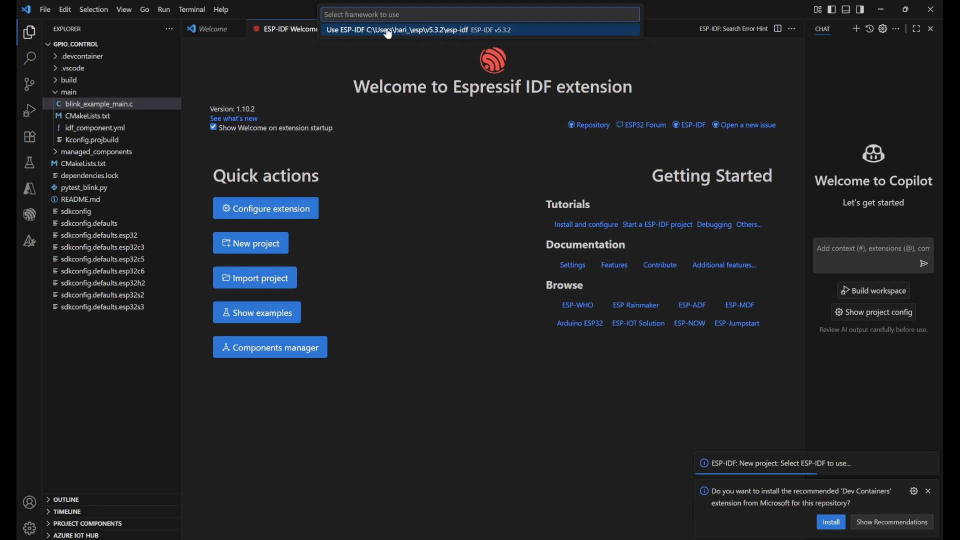
pyautogui.click(386, 29)
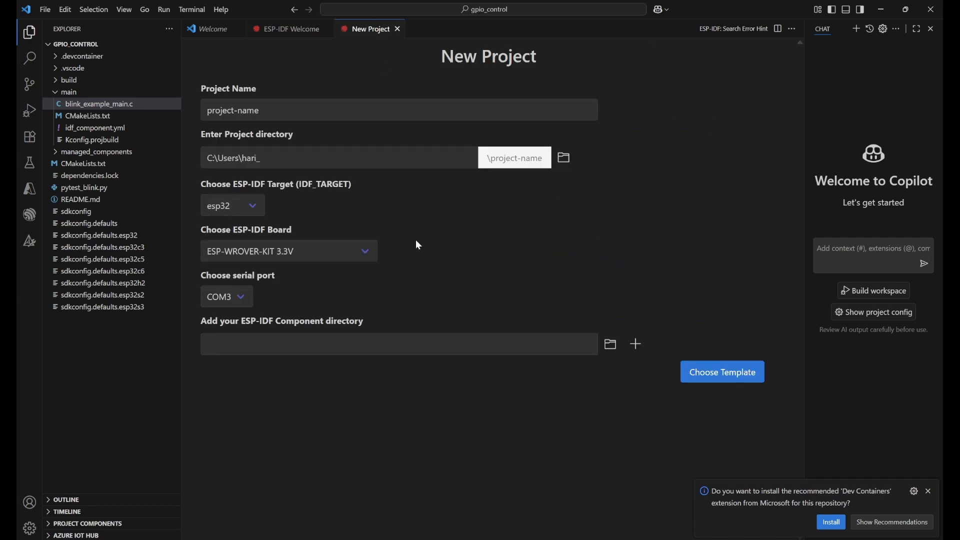
pyautogui.write('LED')
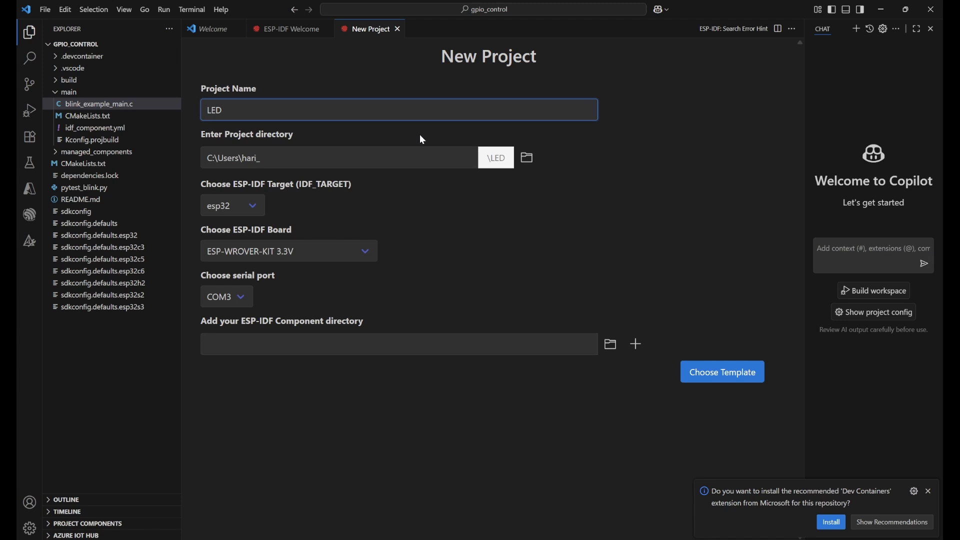
pyautogui.write('To')
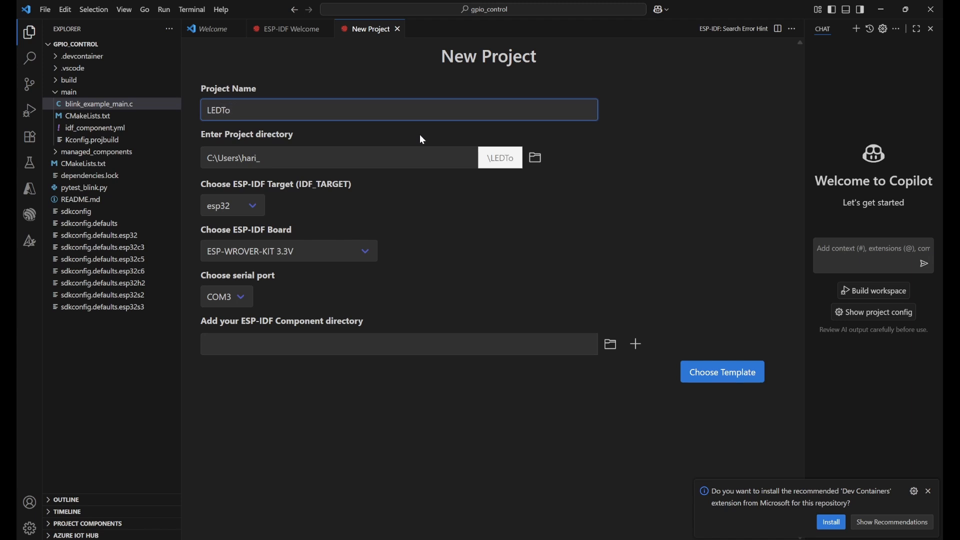
pyautogui.write('ggle')
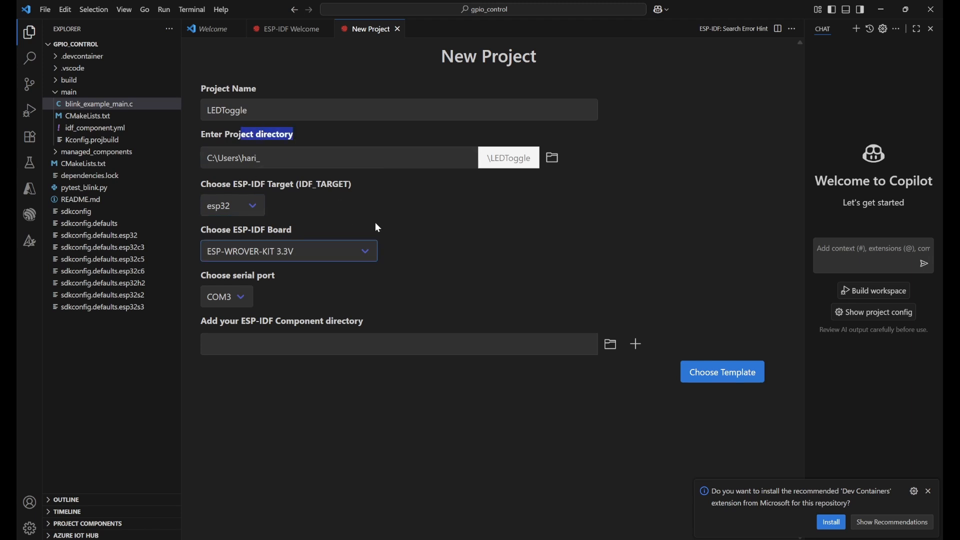
# Step: Keep esp32 as target chip, ESP-WROVER-KIT 3.3V as board and COM3 as serial port
pyautogui.click(231, 205)
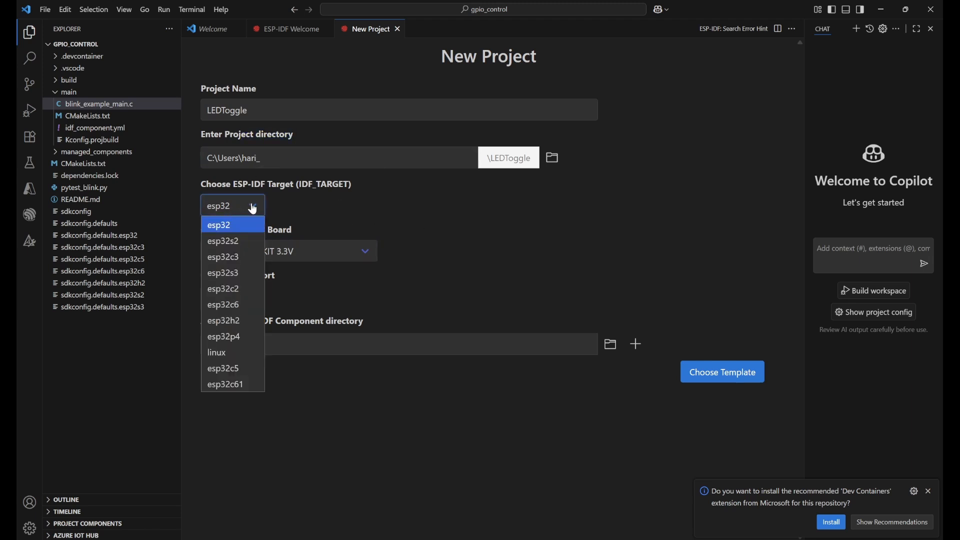
pyautogui.moveTo(223, 319)
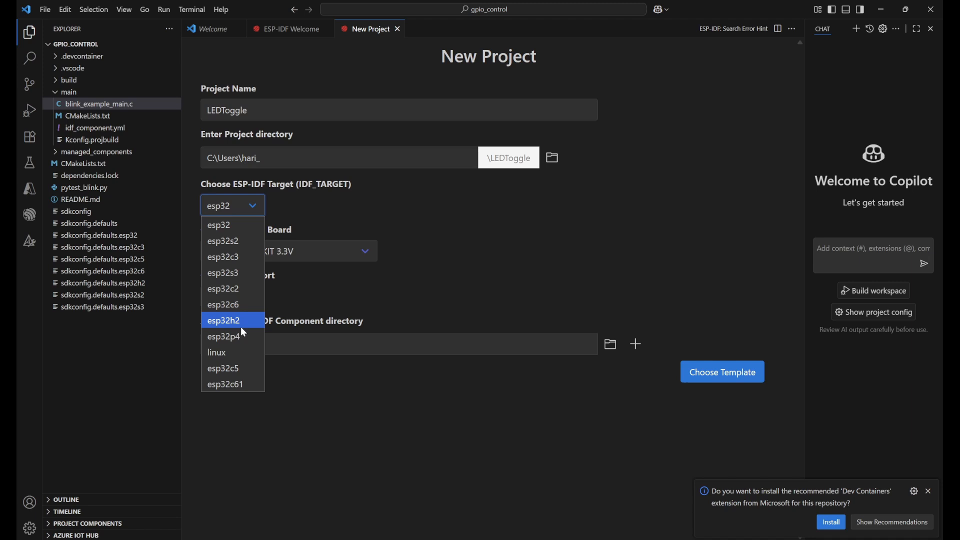
pyautogui.moveTo(235, 224)
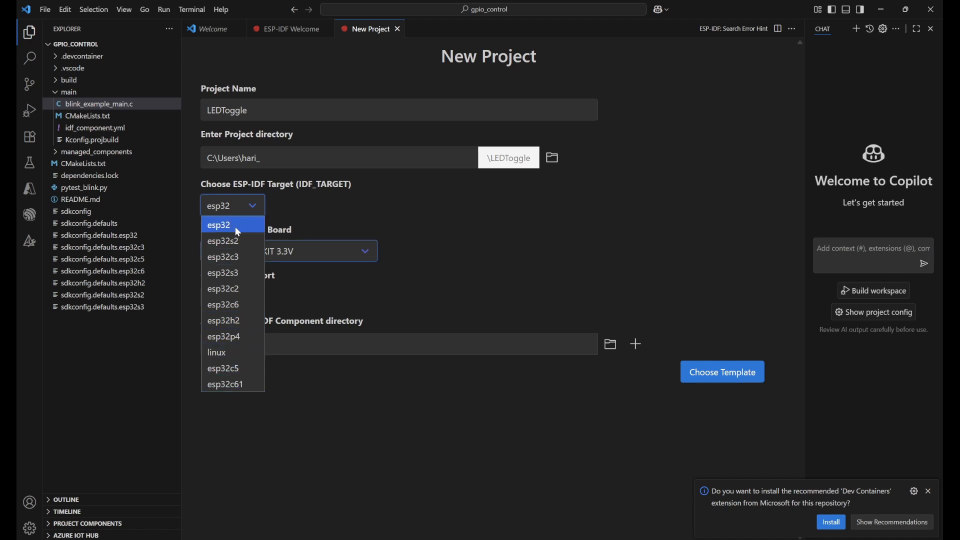
pyautogui.click(219, 224)
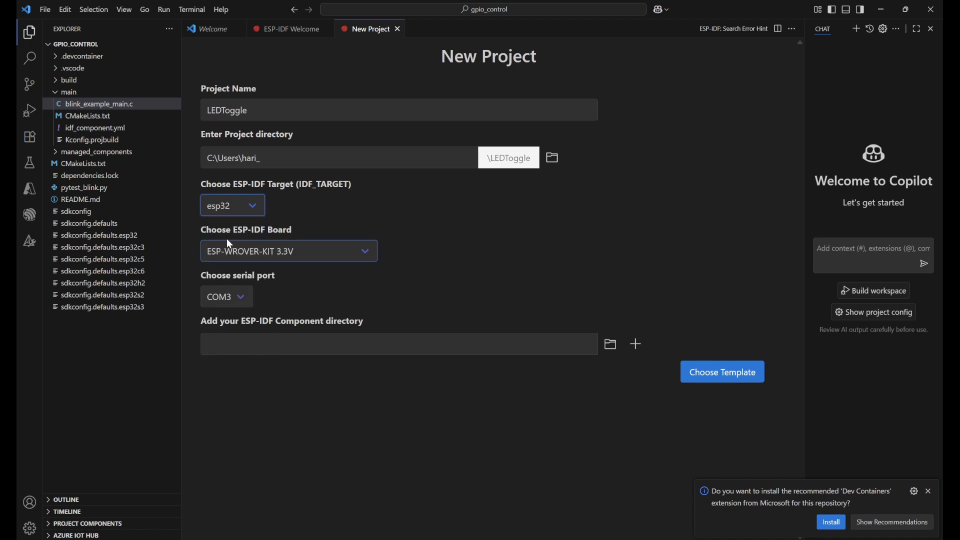
pyautogui.click(288, 250)
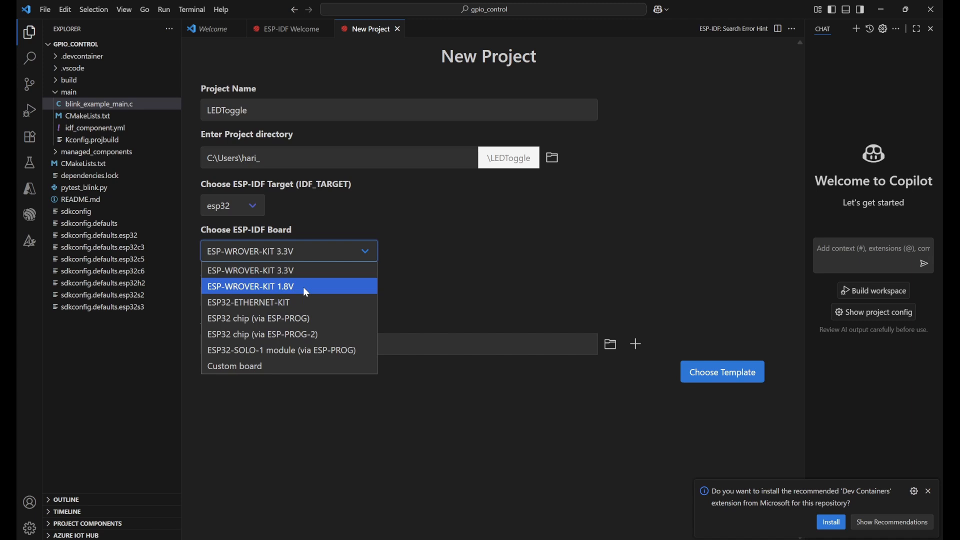
pyautogui.click(250, 270)
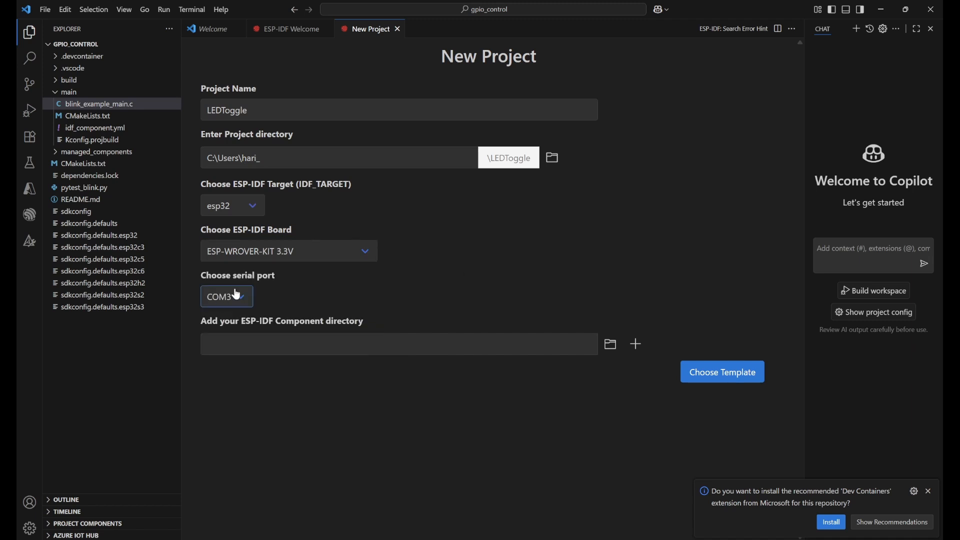
pyautogui.moveTo(245, 300)
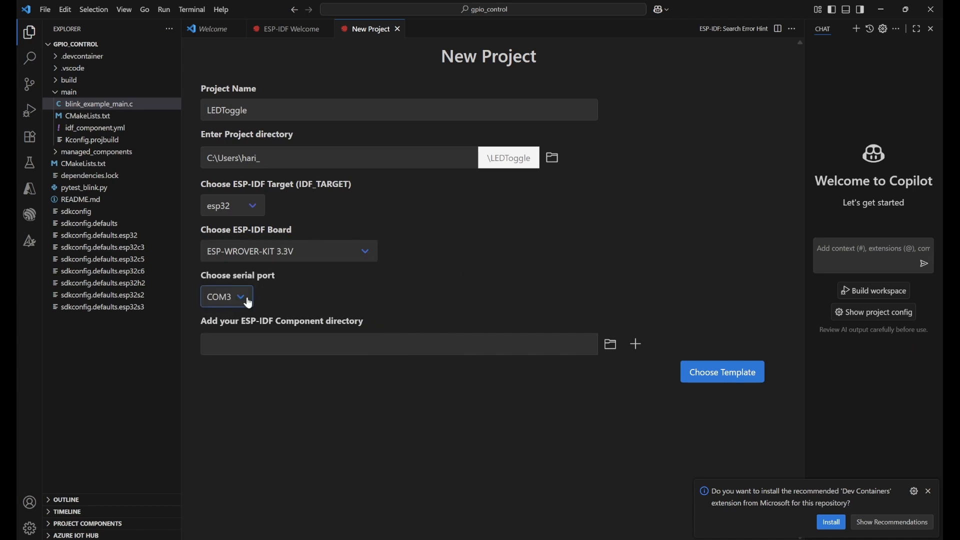
pyautogui.moveTo(271, 281)
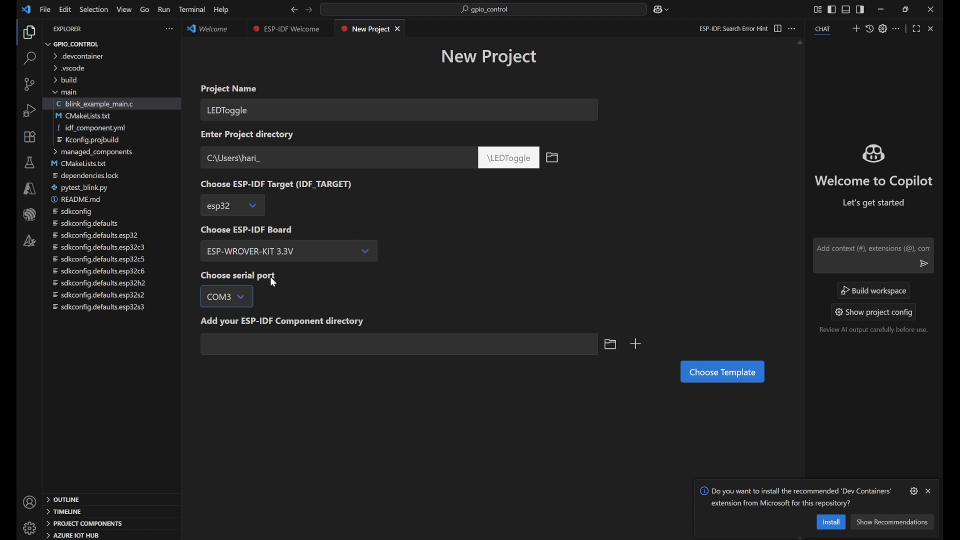
pyautogui.click(226, 296)
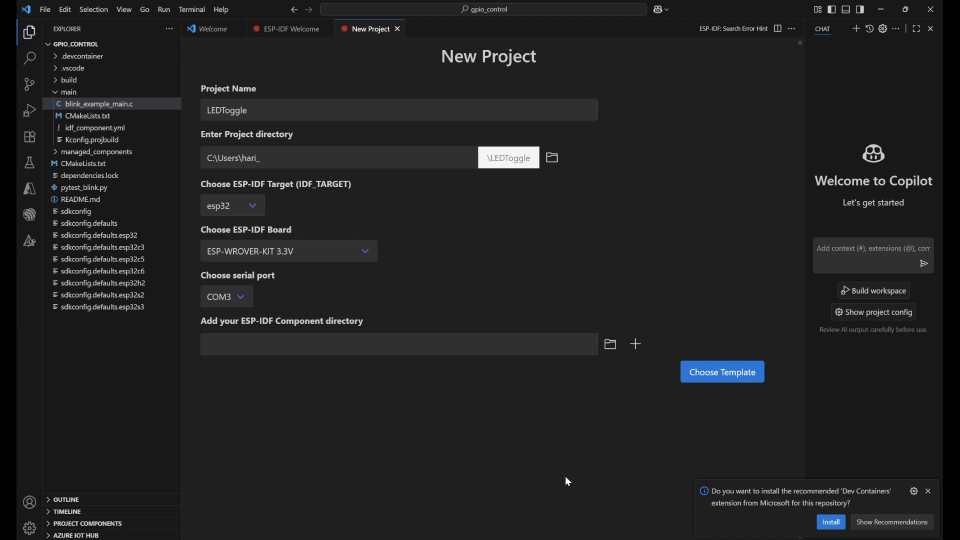
pyautogui.moveTo(729, 380)
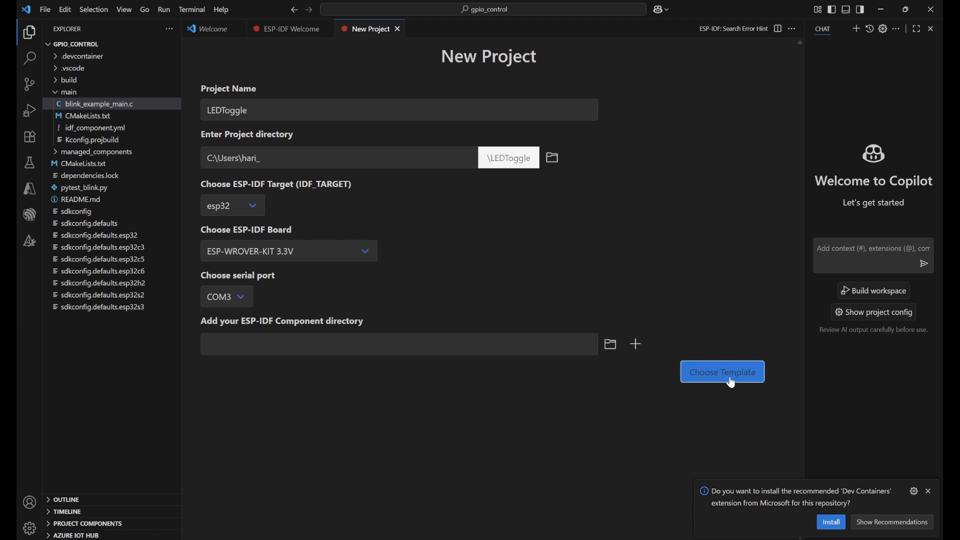
# Step: Choose the ESP-IDF sample_project template and create the project from it
pyautogui.click(722, 371)
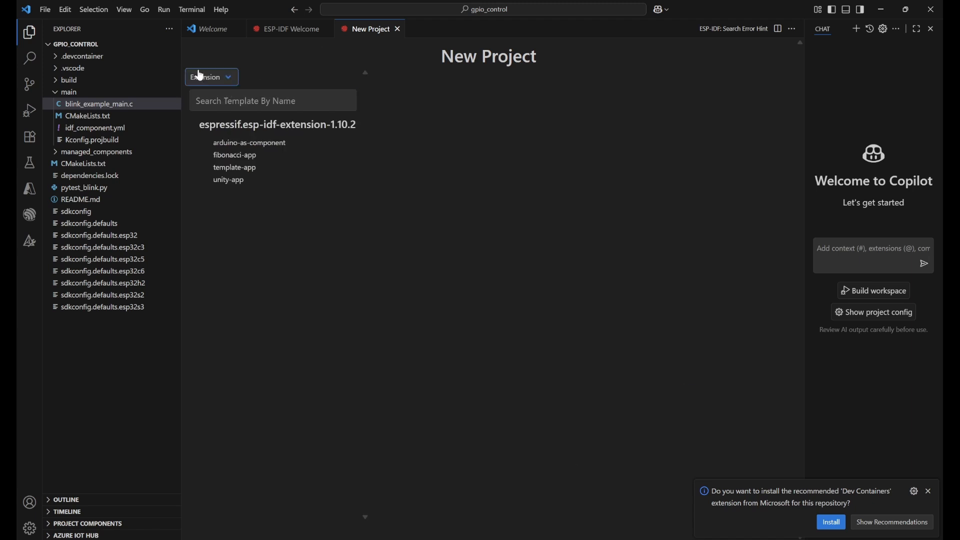
pyautogui.click(210, 76)
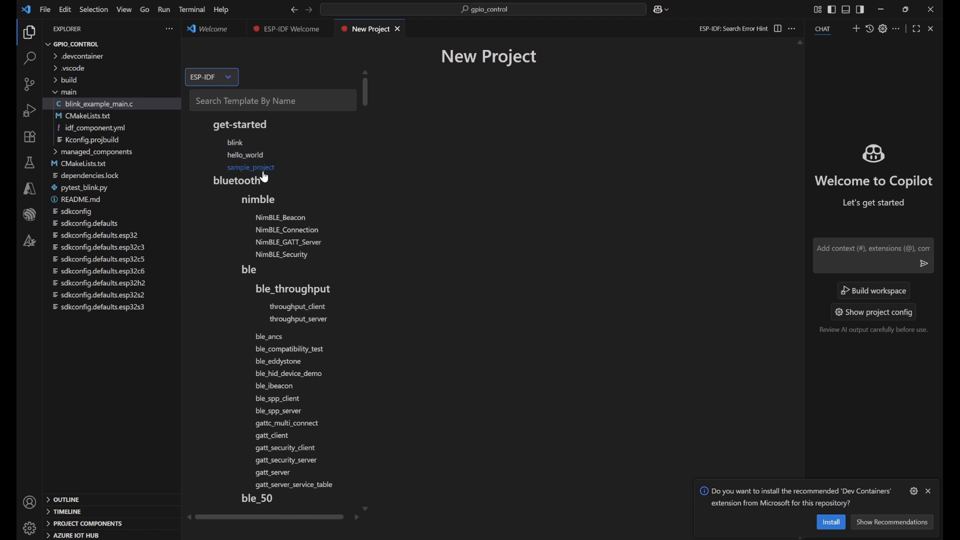
pyautogui.click(251, 167)
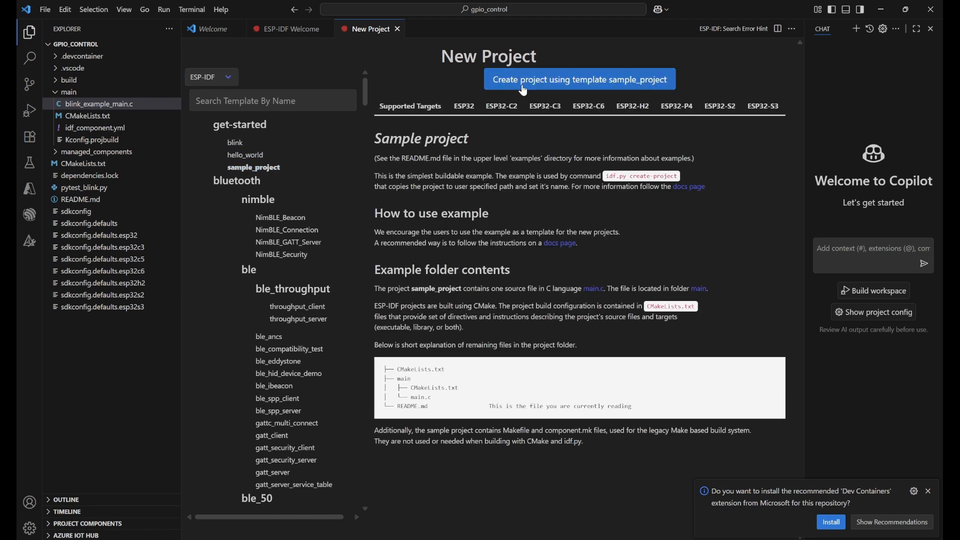
pyautogui.click(578, 79)
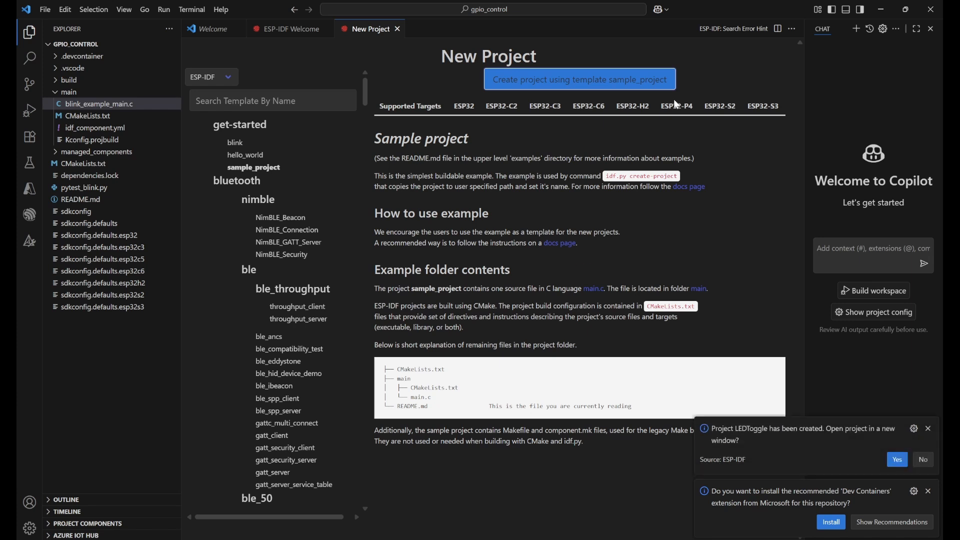
pyautogui.moveTo(577, 79)
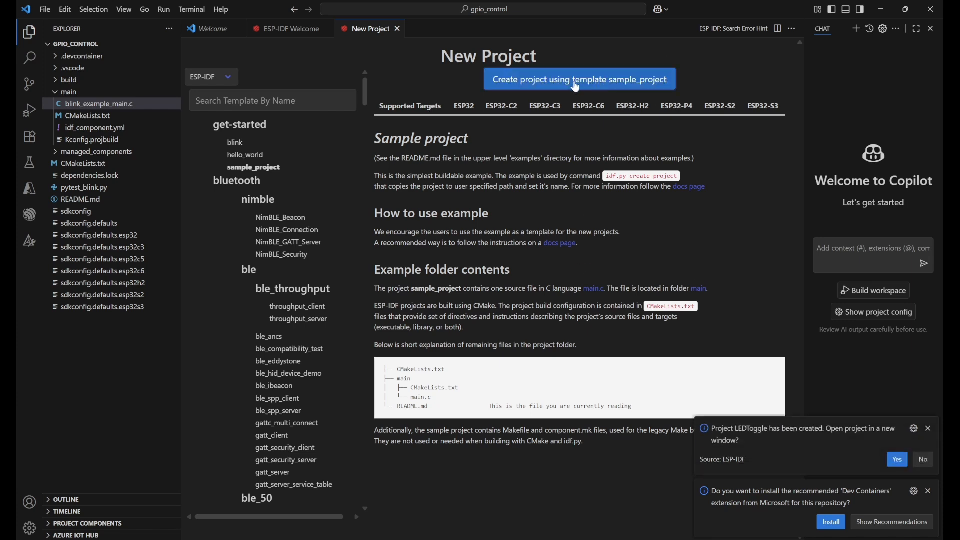
pyautogui.moveTo(777, 443)
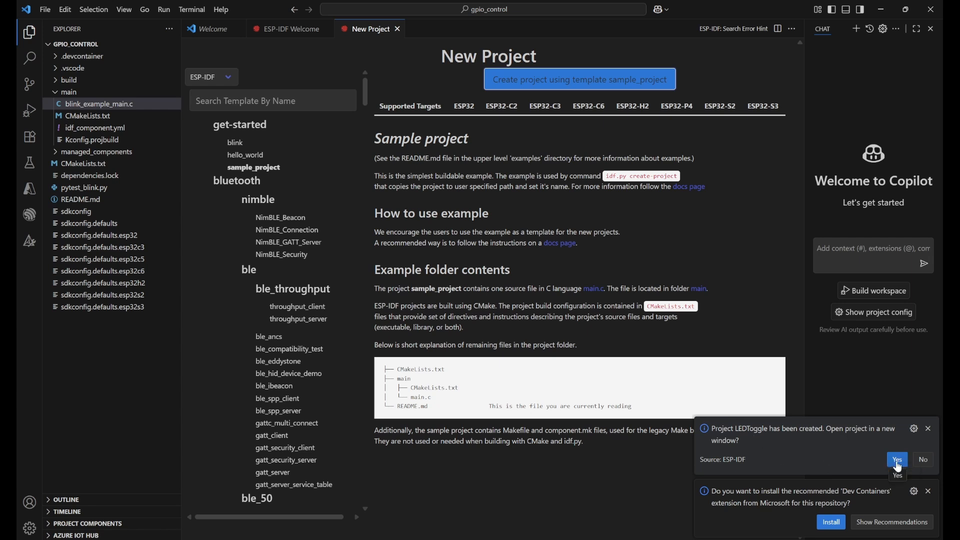
# Step: Open LEDToggle in a new window, close the old gpio_control window and expand .devcontainer, .vscode and main
pyautogui.click(895, 460)
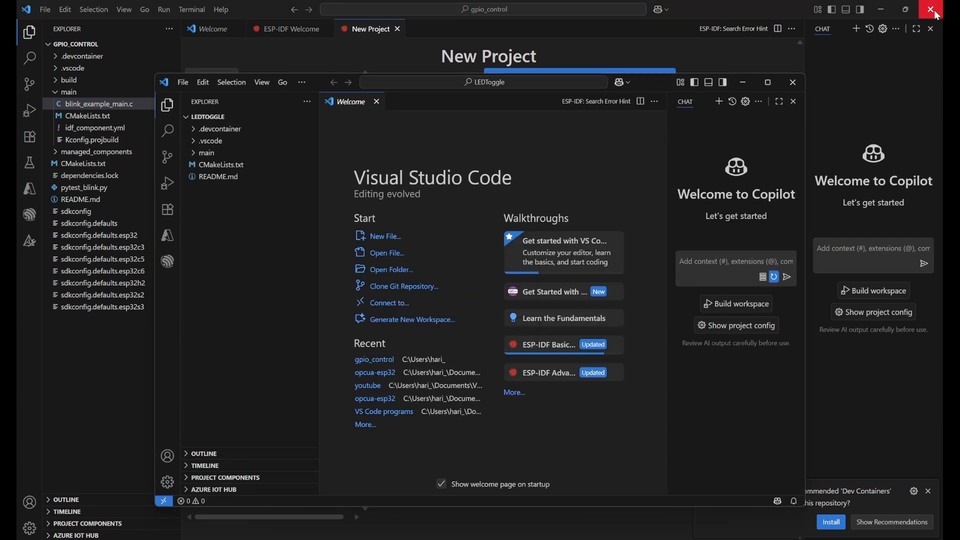
pyautogui.click(935, 9)
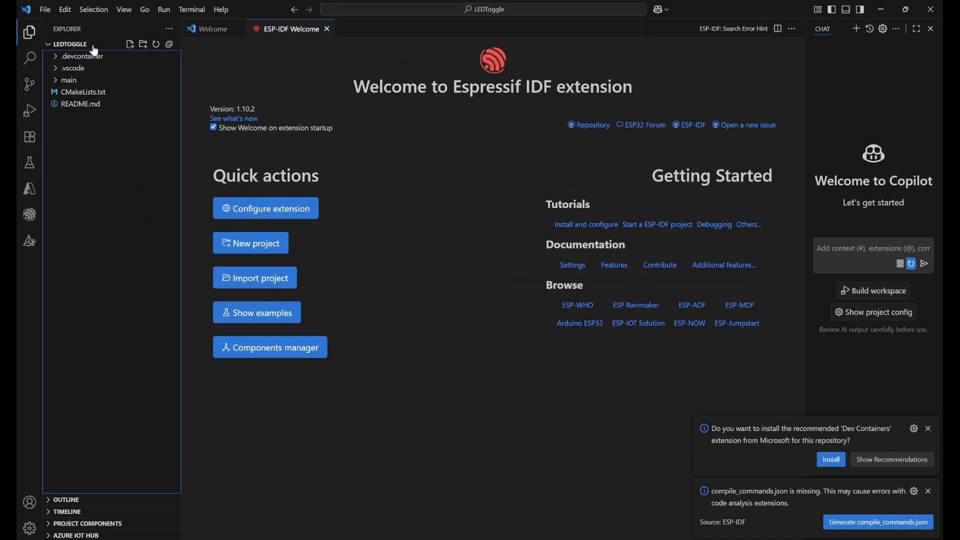
pyautogui.moveTo(72, 68)
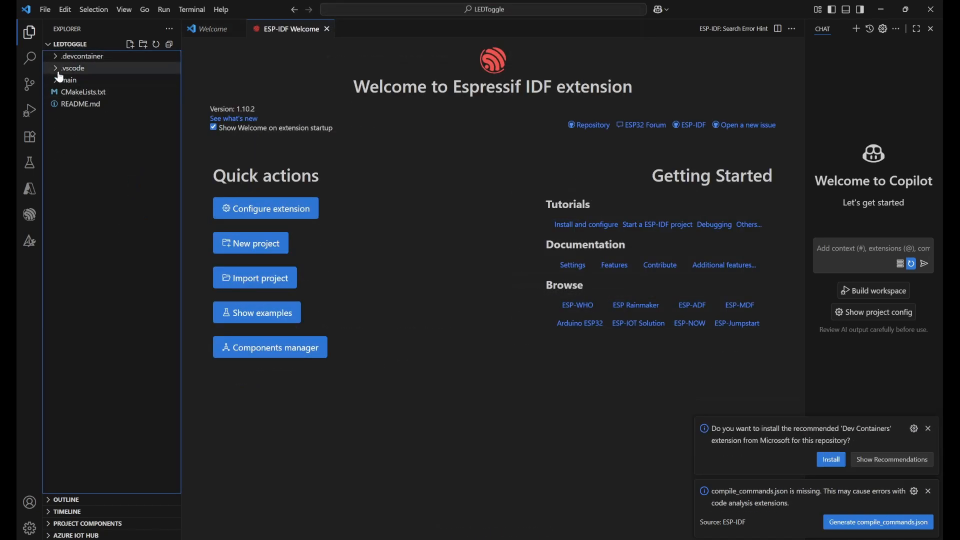
pyautogui.click(82, 55)
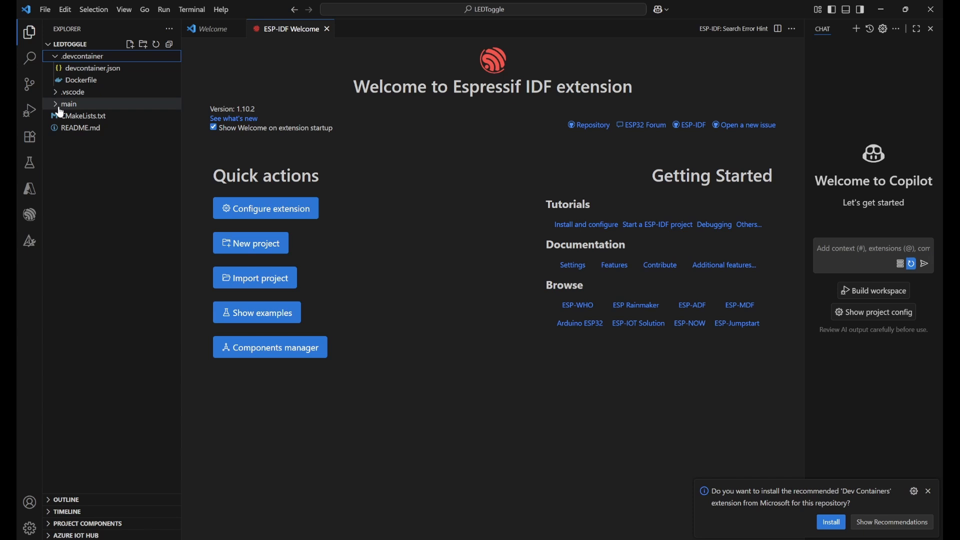
pyautogui.click(73, 92)
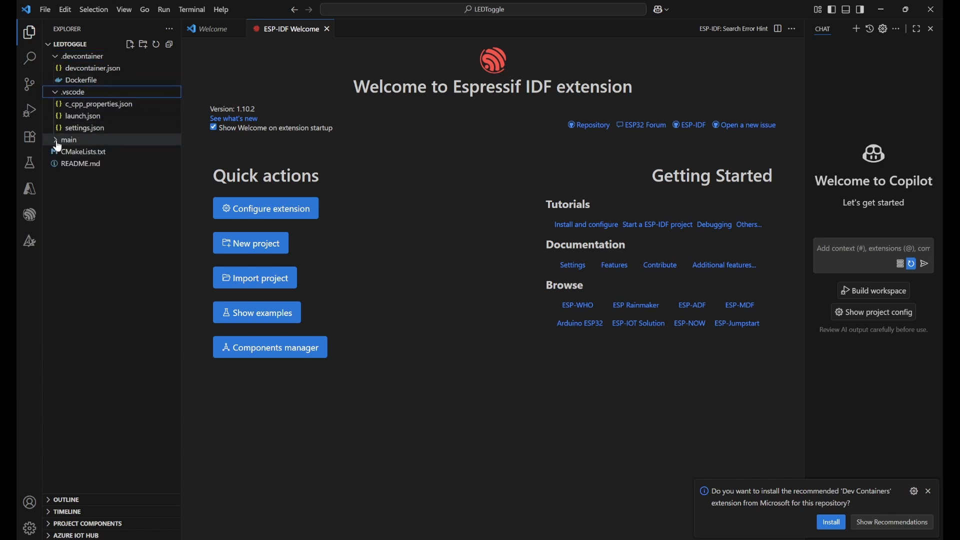
pyautogui.click(68, 140)
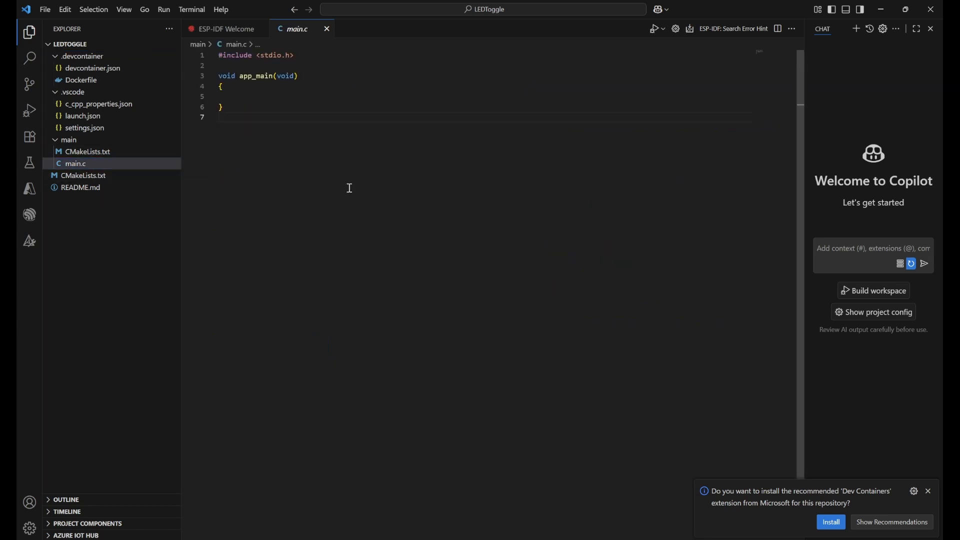
# Step: Replace main.c with the LED toggle program and review its includes, BUTTON_GPIO define and app_main
pyautogui.press('ctrl+a')
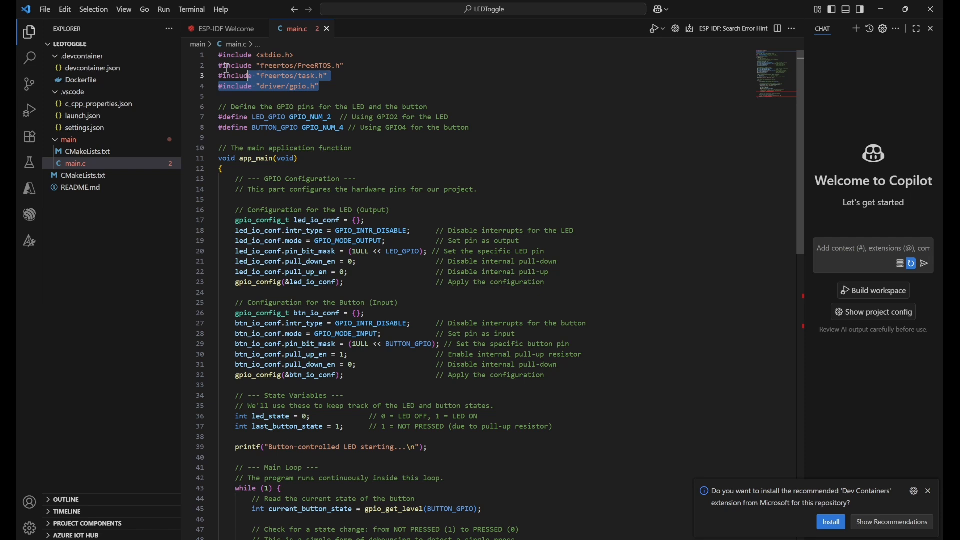
pyautogui.click(289, 55)
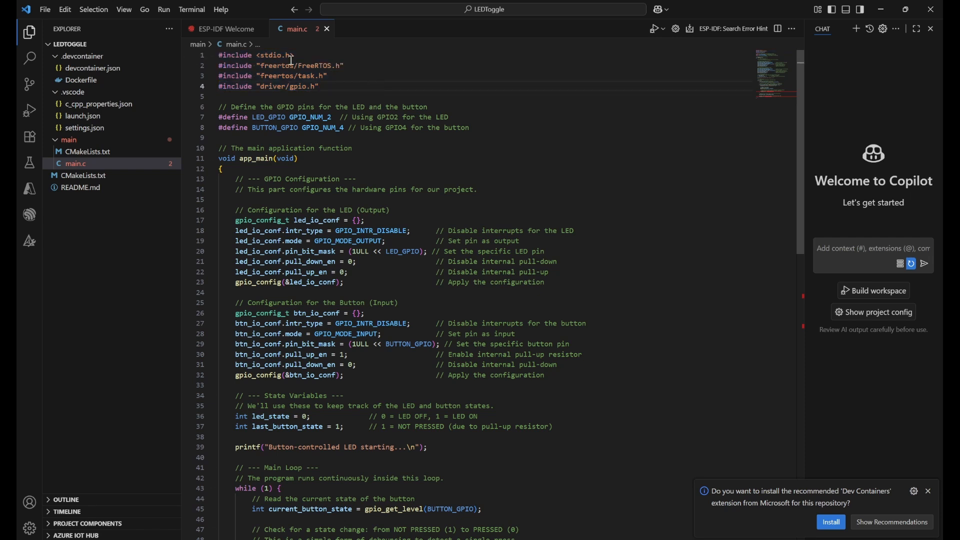
pyautogui.doubleClick(268, 55)
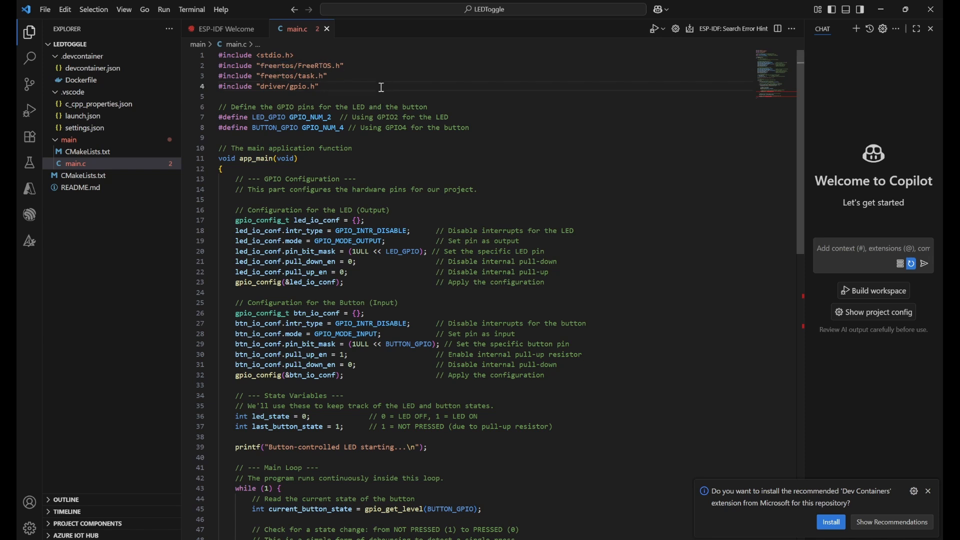
pyautogui.moveTo(313, 68)
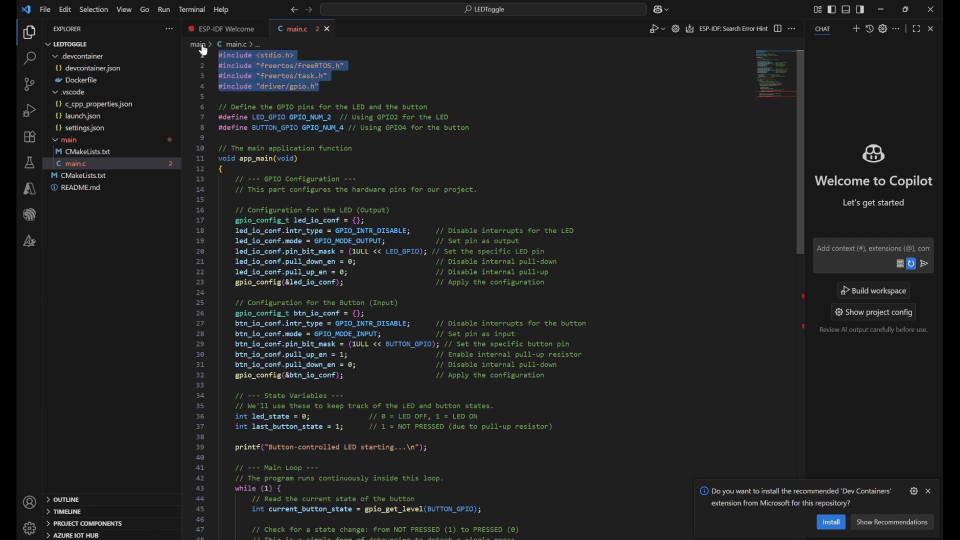
pyautogui.click(354, 127)
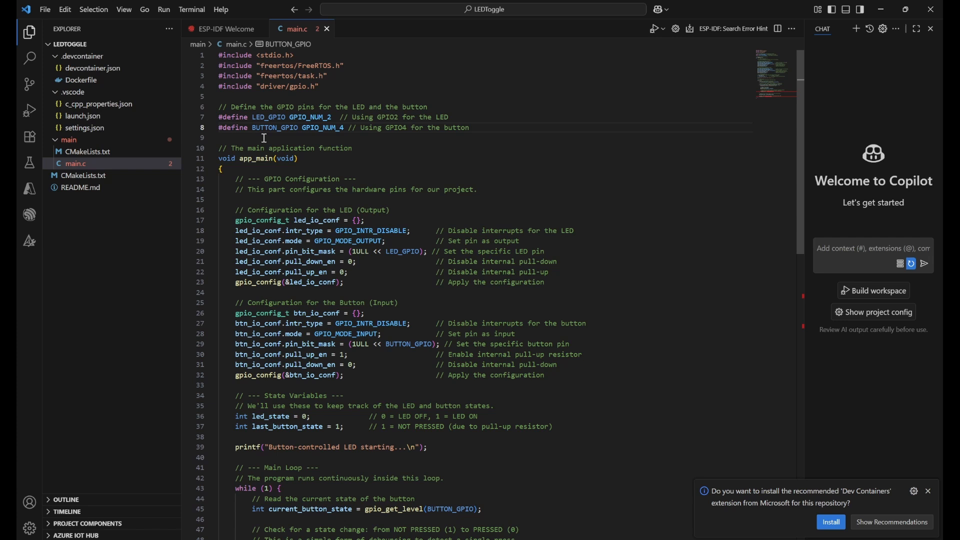
pyautogui.moveTo(275, 127)
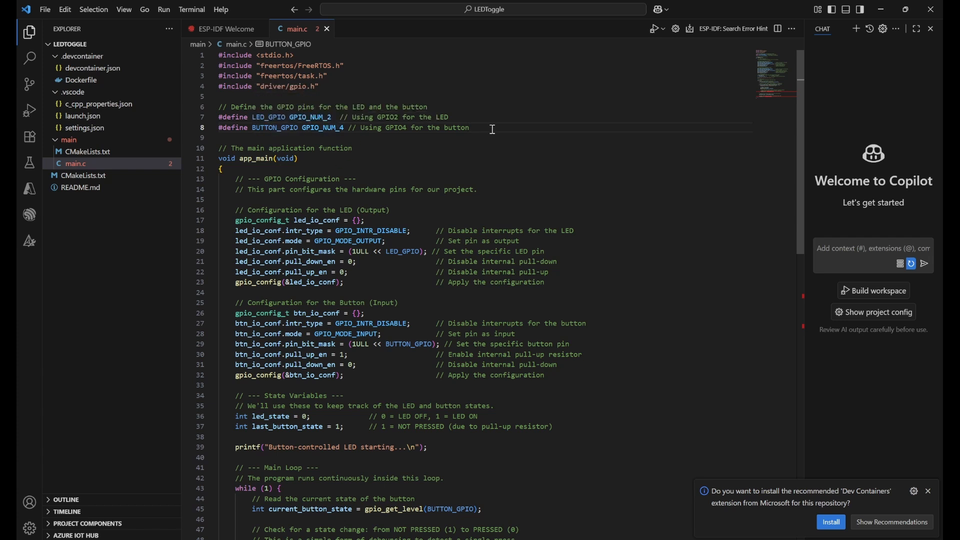
pyautogui.moveTo(315, 117)
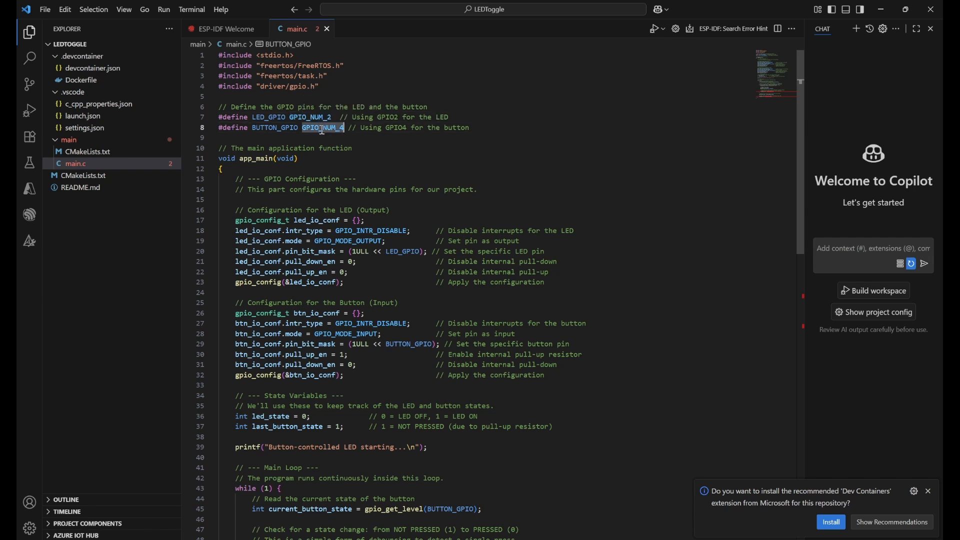
pyautogui.click(322, 127)
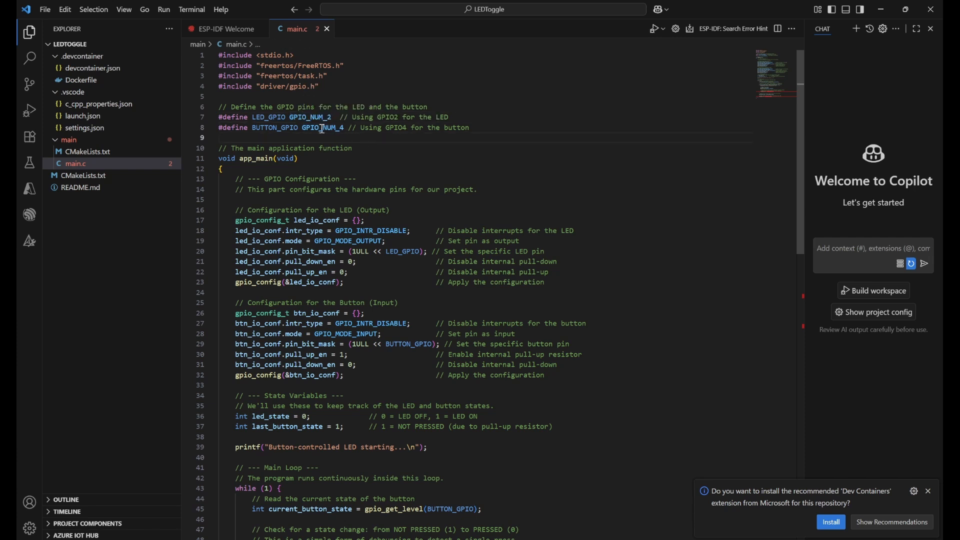
pyautogui.click(223, 169)
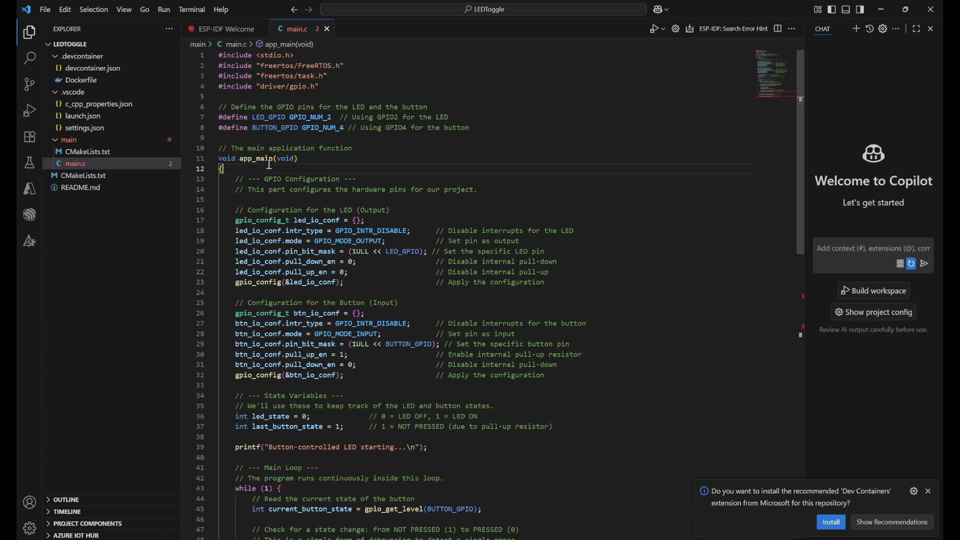
pyautogui.moveTo(341, 166)
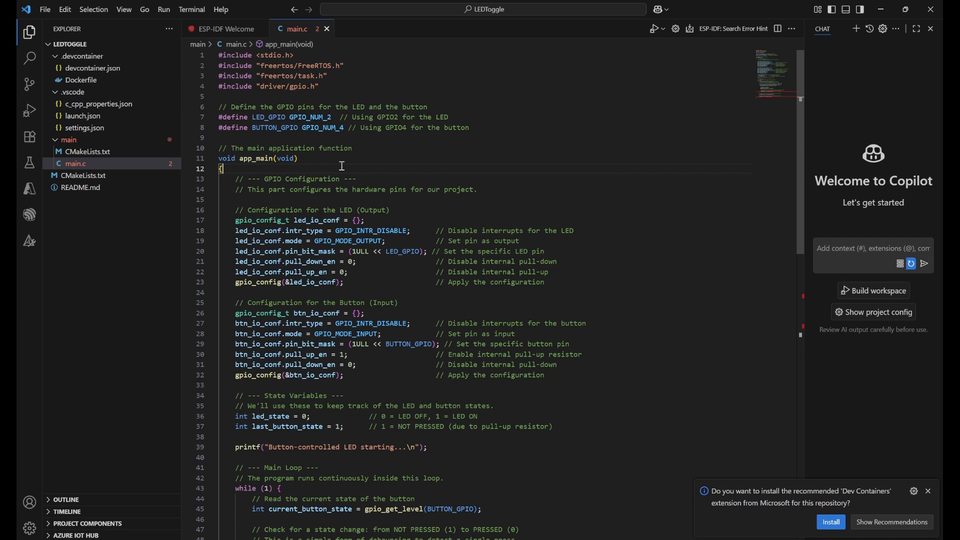
pyautogui.scroll(-3)
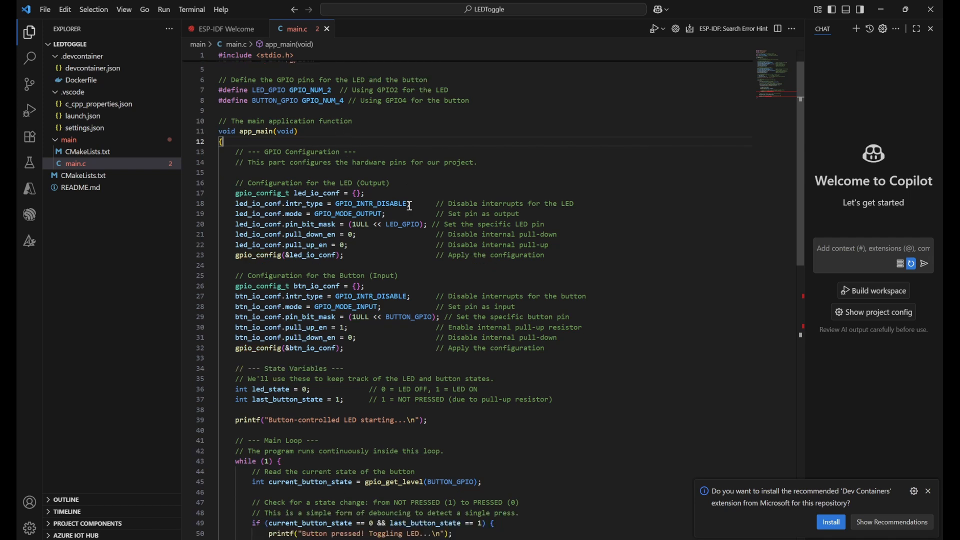
pyautogui.scroll(-3)
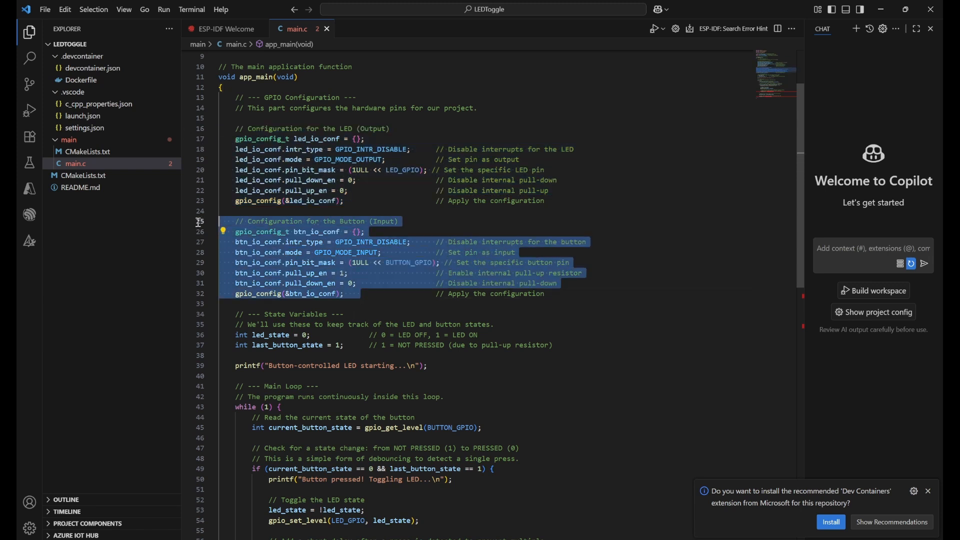
pyautogui.click(401, 190)
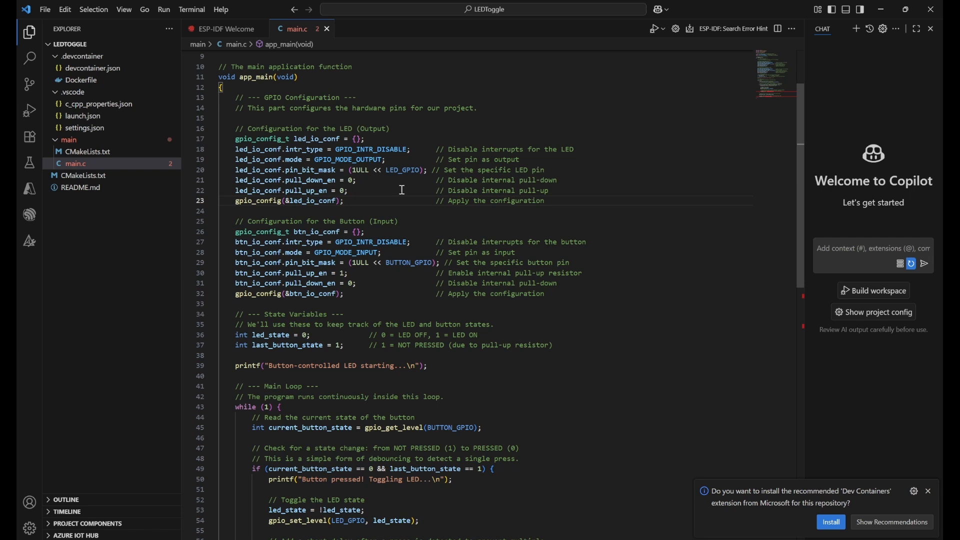
pyautogui.moveTo(262, 139)
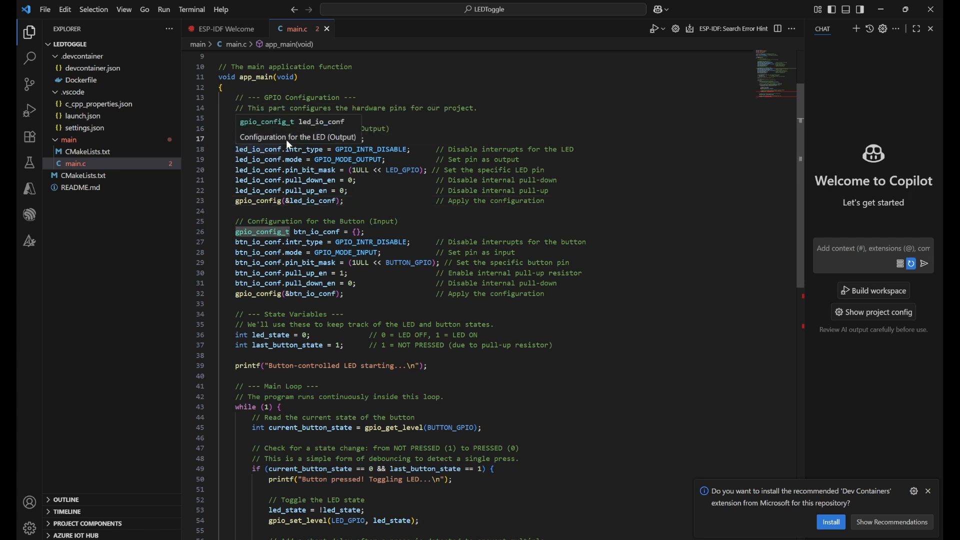
pyautogui.moveTo(267, 139)
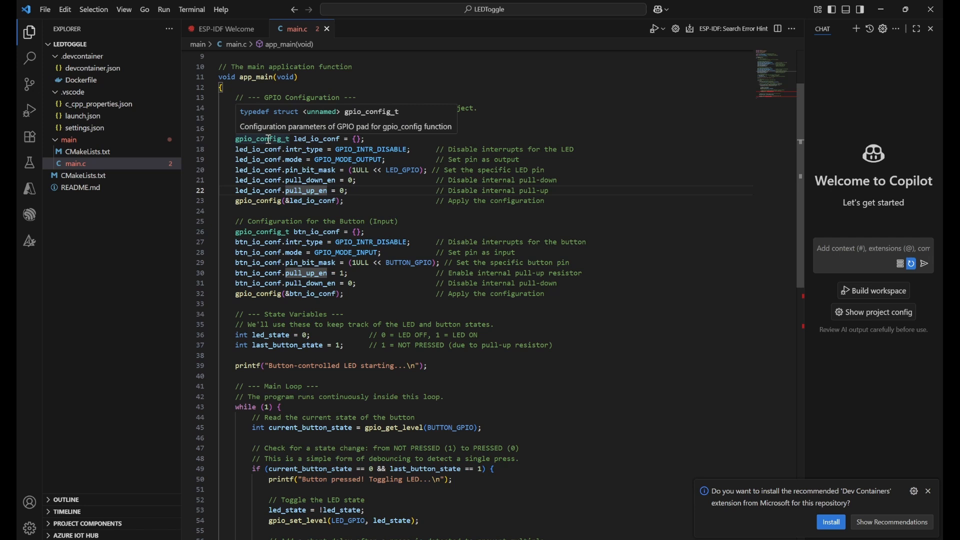
pyautogui.moveTo(300, 120)
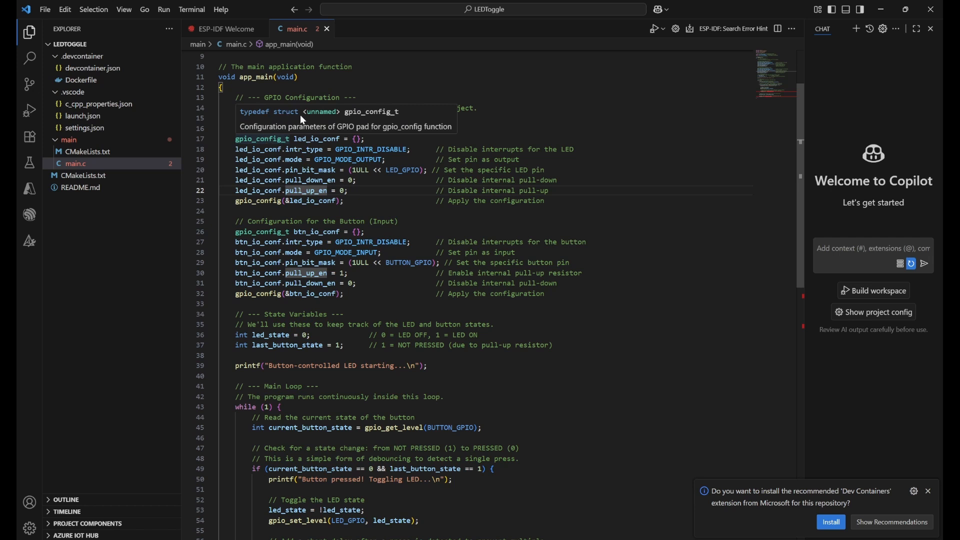
pyautogui.moveTo(309, 121)
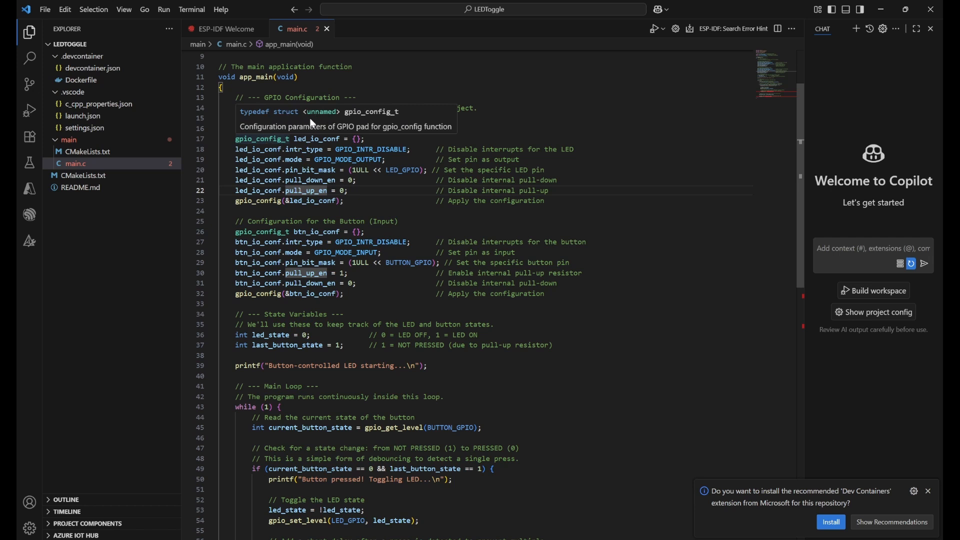
pyautogui.moveTo(371, 123)
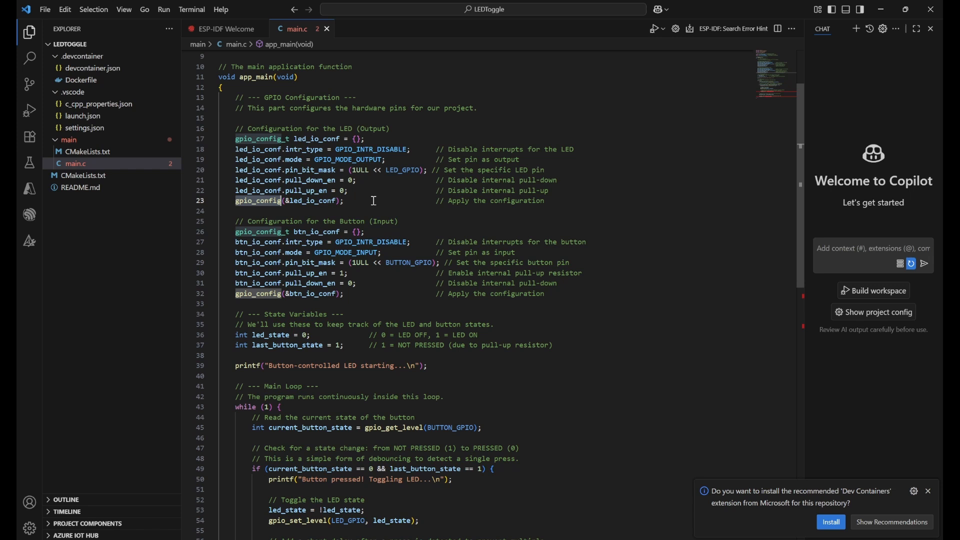
pyautogui.scroll(3)
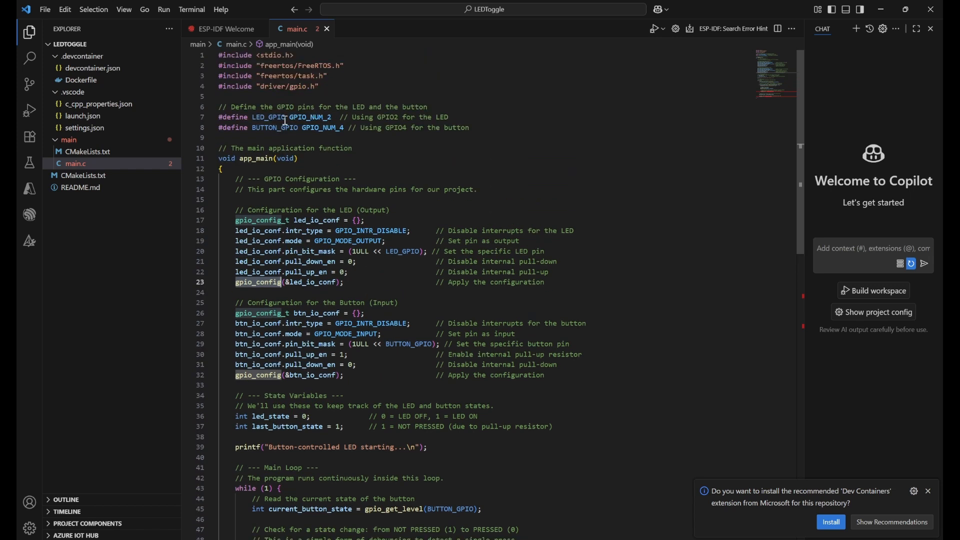
# Step: Highlight BUTTON_GPIO and intr_type uses, then jump to GPIO_MODE_OUTPUT's definition in gpio_types.h
pyautogui.doubleClick(274, 127)
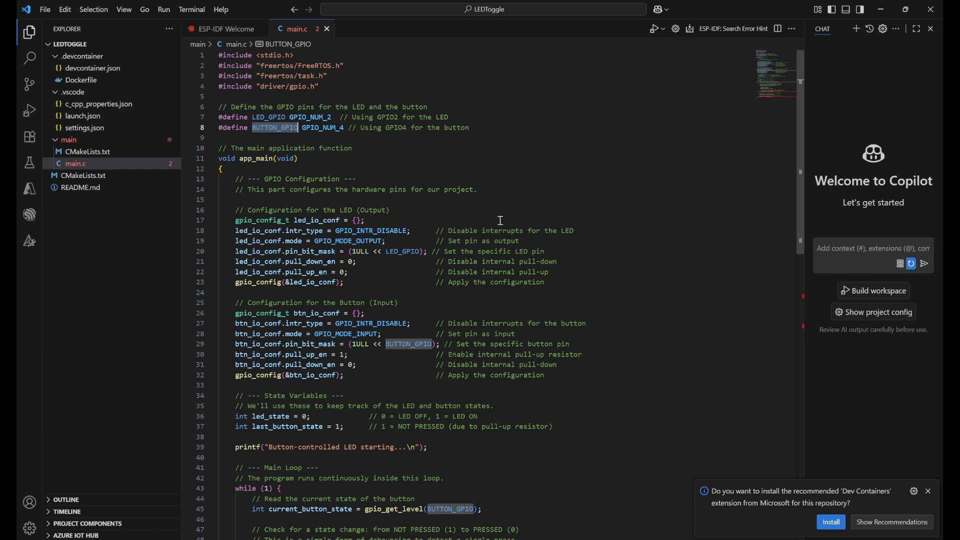
pyautogui.moveTo(498, 245)
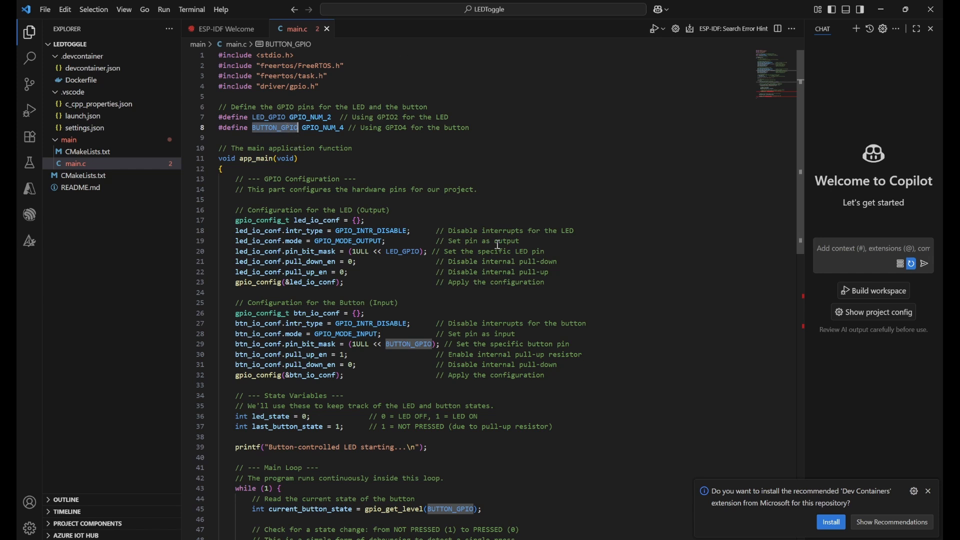
pyautogui.moveTo(276, 221)
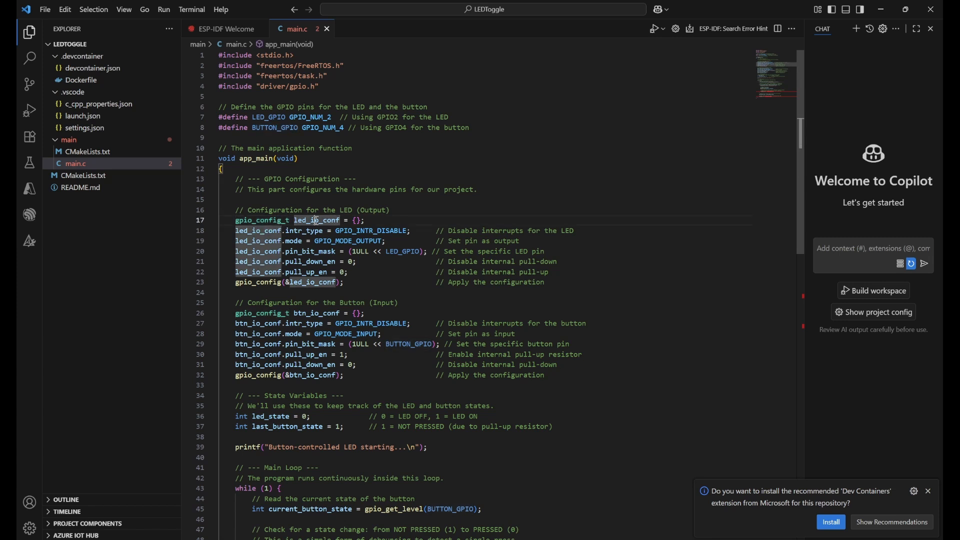
pyautogui.click(309, 262)
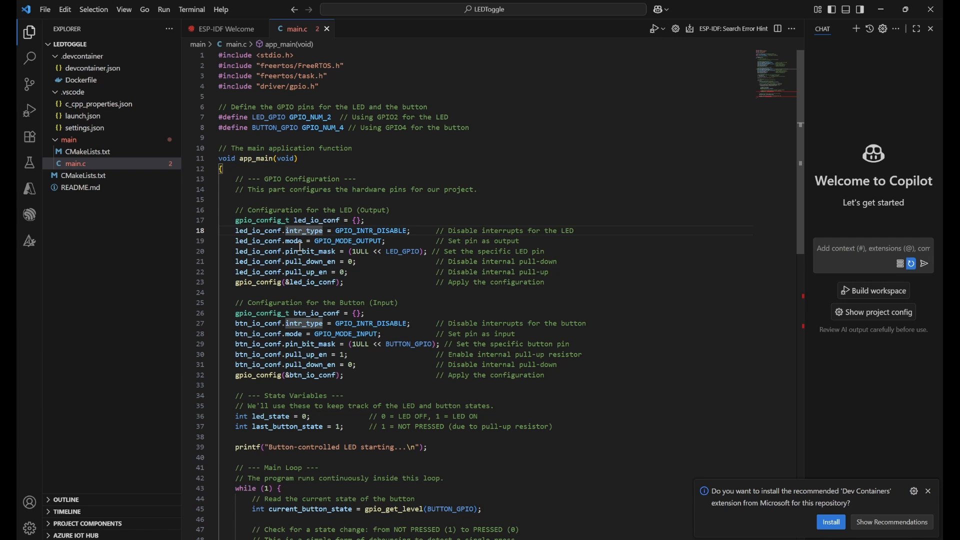
pyautogui.click(382, 262)
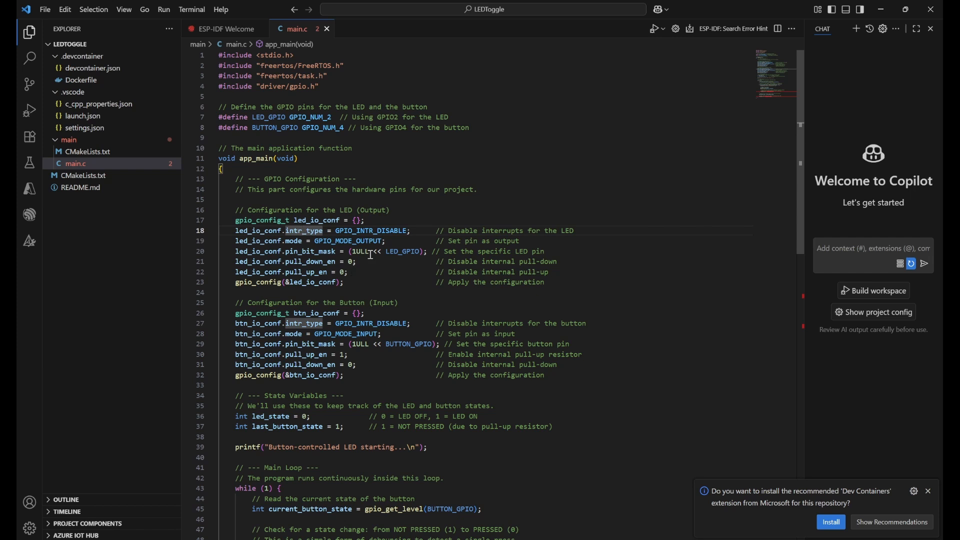
pyautogui.moveTo(370, 230)
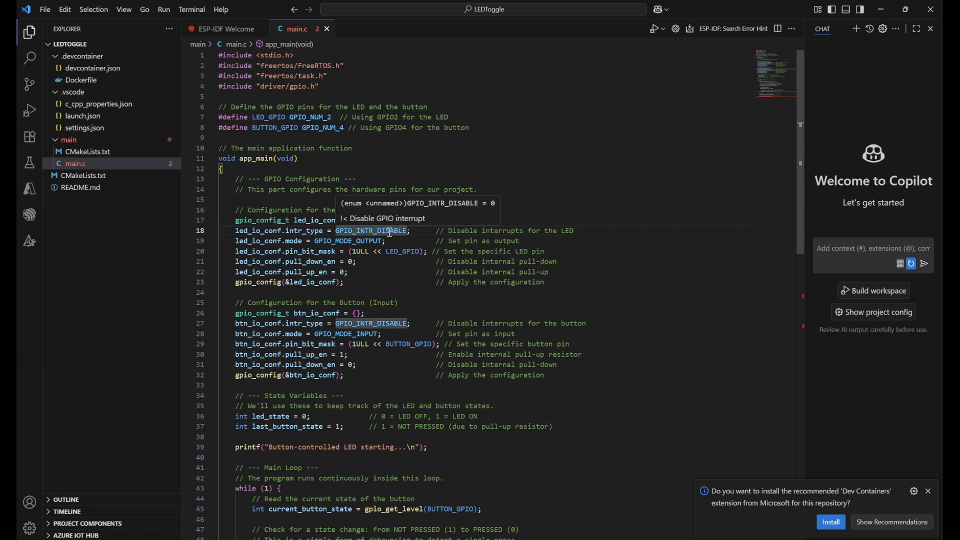
pyautogui.moveTo(395, 212)
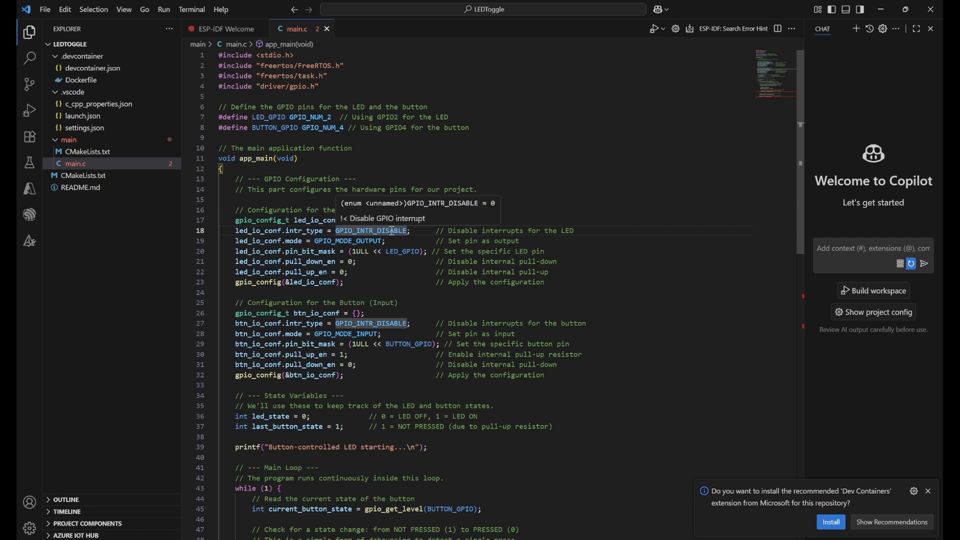
pyautogui.moveTo(481, 215)
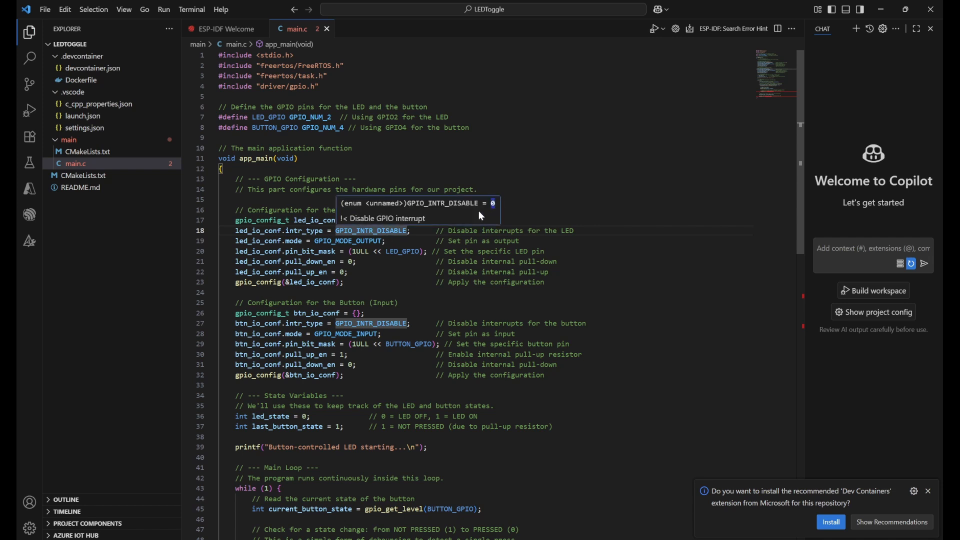
pyautogui.moveTo(274, 241)
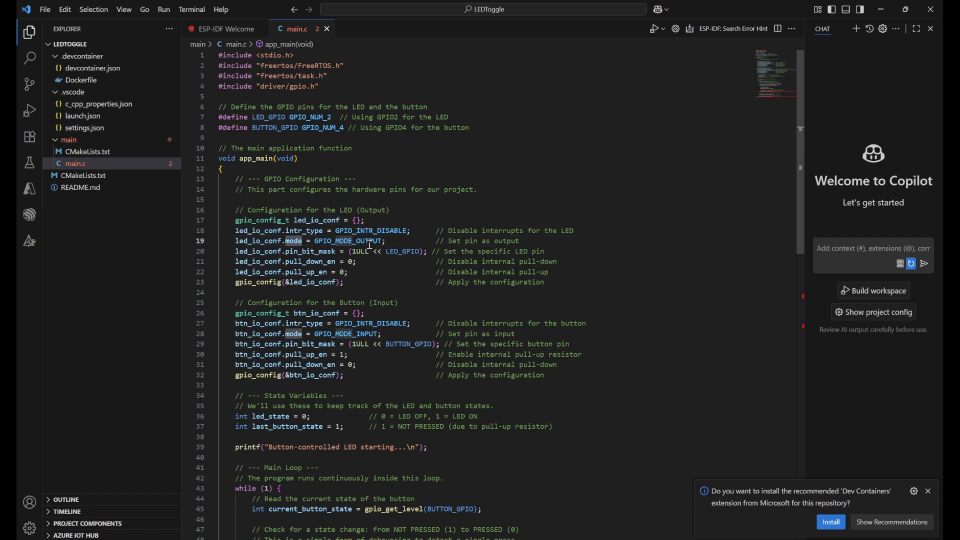
pyautogui.moveTo(348, 241)
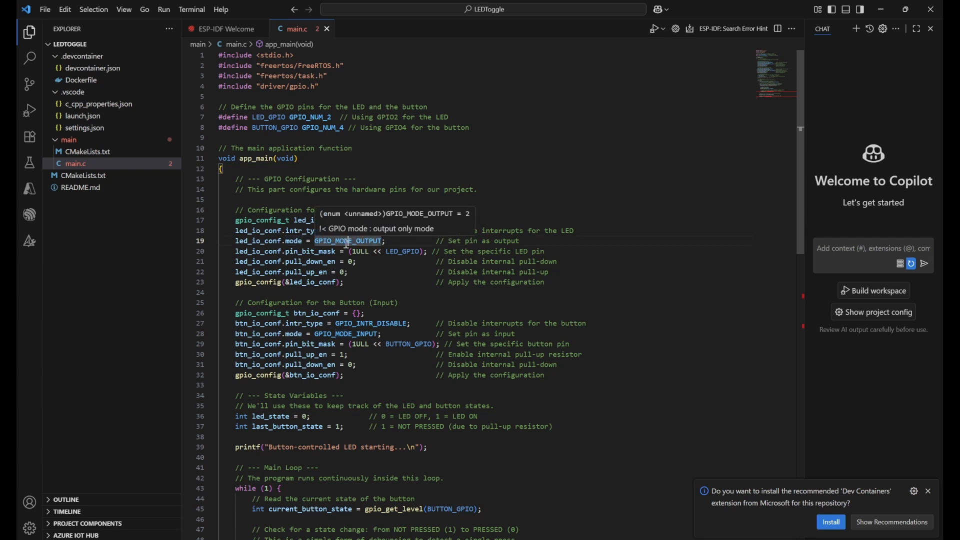
pyautogui.moveTo(469, 224)
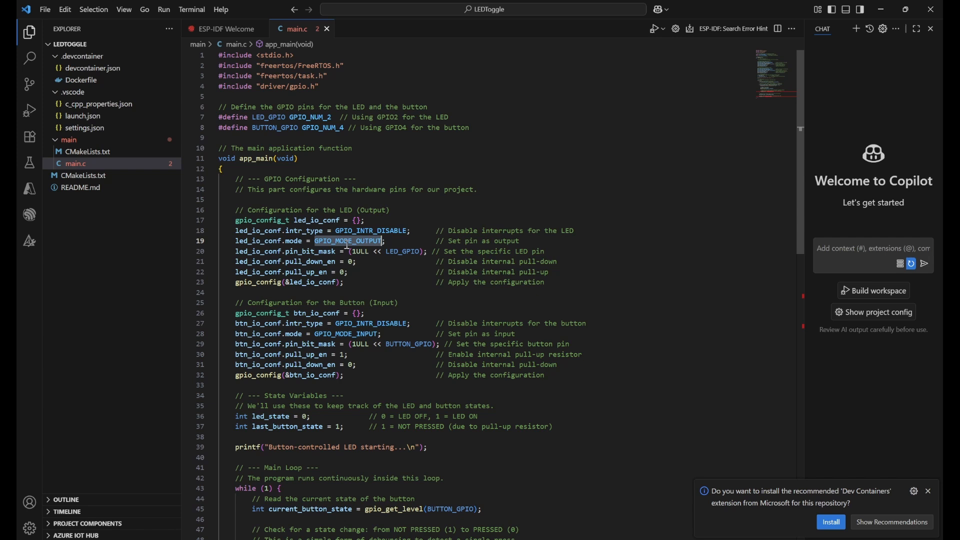
pyautogui.click(354, 241)
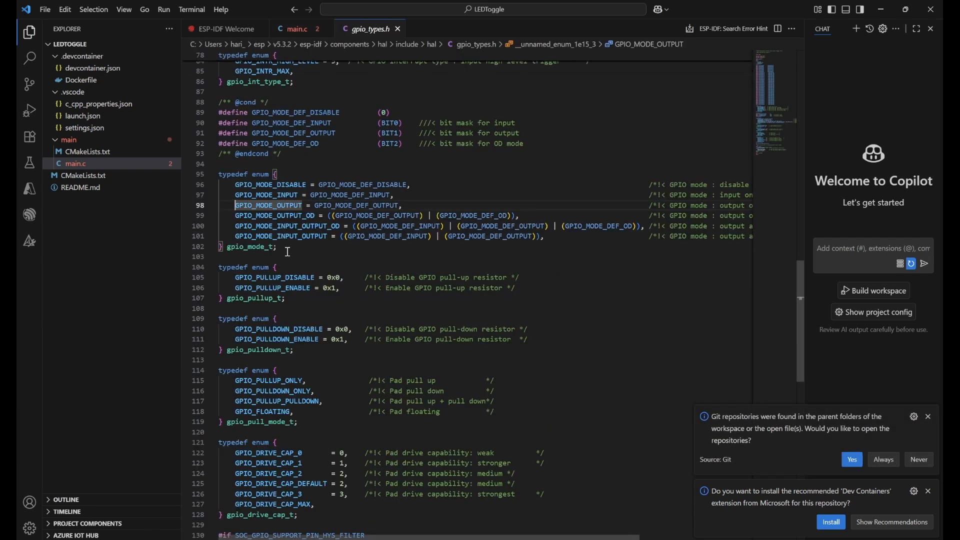
pyautogui.moveTo(293, 185)
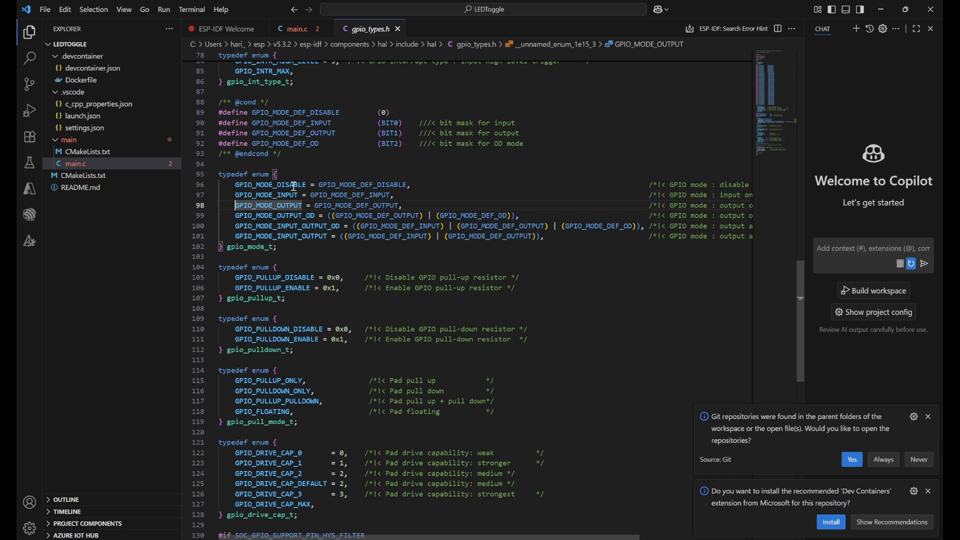
# Step: Review the gpio_mode_t enum values and return to main.c
pyautogui.click(385, 226)
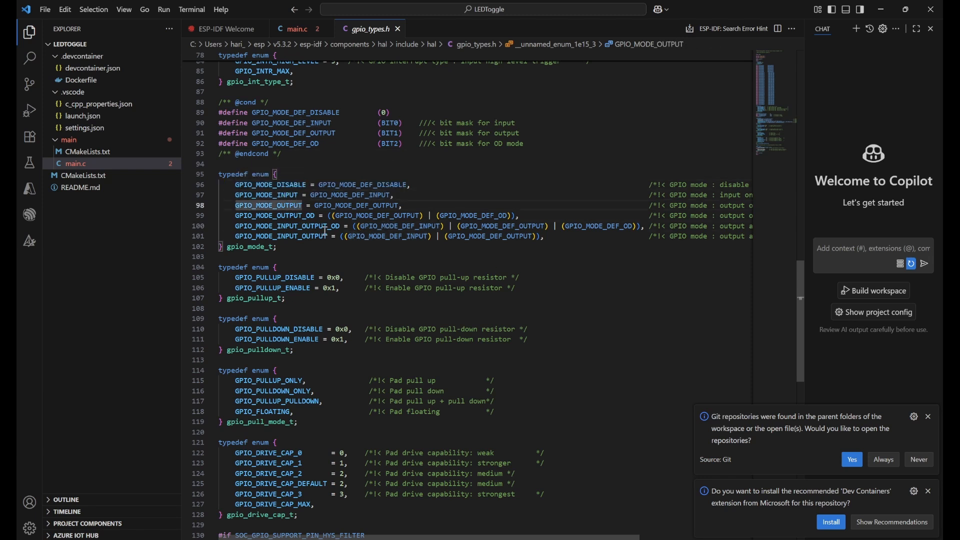
pyautogui.click(288, 226)
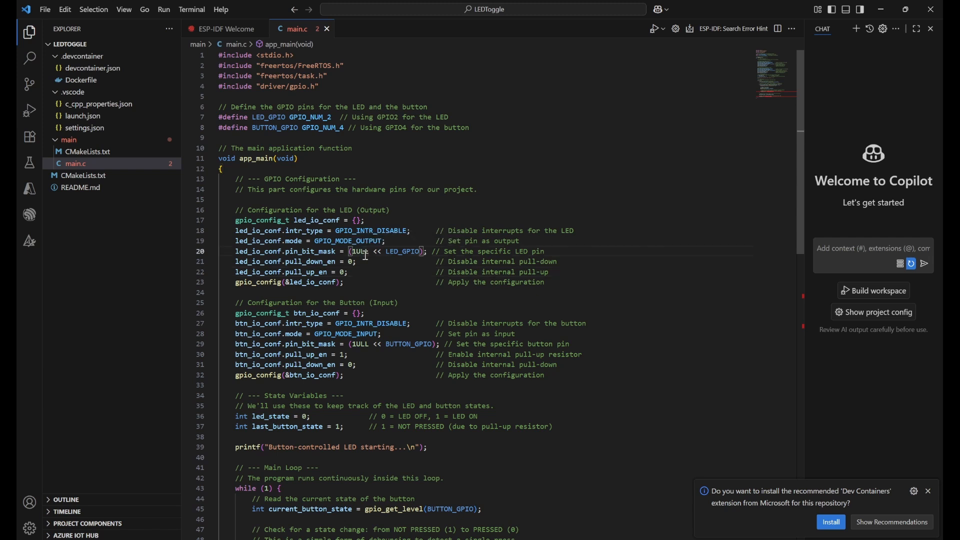
pyautogui.moveTo(402, 251)
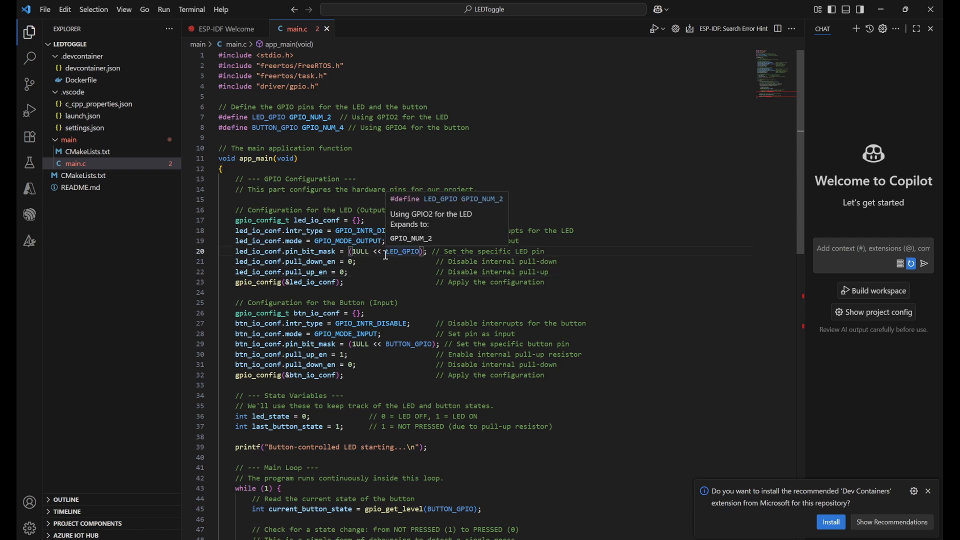
pyautogui.click(393, 272)
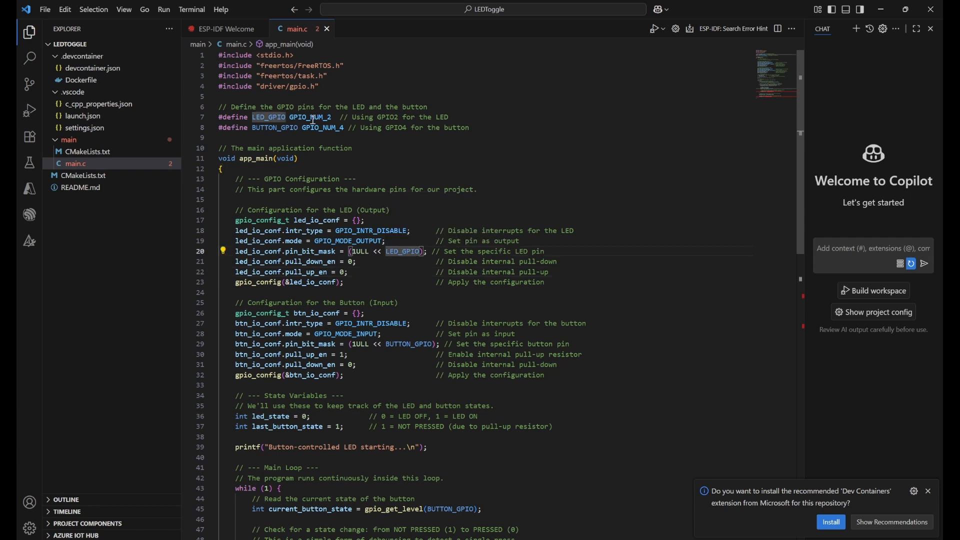
pyautogui.click(404, 251)
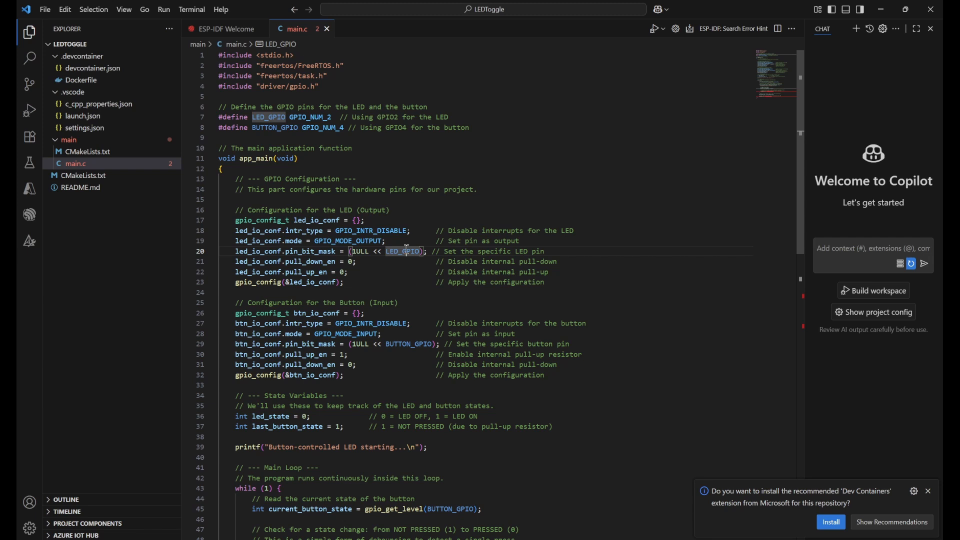
pyautogui.click(402, 251)
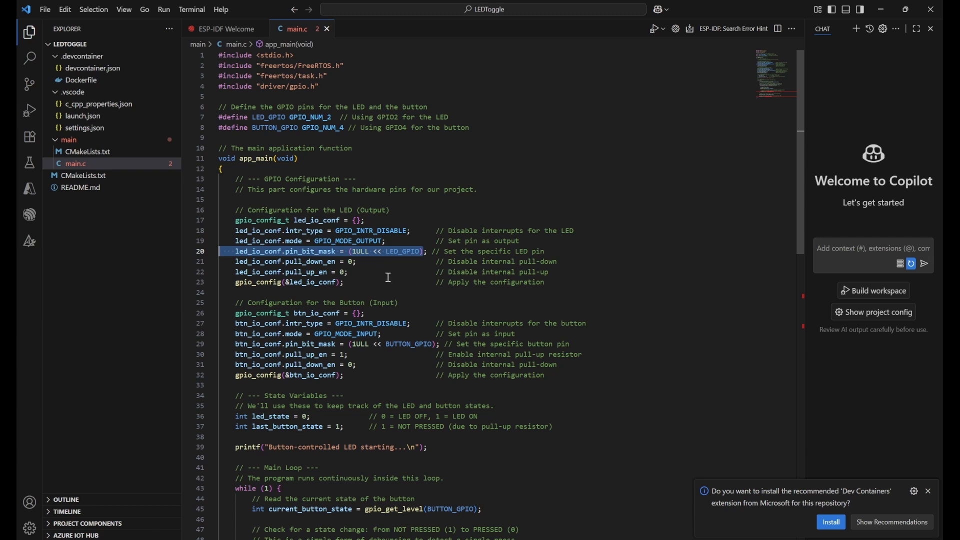
pyautogui.click(382, 272)
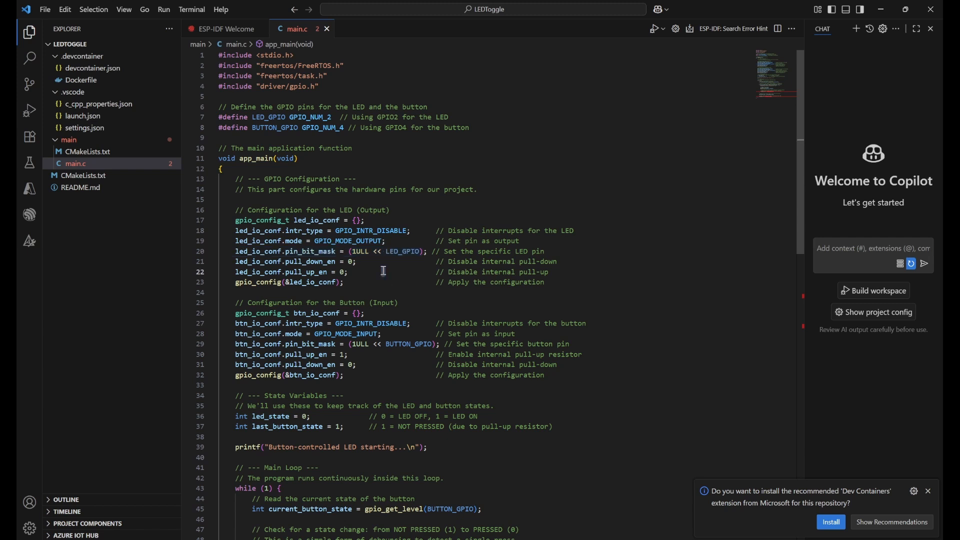
pyautogui.doubleClick(403, 251)
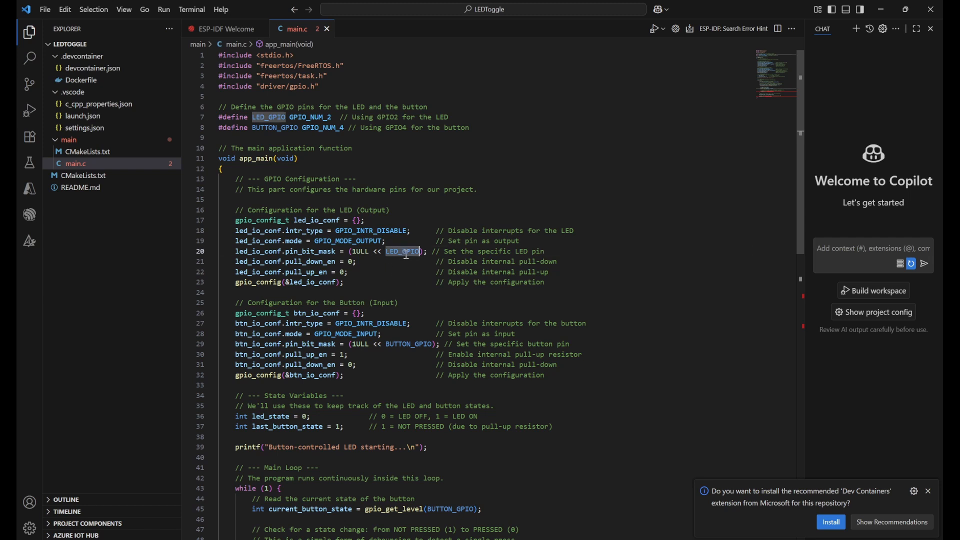
pyautogui.moveTo(403, 251)
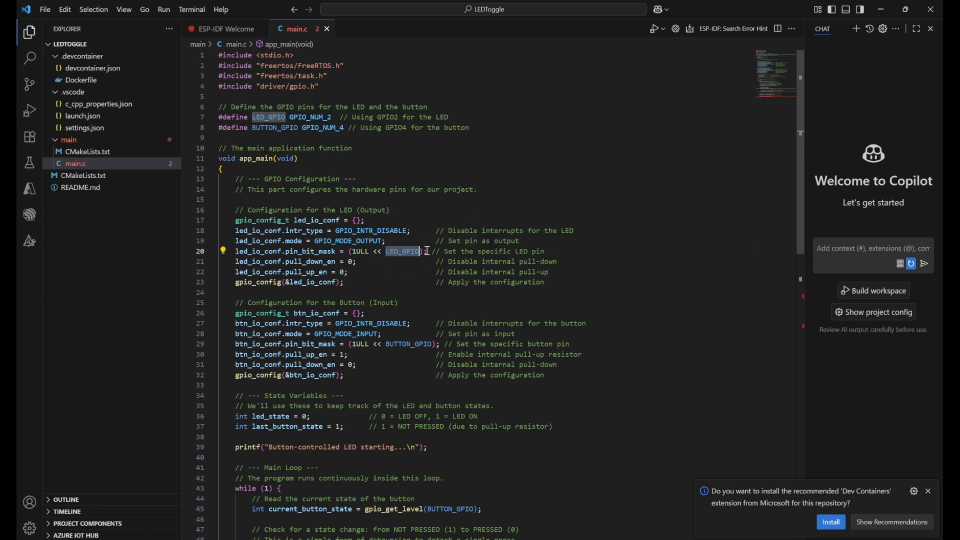
pyautogui.moveTo(403, 251)
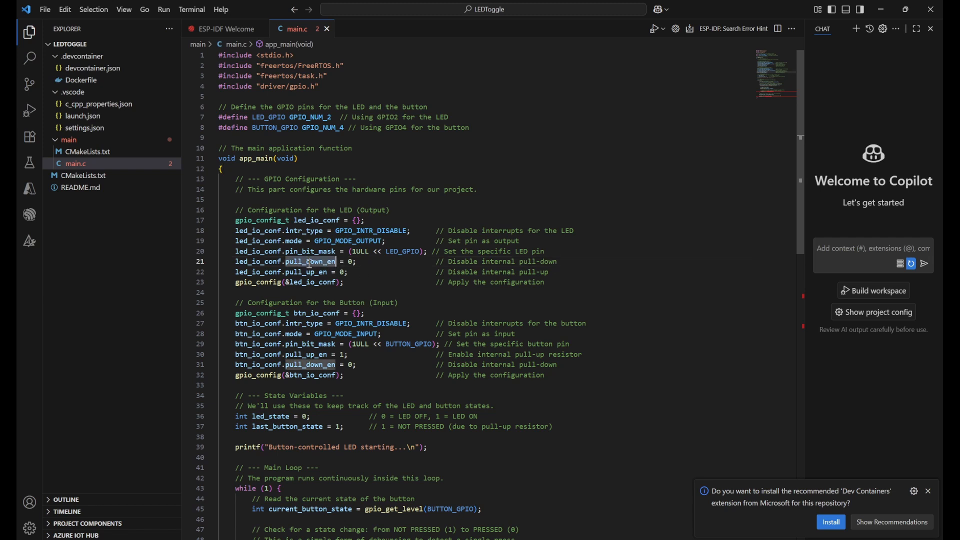
pyautogui.click(377, 272)
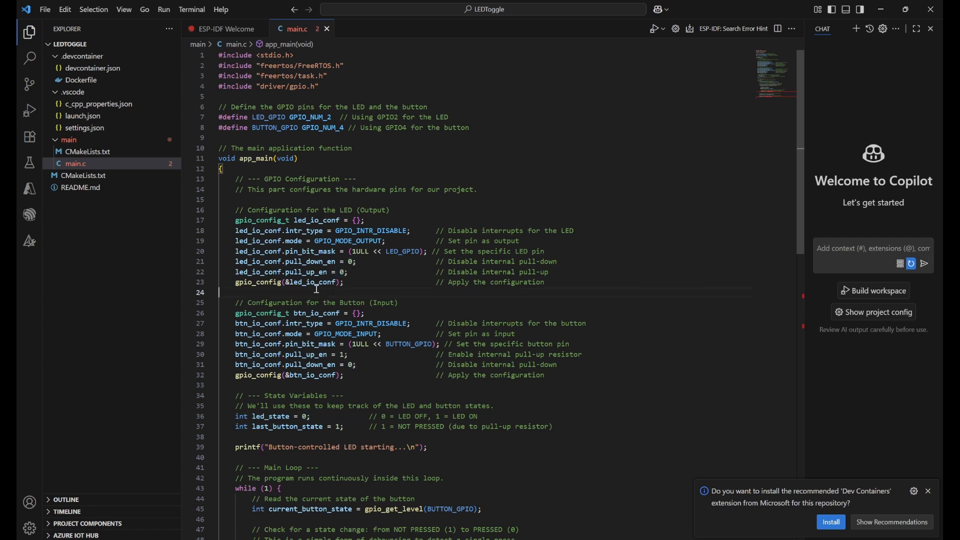
pyautogui.moveTo(316, 221)
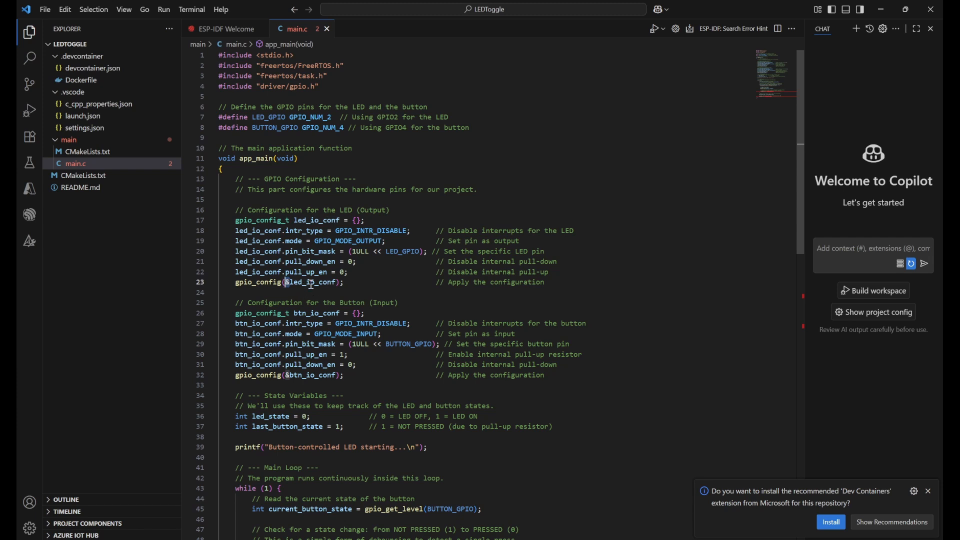
pyautogui.click(352, 281)
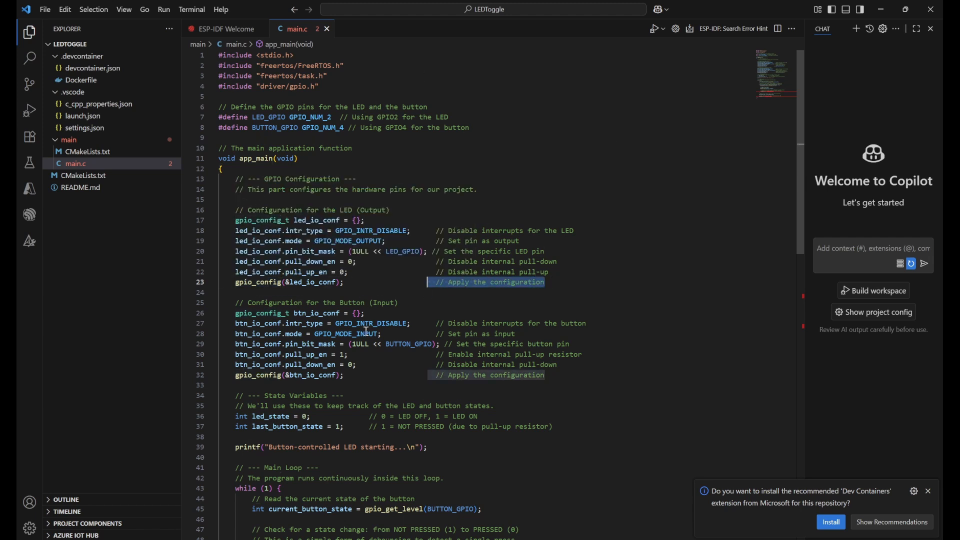
pyautogui.scroll(-3)
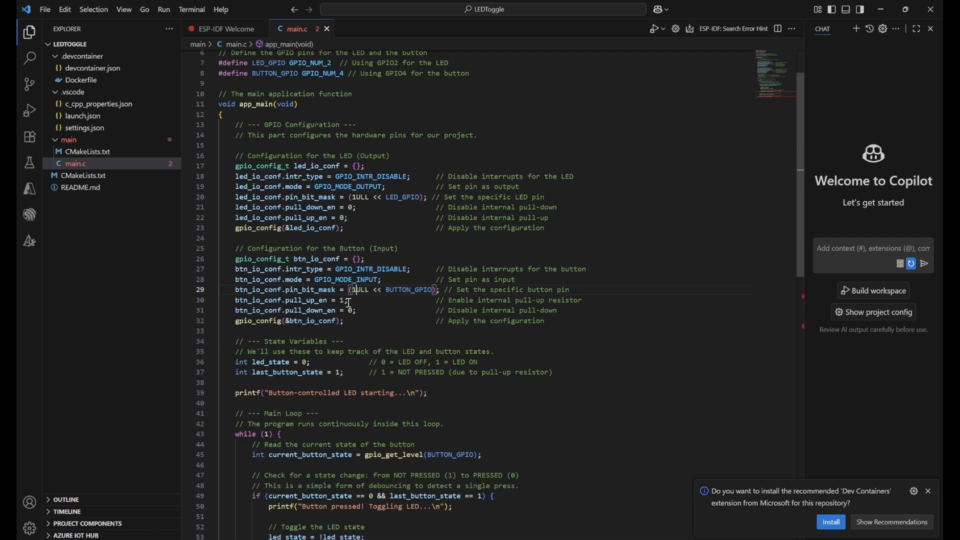
pyautogui.scroll(-3)
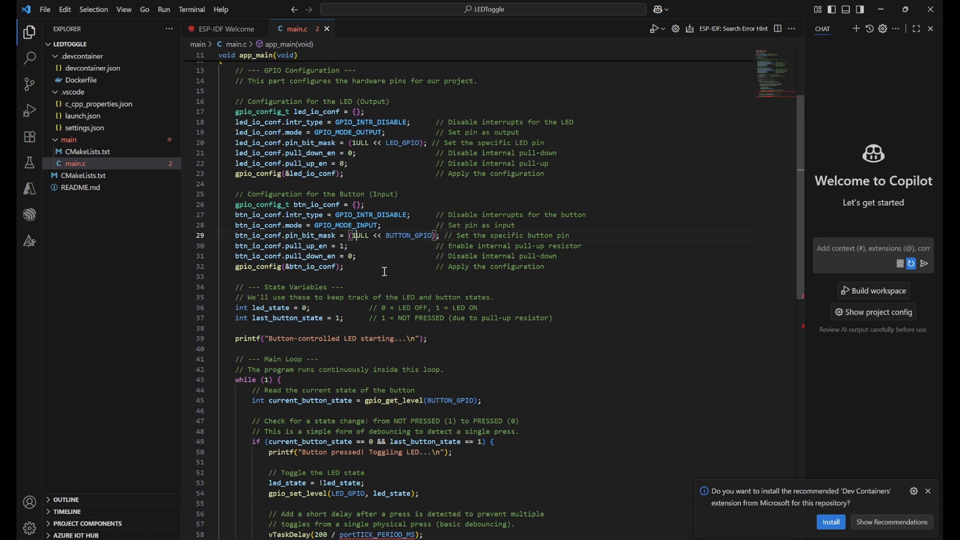
pyautogui.doubleClick(346, 224)
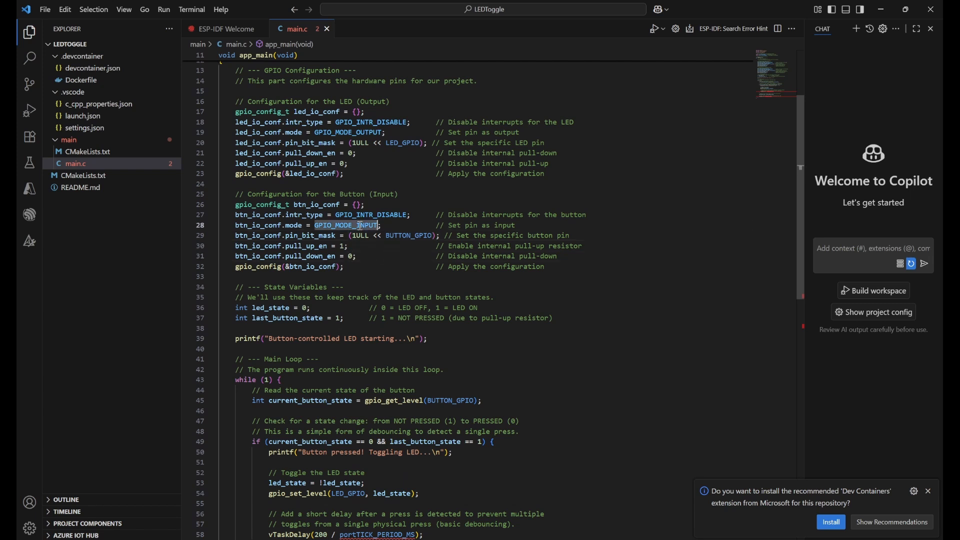
pyautogui.click(378, 256)
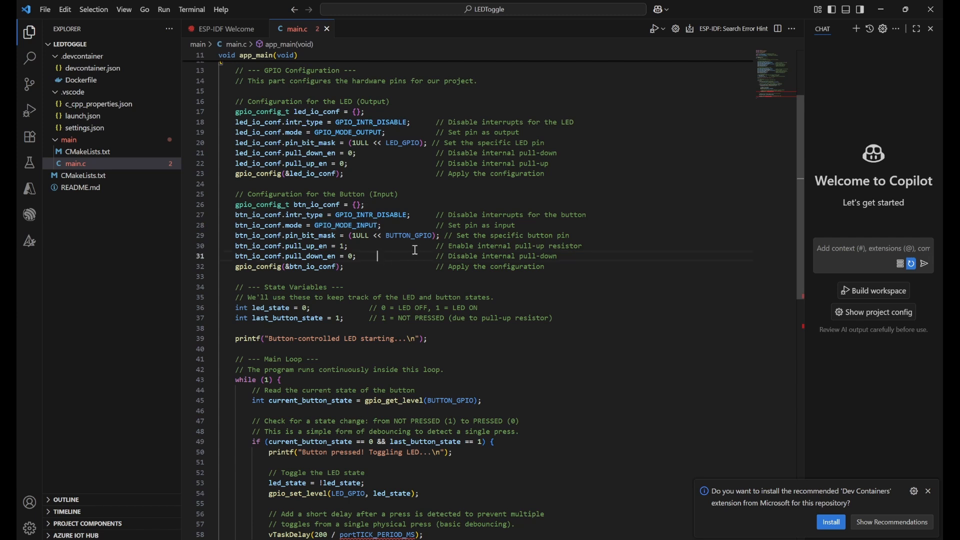
pyautogui.doubleClick(408, 235)
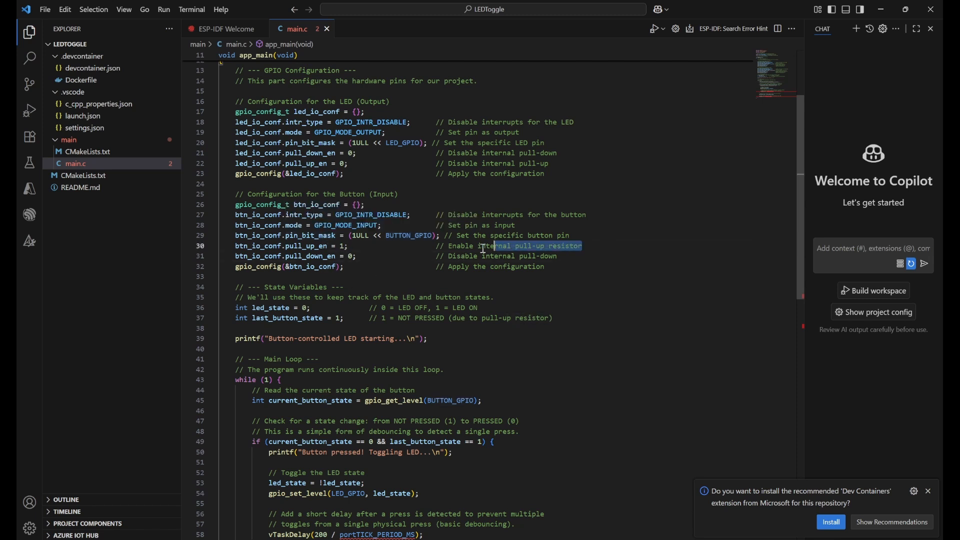
pyautogui.click(390, 256)
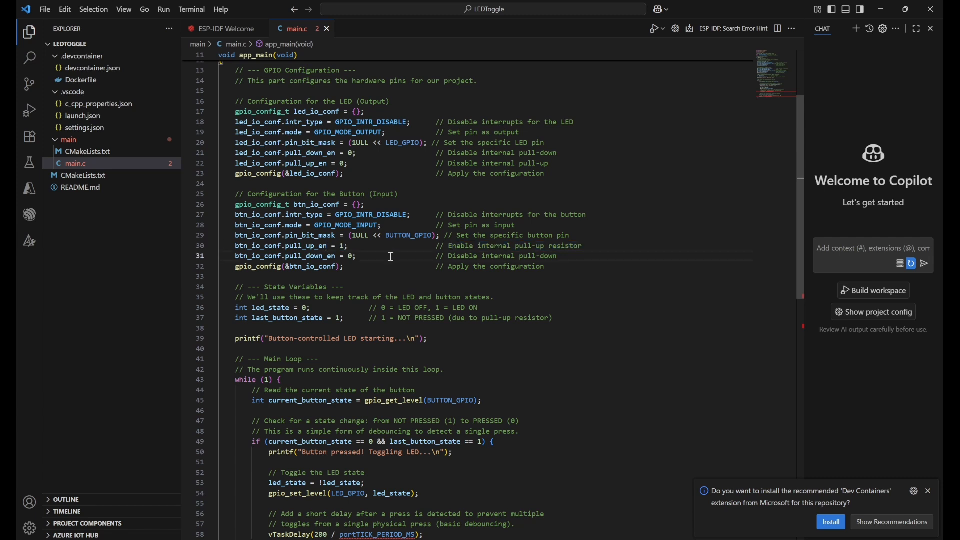
pyautogui.moveTo(342, 225)
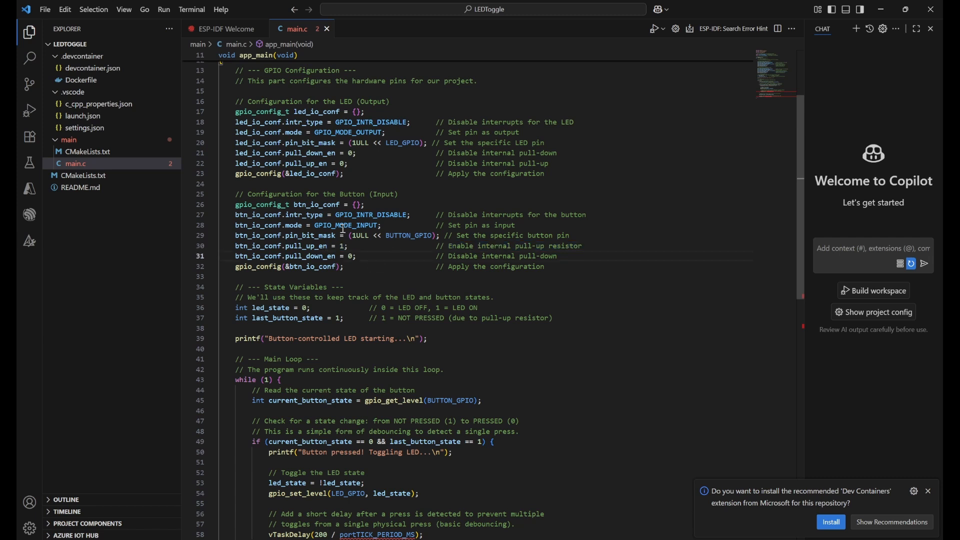
pyautogui.moveTo(404, 262)
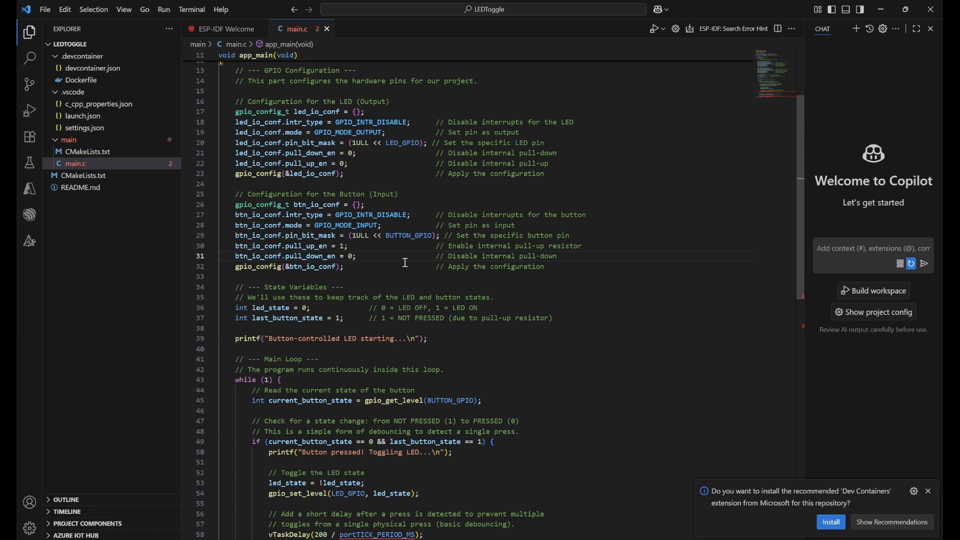
pyautogui.moveTo(529, 262)
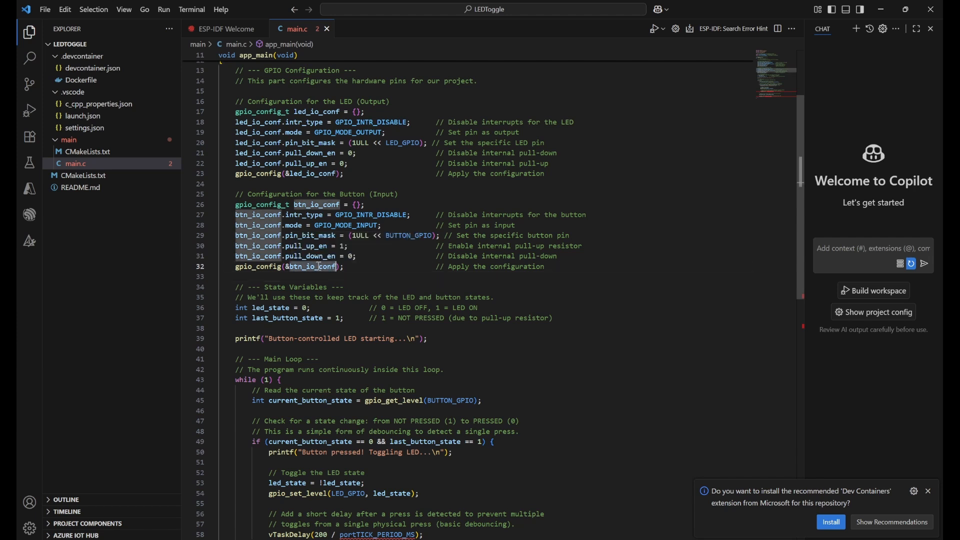
pyautogui.scroll(-3)
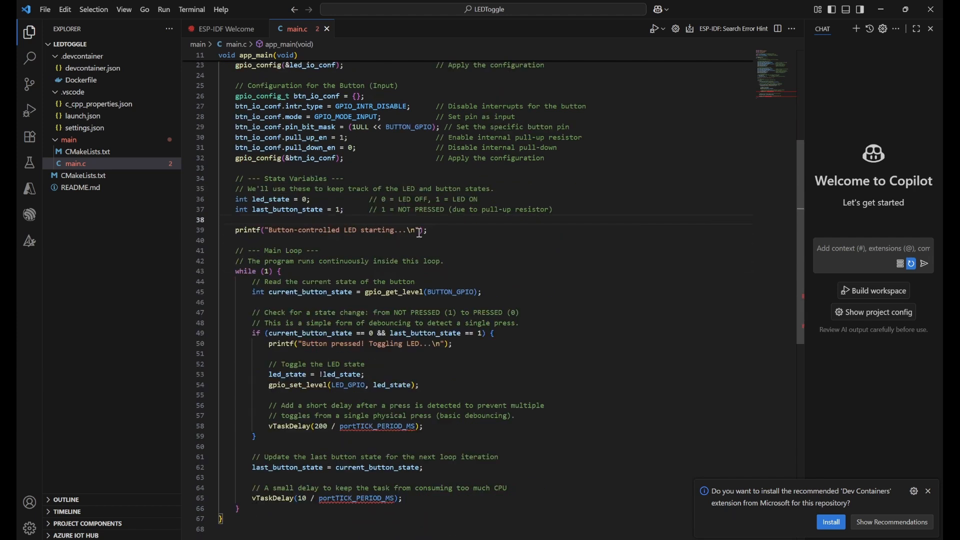
pyautogui.moveTo(358, 229)
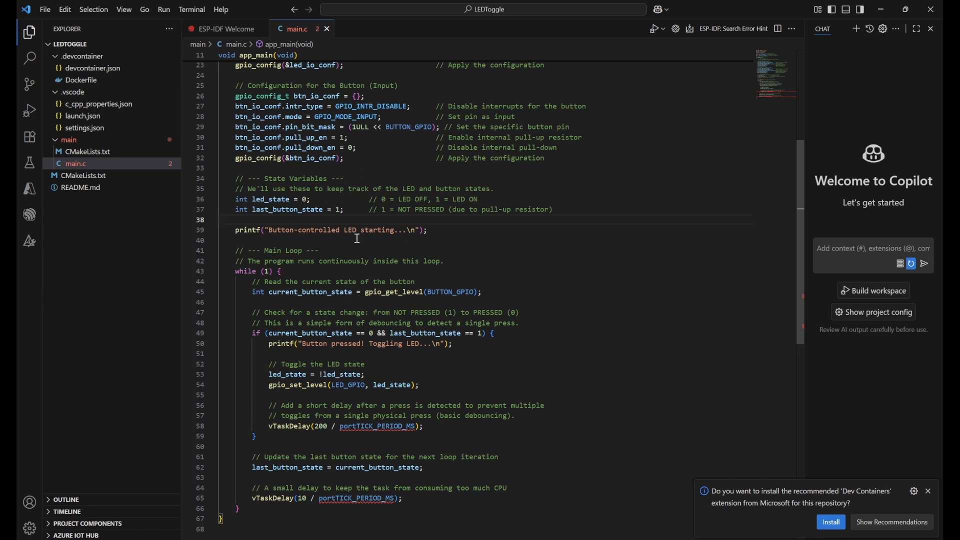
pyautogui.moveTo(280, 206)
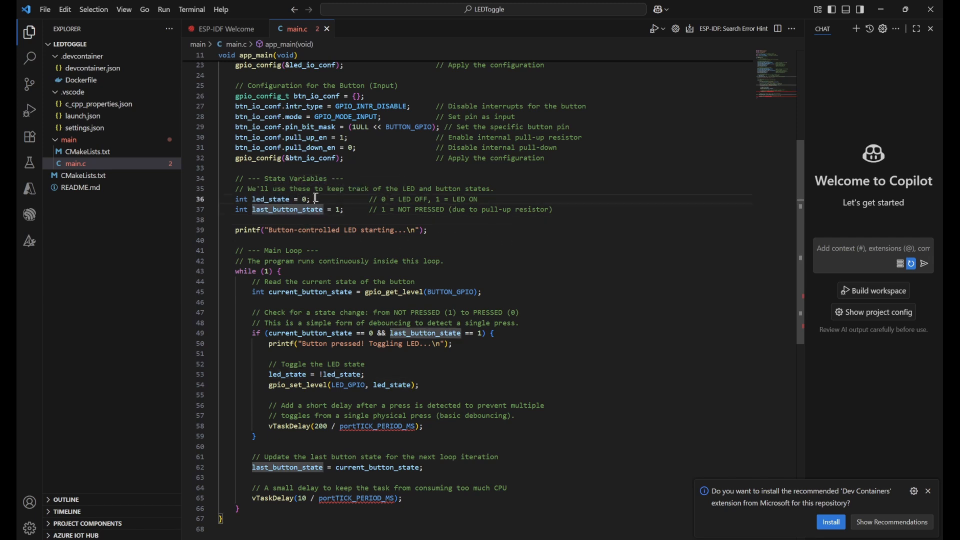
pyautogui.click(283, 219)
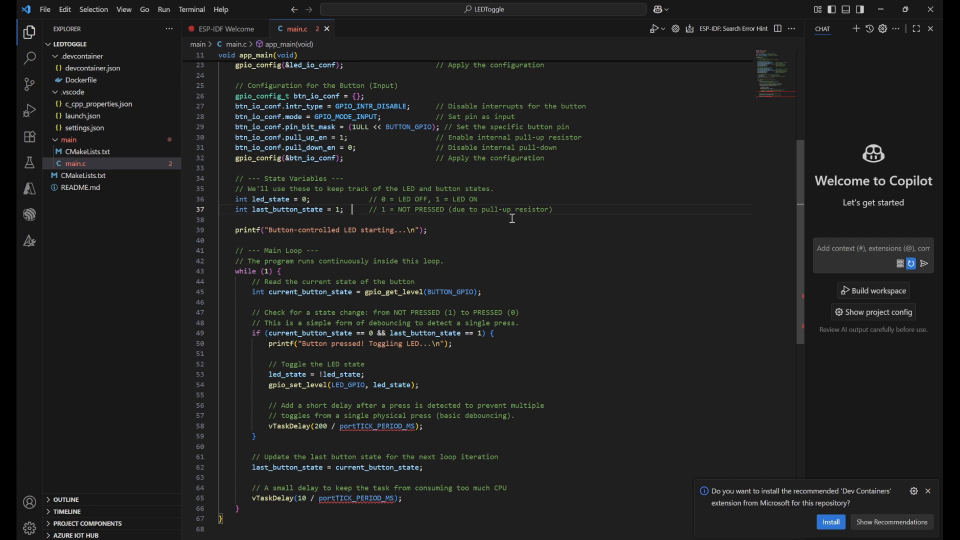
pyautogui.doubleClick(516, 209)
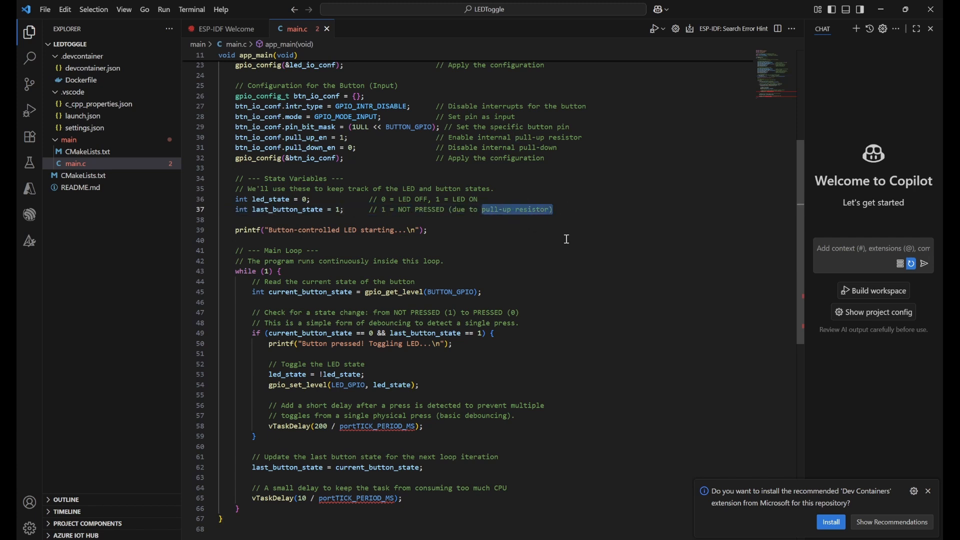
pyautogui.click(346, 209)
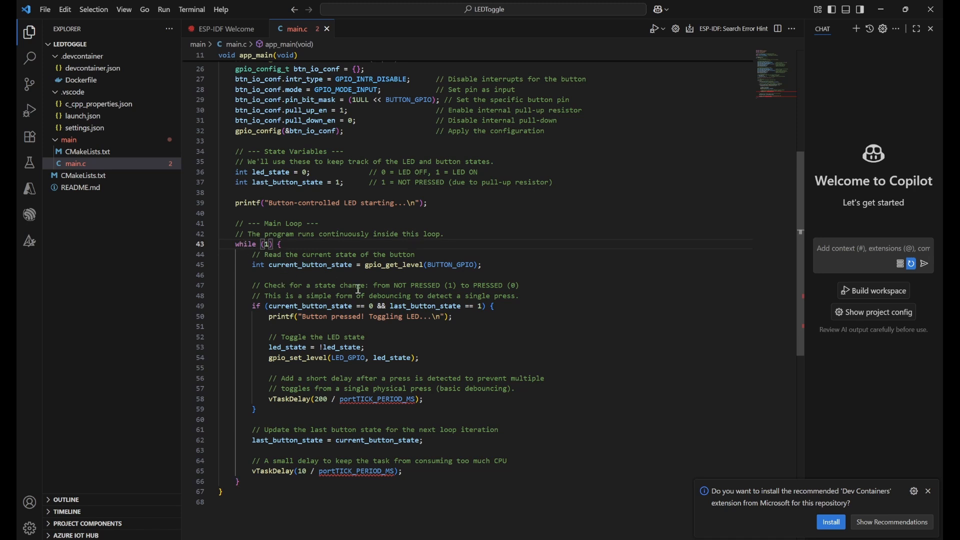
pyautogui.click(483, 264)
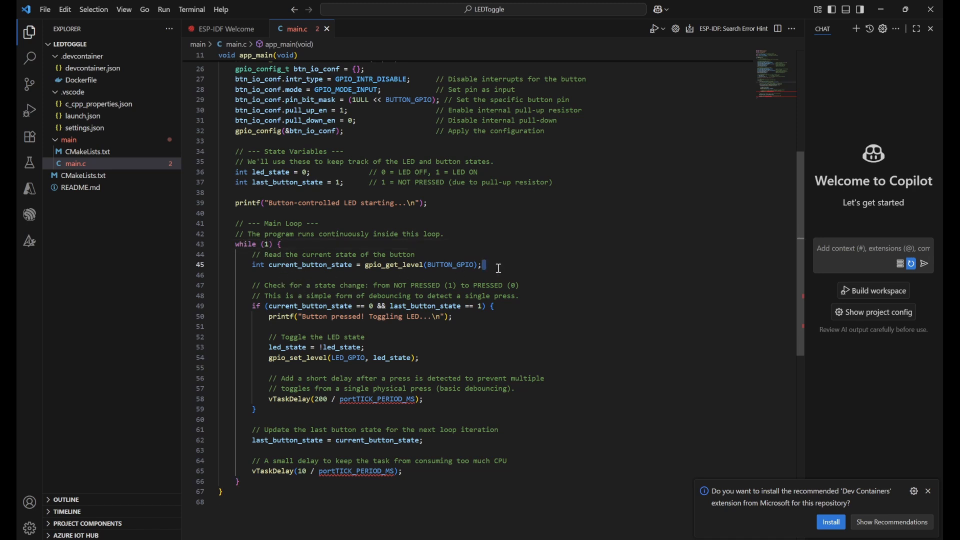
pyautogui.moveTo(466, 284)
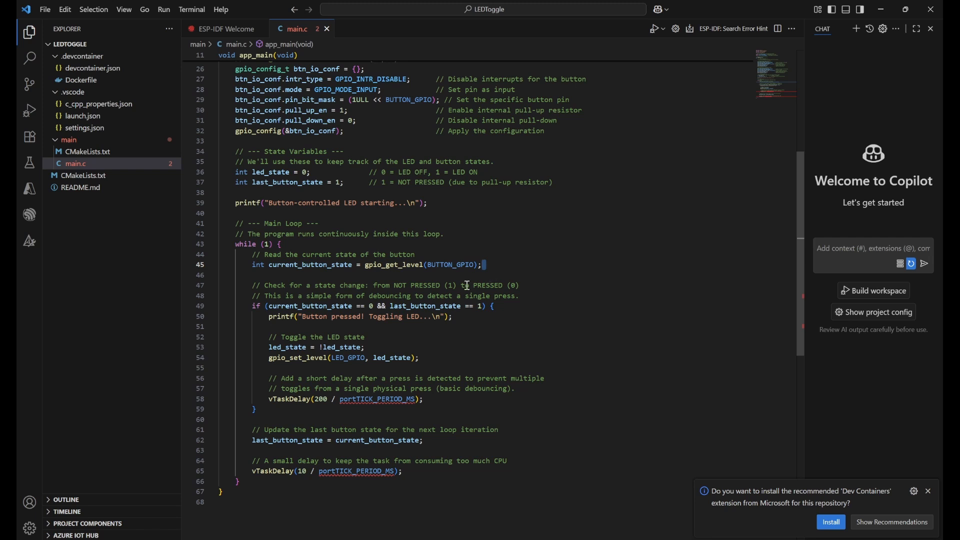
pyautogui.moveTo(456, 288)
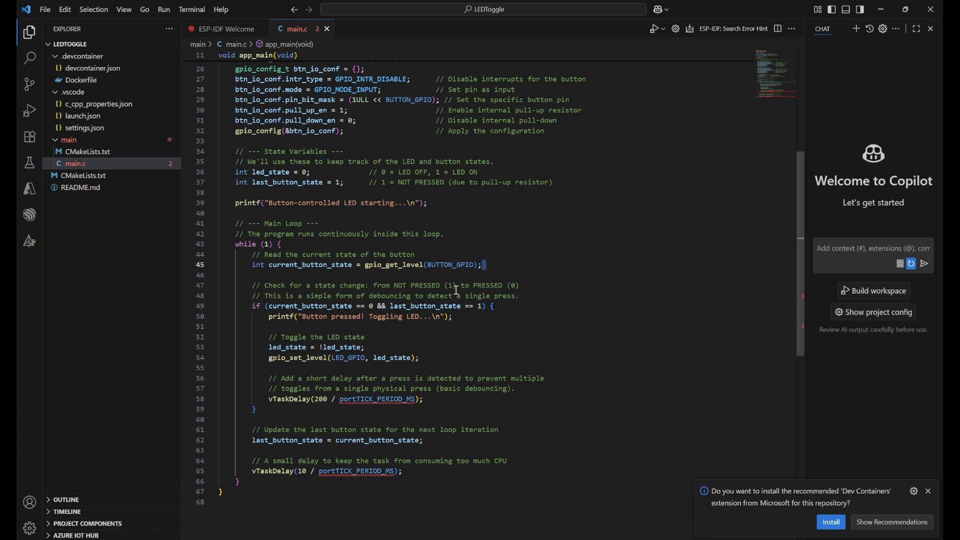
pyautogui.doubleClick(392, 264)
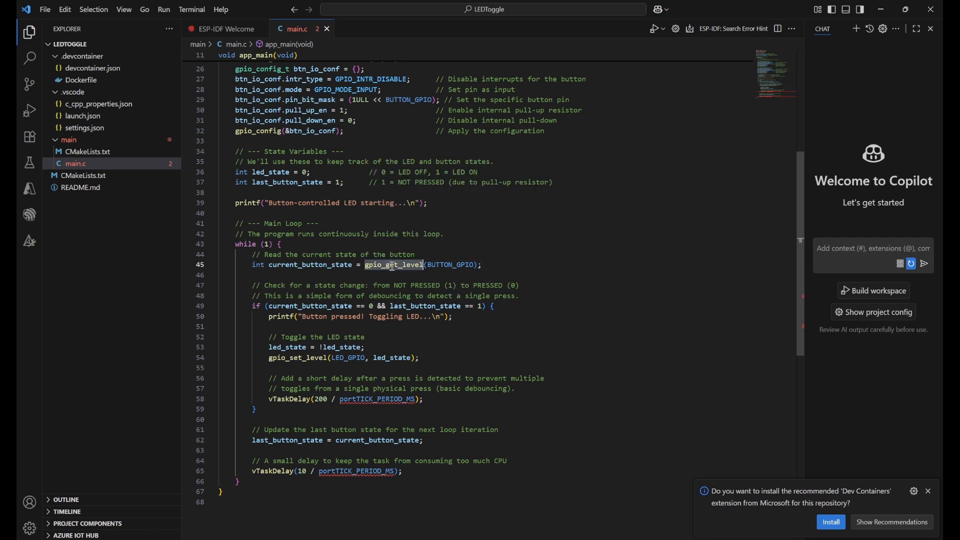
pyautogui.doubleClick(309, 265)
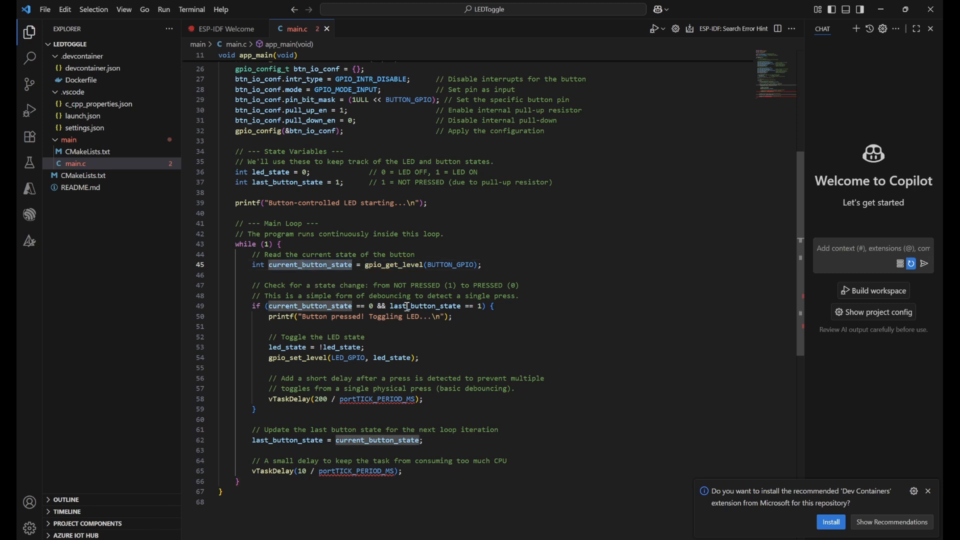
pyautogui.click(364, 326)
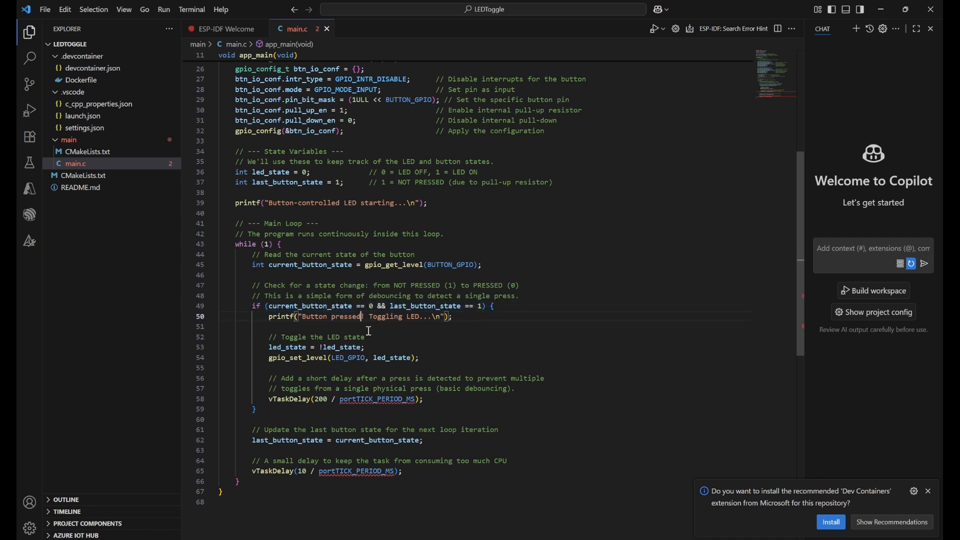
pyautogui.moveTo(374, 270)
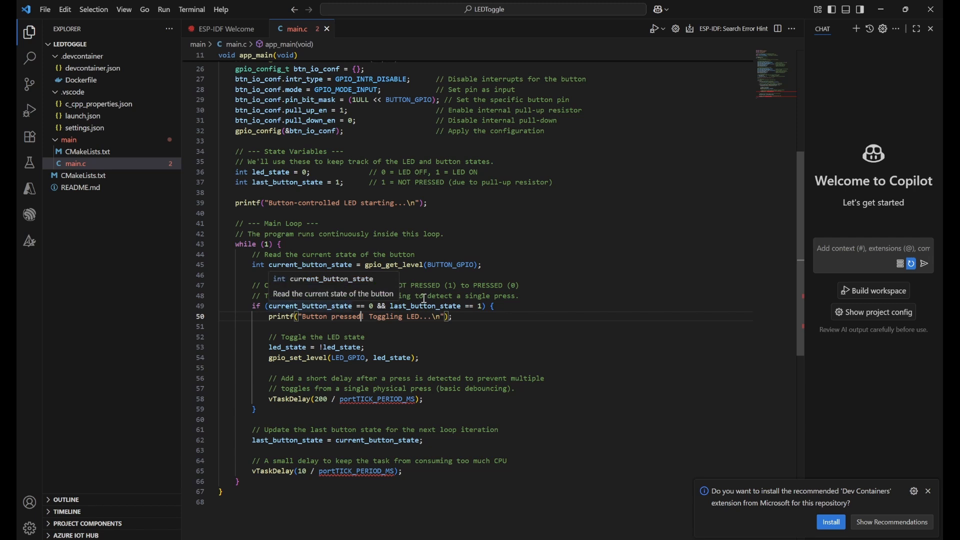
pyautogui.moveTo(467, 236)
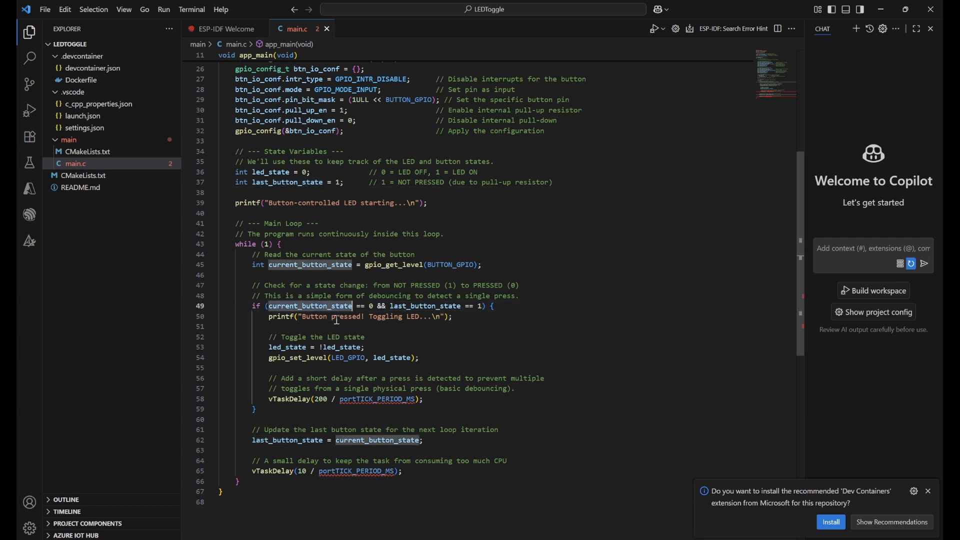
pyautogui.click(508, 306)
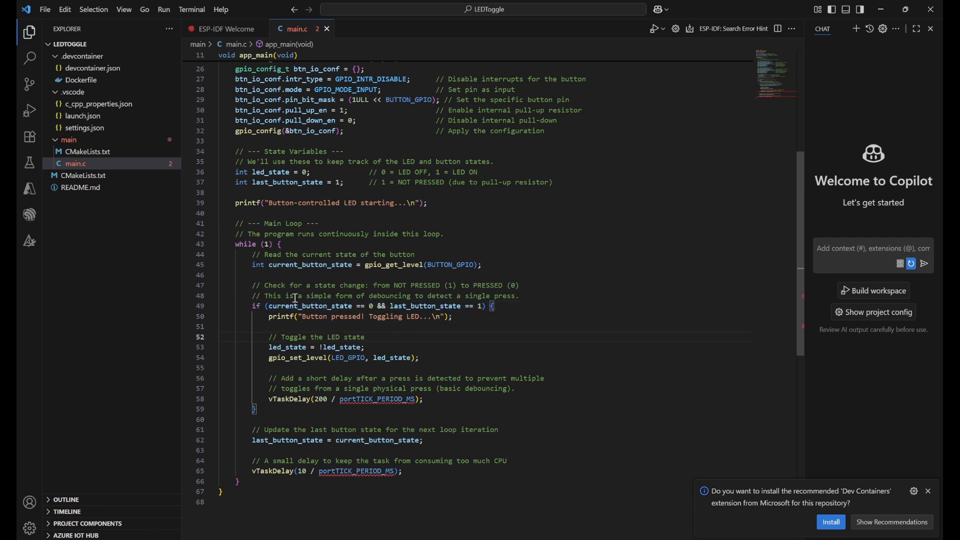
pyautogui.doubleClick(346, 317)
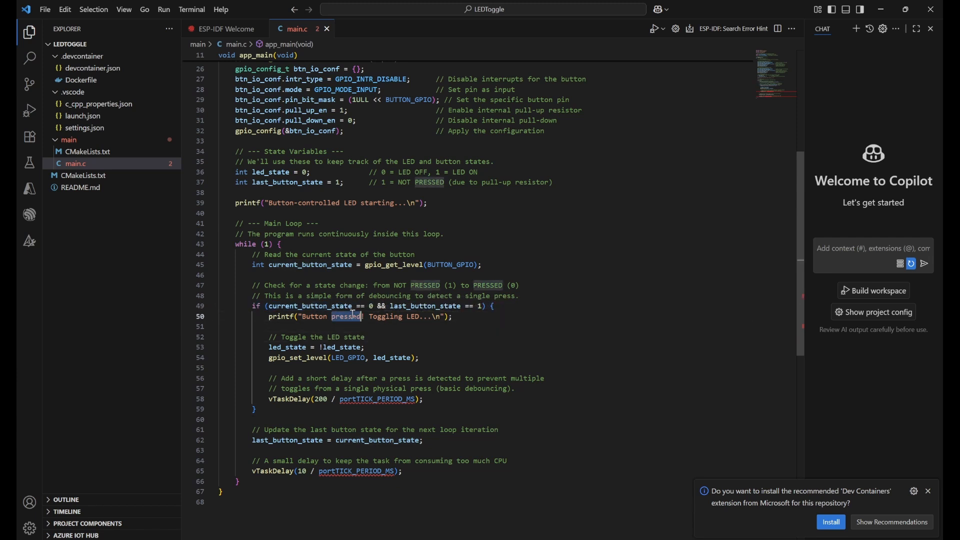
pyautogui.click(288, 346)
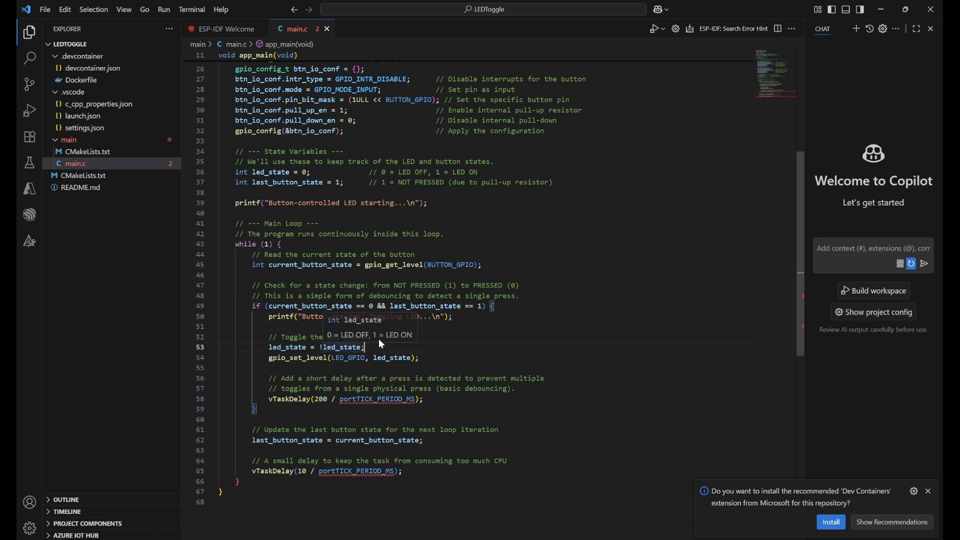
pyautogui.moveTo(340, 394)
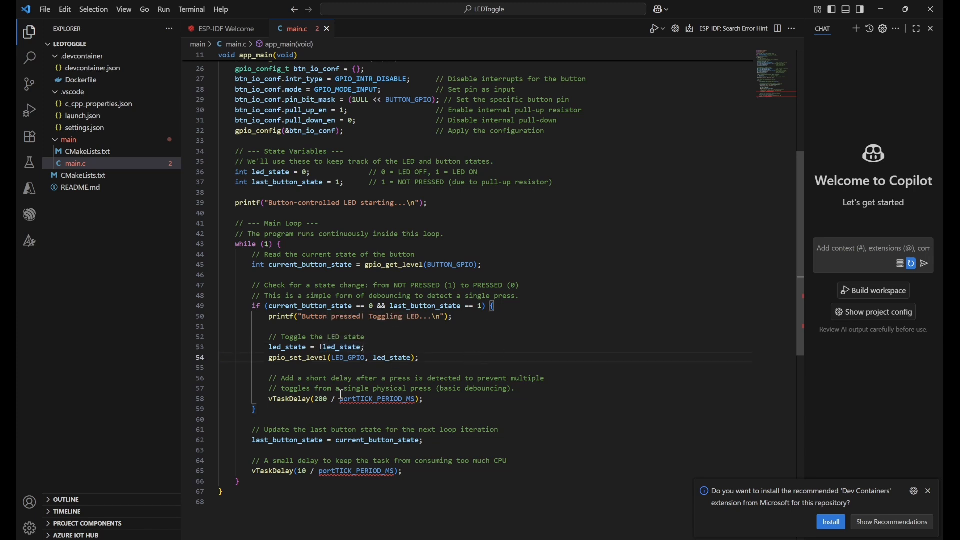
pyautogui.moveTo(297, 357)
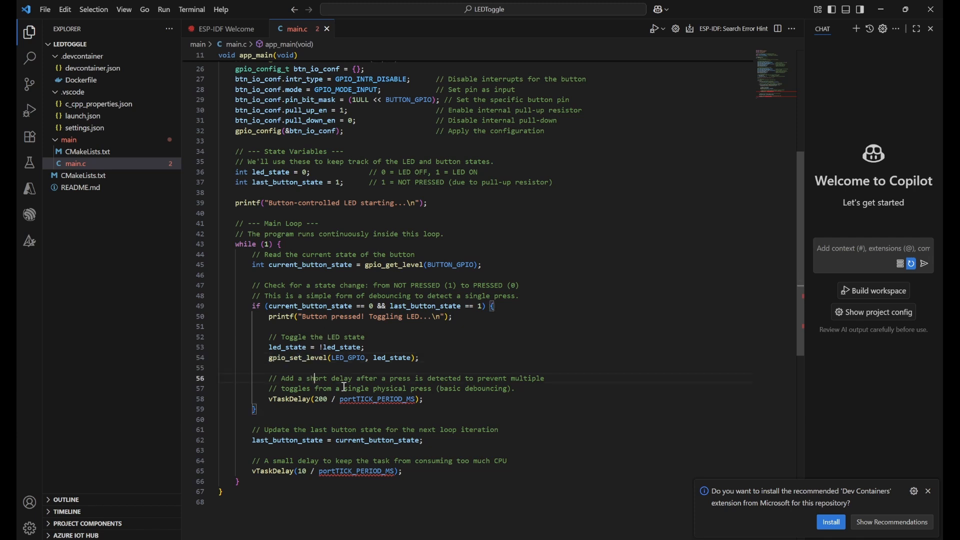
pyautogui.doubleClick(392, 358)
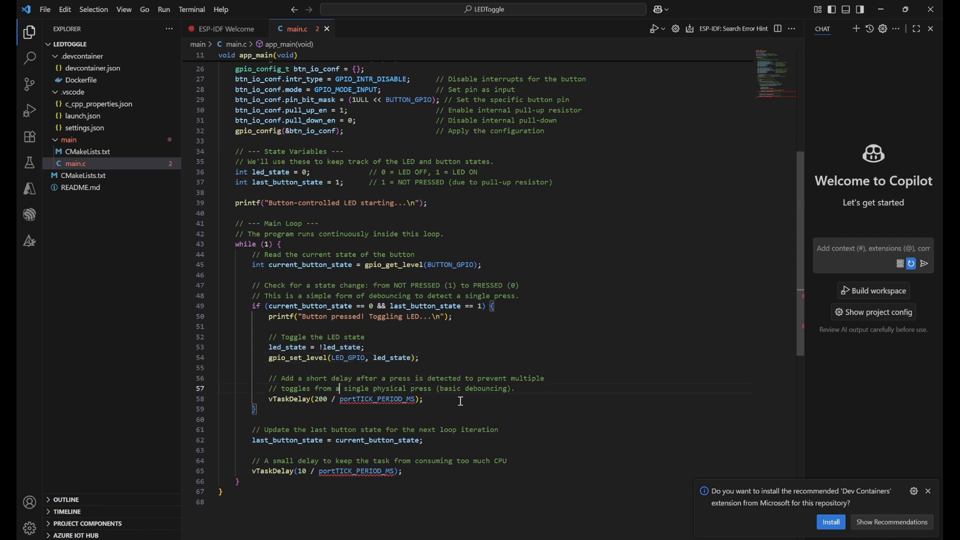
pyautogui.click(449, 409)
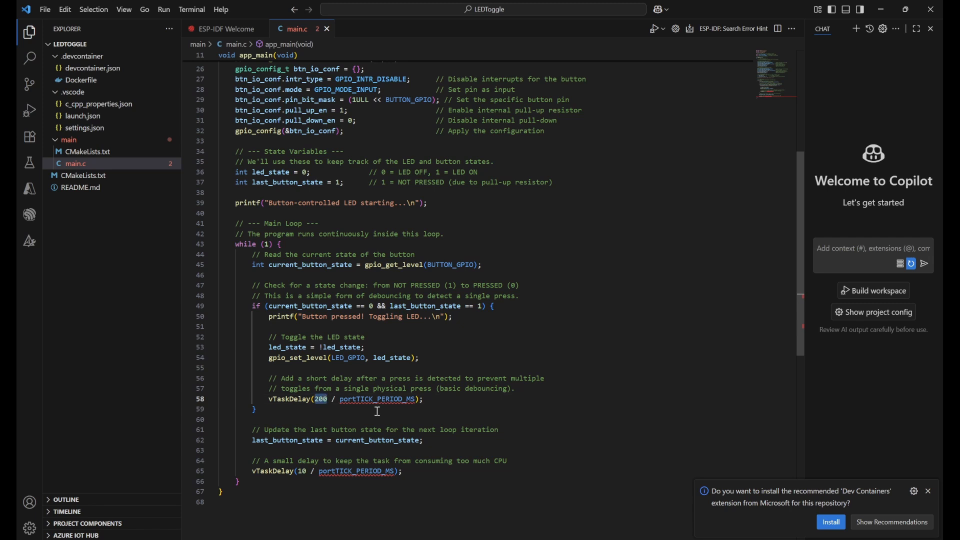
pyautogui.click(364, 399)
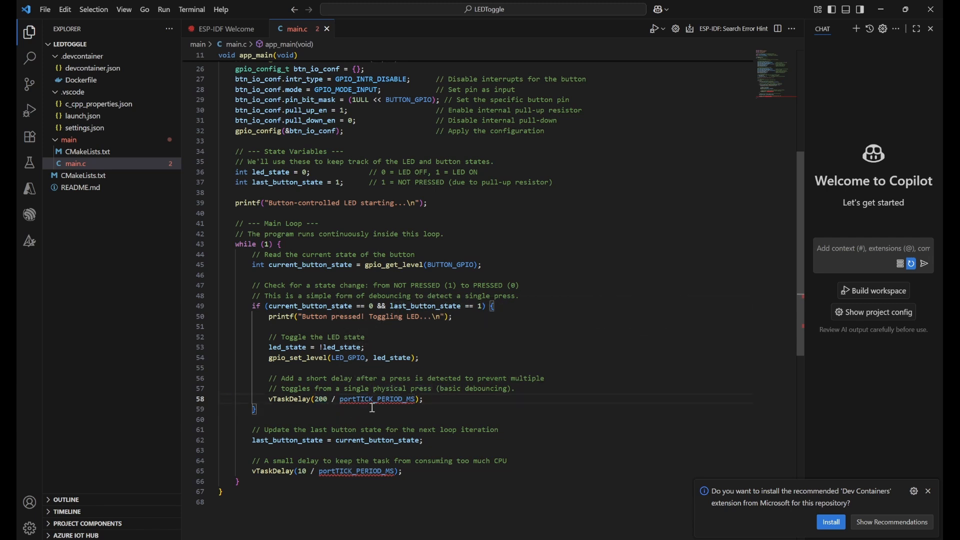
pyautogui.moveTo(395, 412)
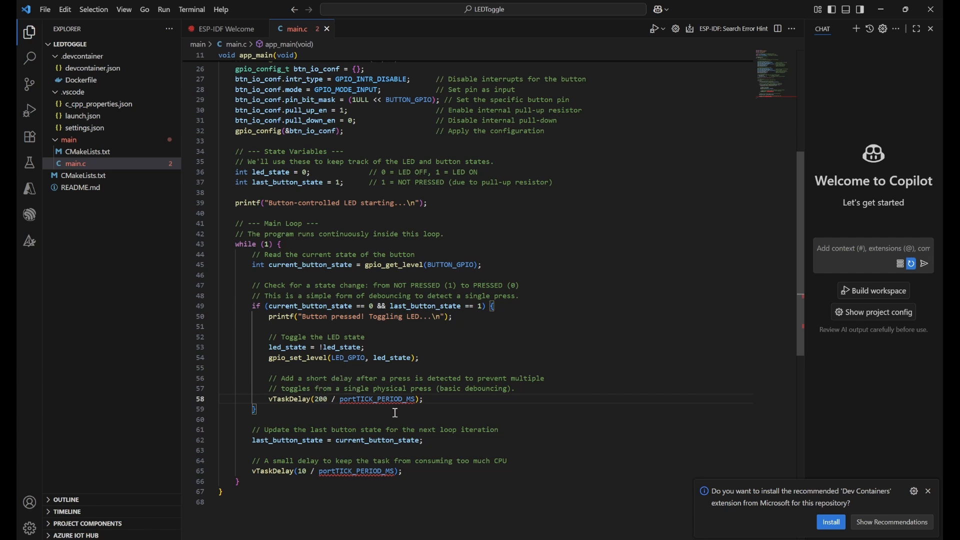
pyautogui.moveTo(451, 404)
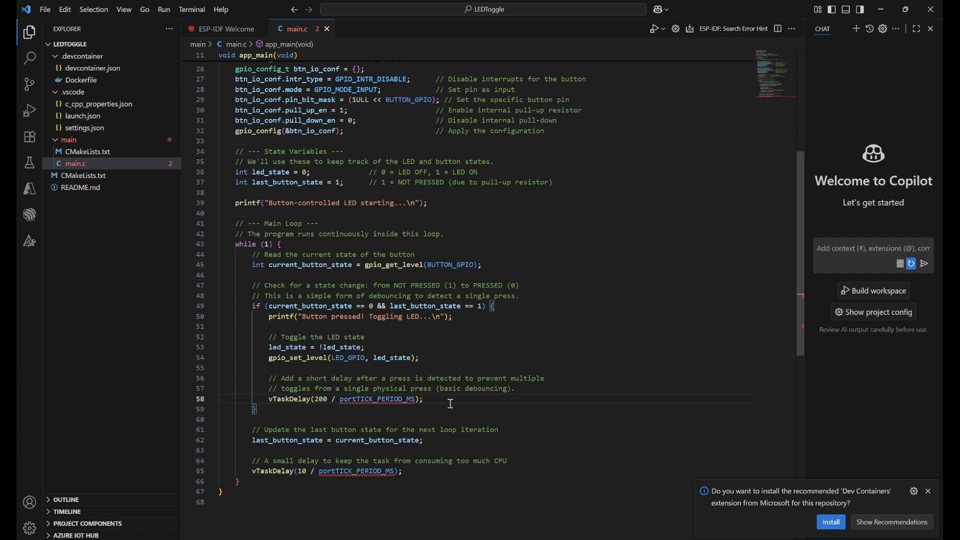
pyautogui.moveTo(343, 417)
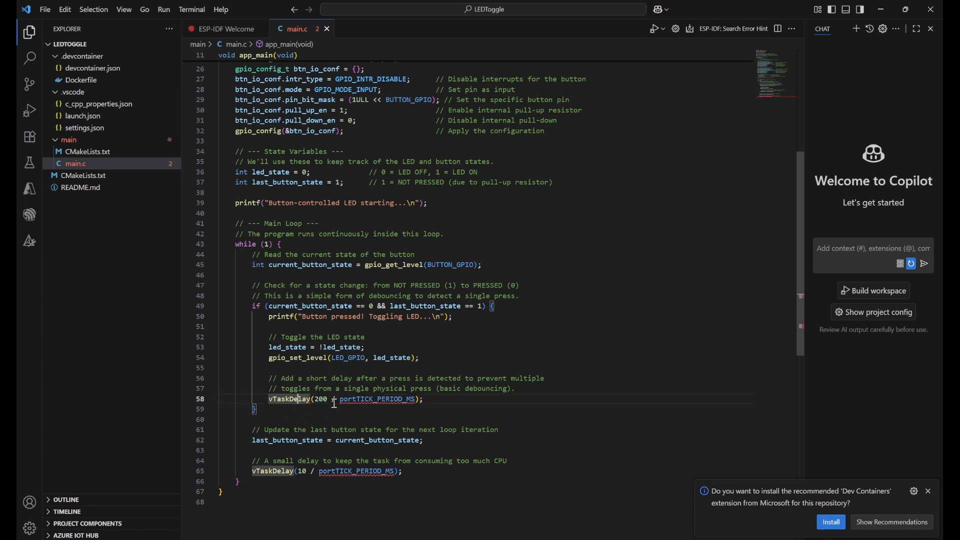
pyautogui.doubleClick(377, 398)
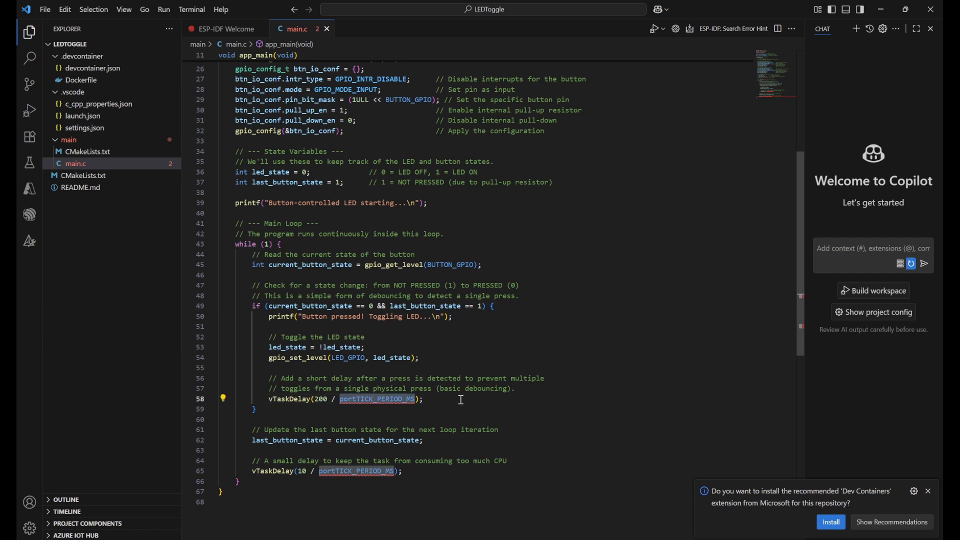
pyautogui.click(383, 398)
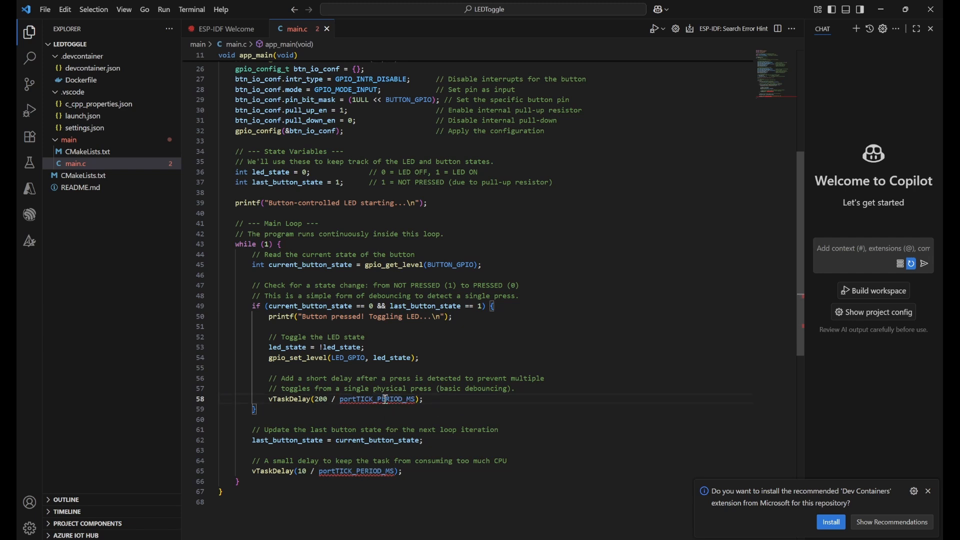
pyautogui.click(376, 398)
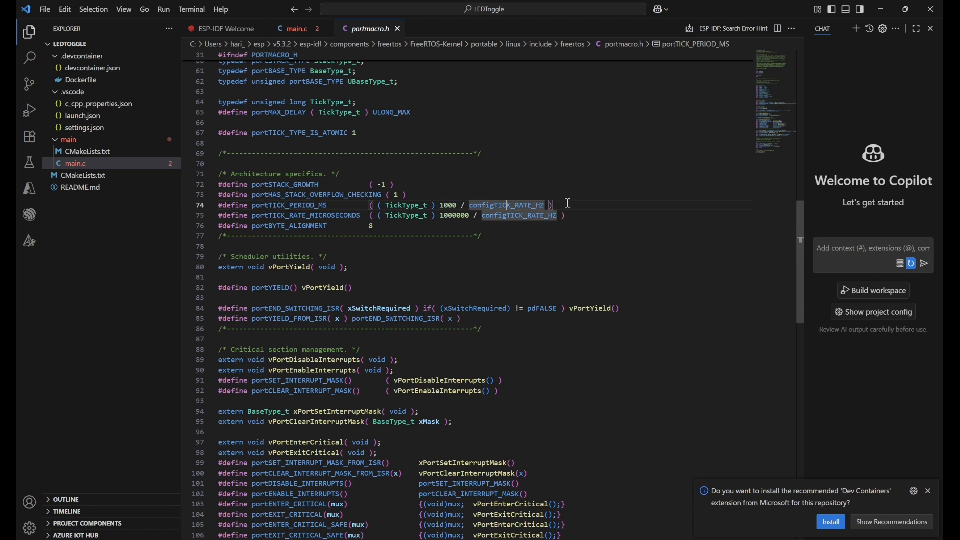
pyautogui.click(297, 28)
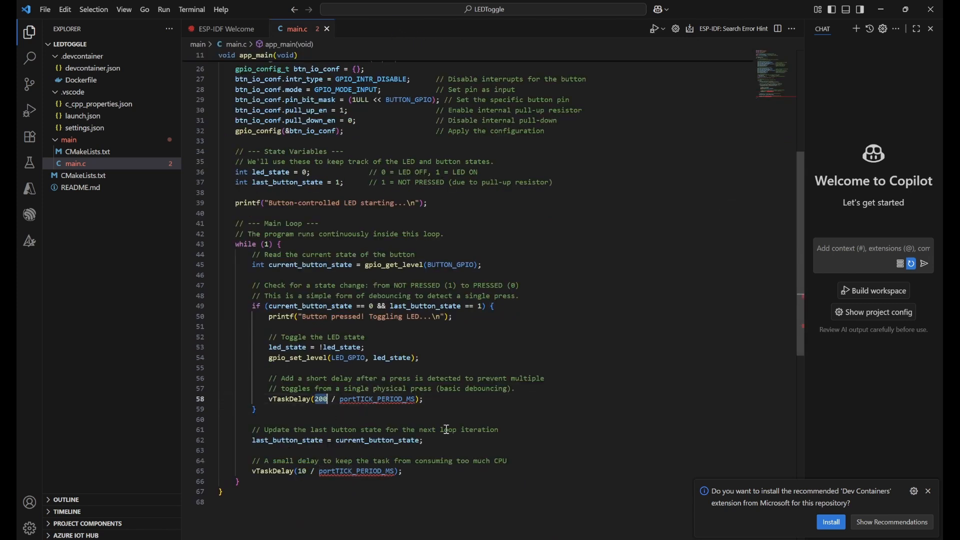
pyautogui.doubleClick(378, 440)
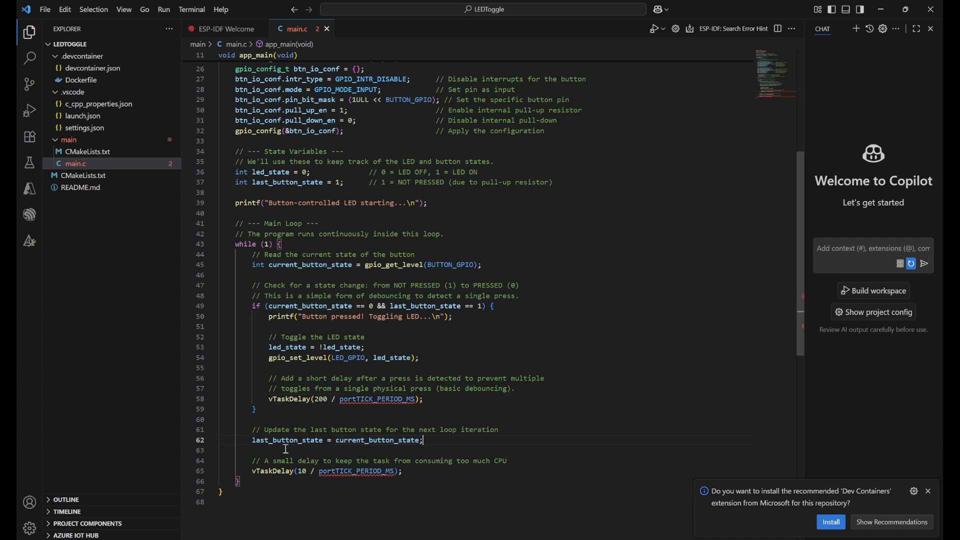
pyautogui.doubleClick(287, 439)
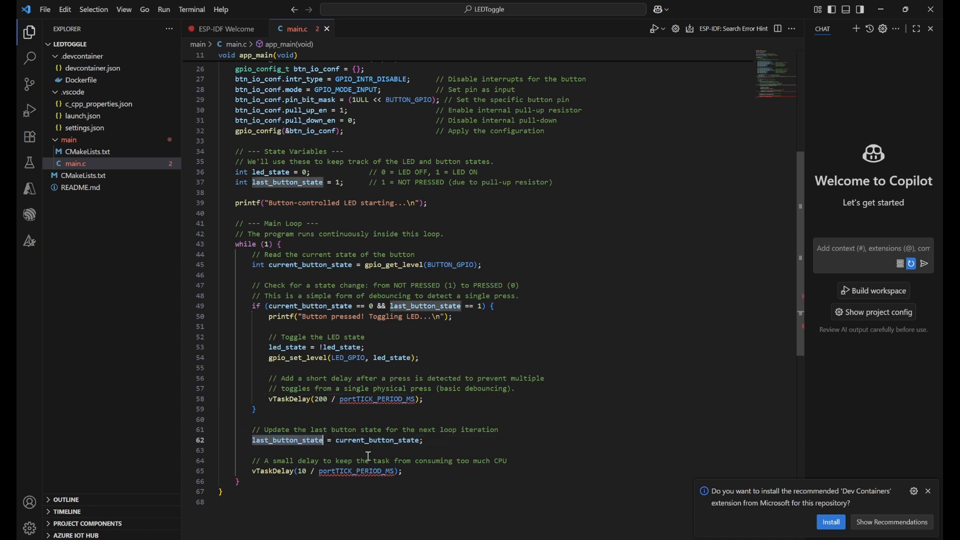
pyautogui.click(456, 440)
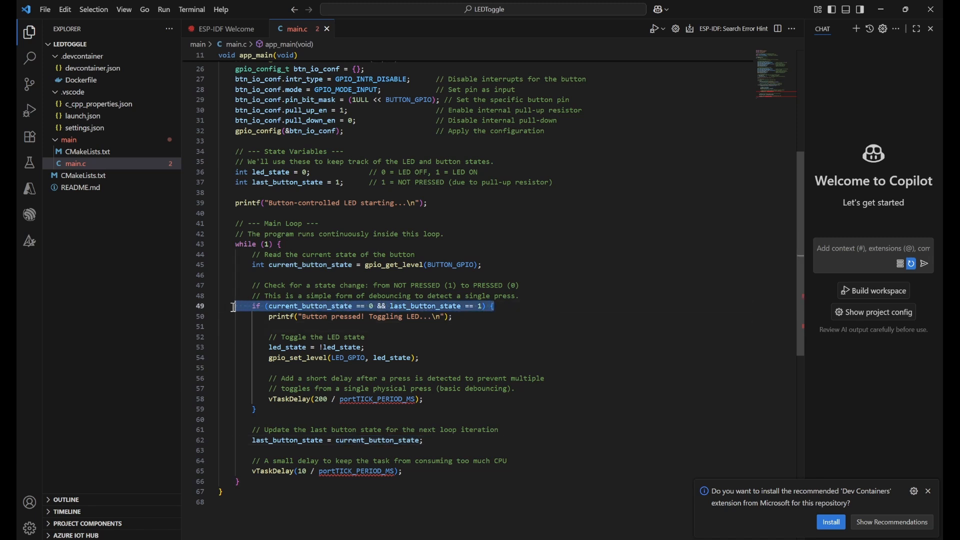
pyautogui.moveTo(503, 348)
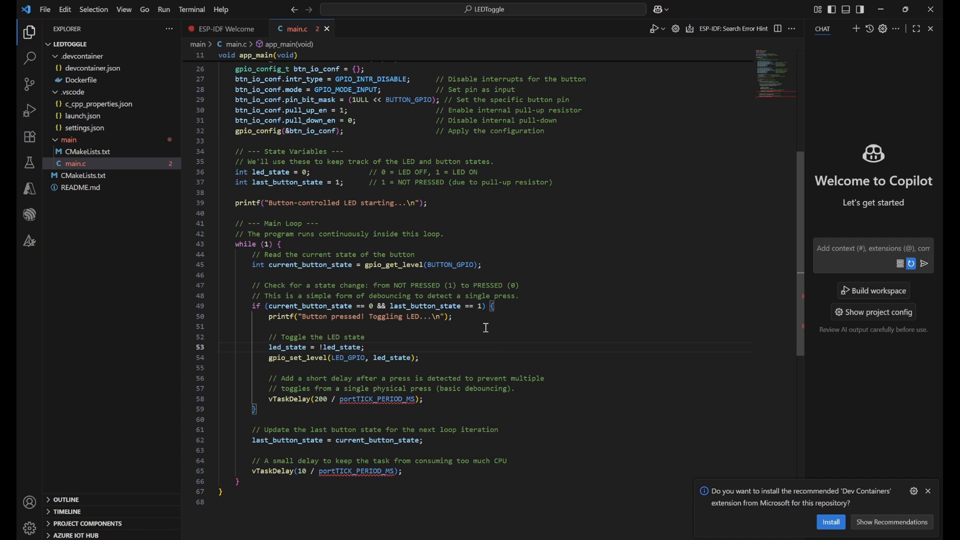
pyautogui.scroll(-3)
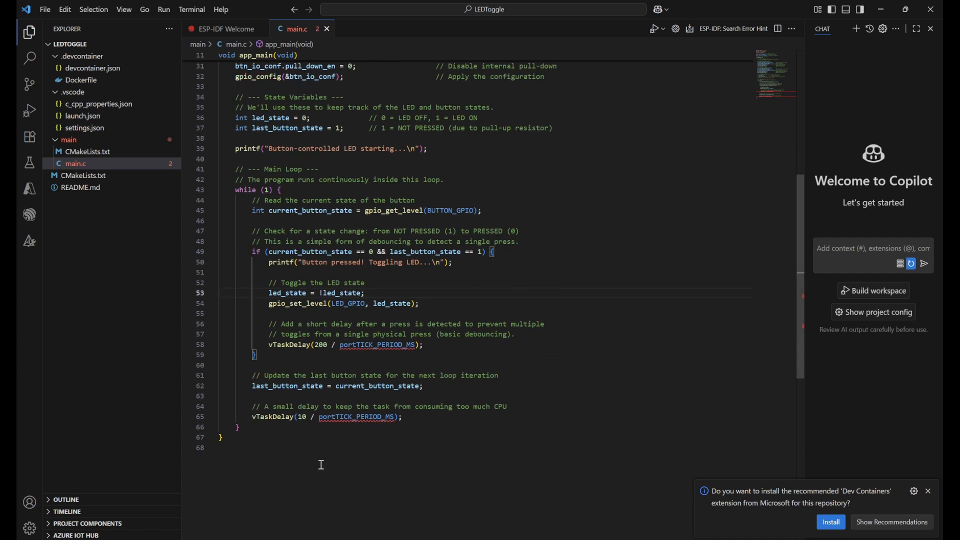
pyautogui.moveTo(433, 409)
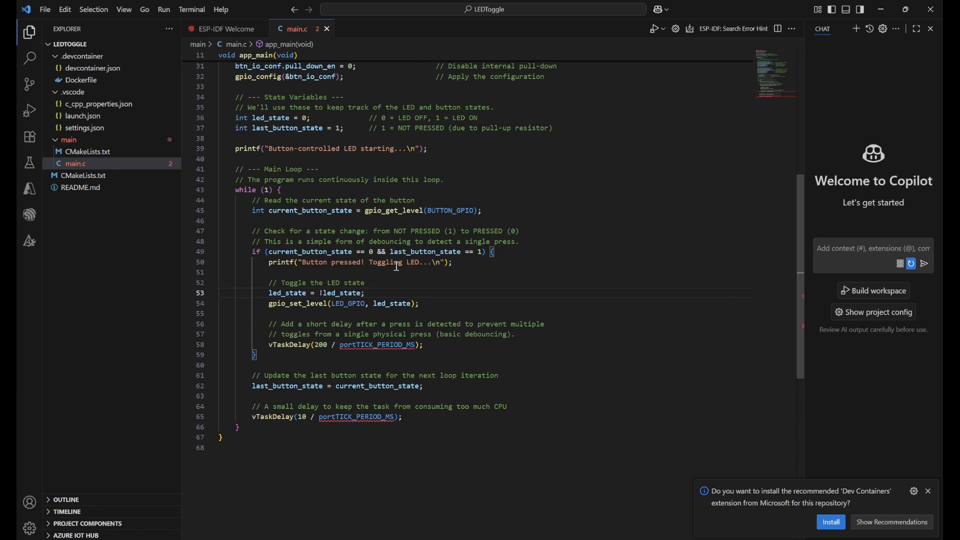
pyautogui.moveTo(519, 409)
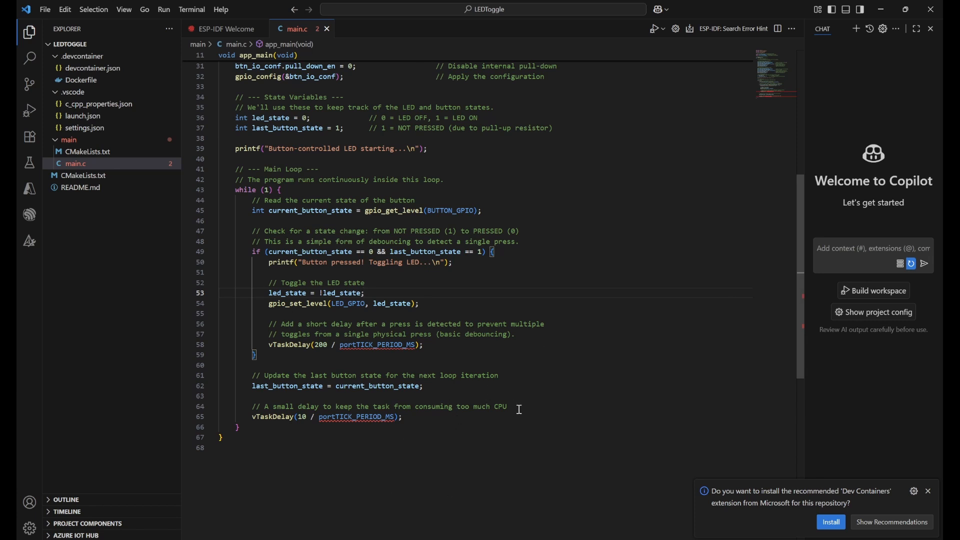
pyautogui.scroll(3)
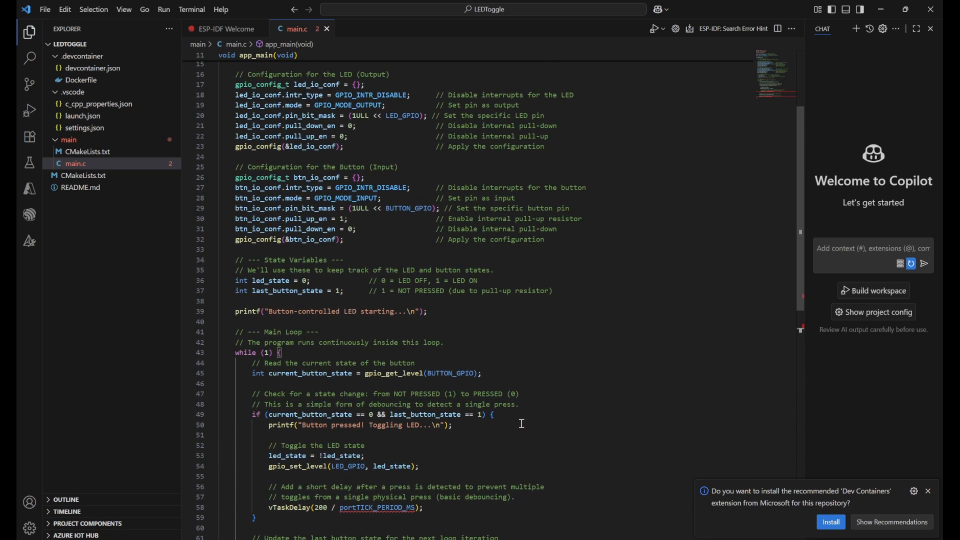
pyautogui.moveTo(74, 232)
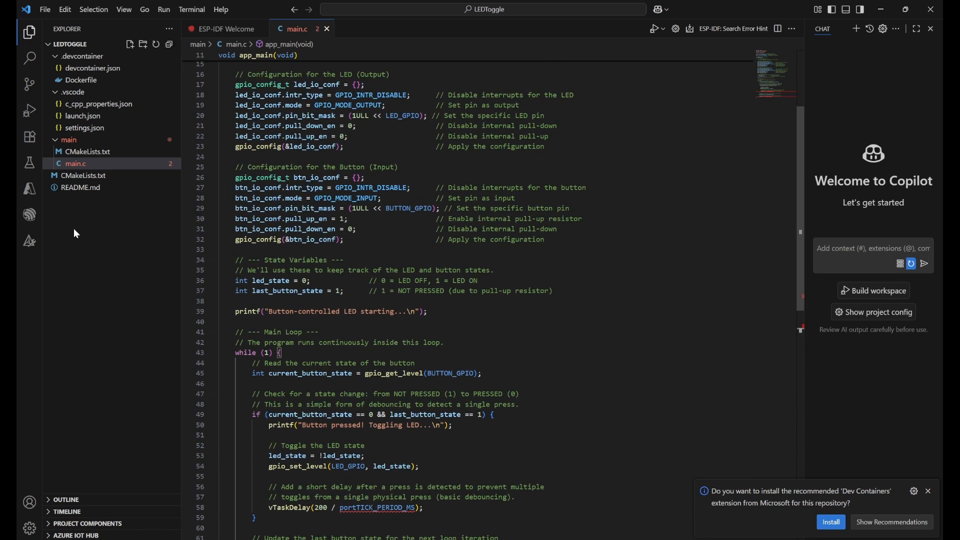
pyautogui.moveTo(29, 215)
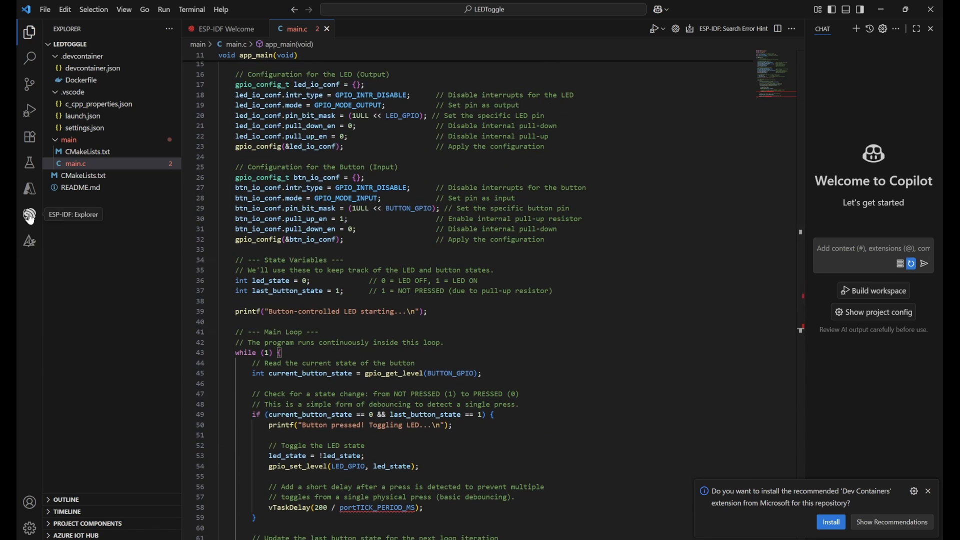
# Step: Set the serial port for the connected board to COM3 from the ESP-IDF commands
pyautogui.click(29, 215)
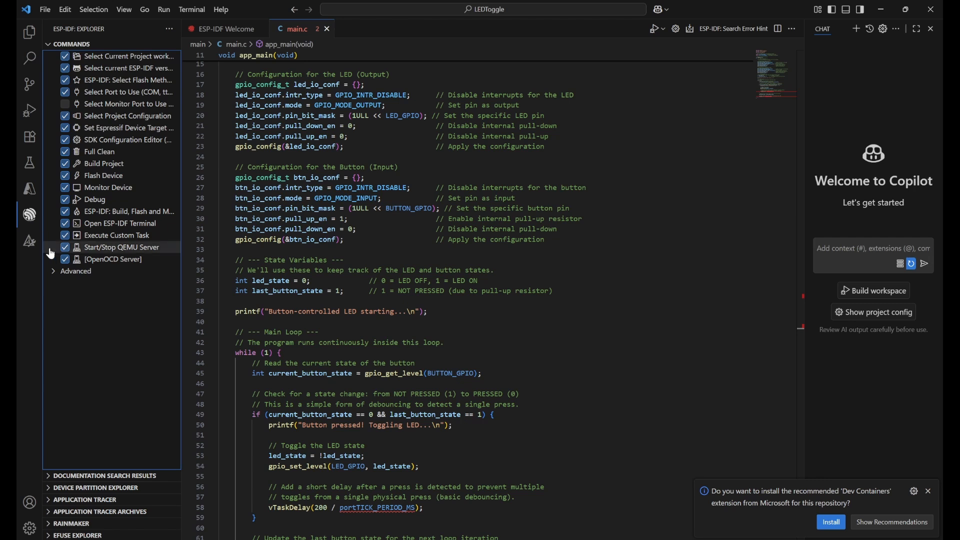
pyautogui.moveTo(122, 68)
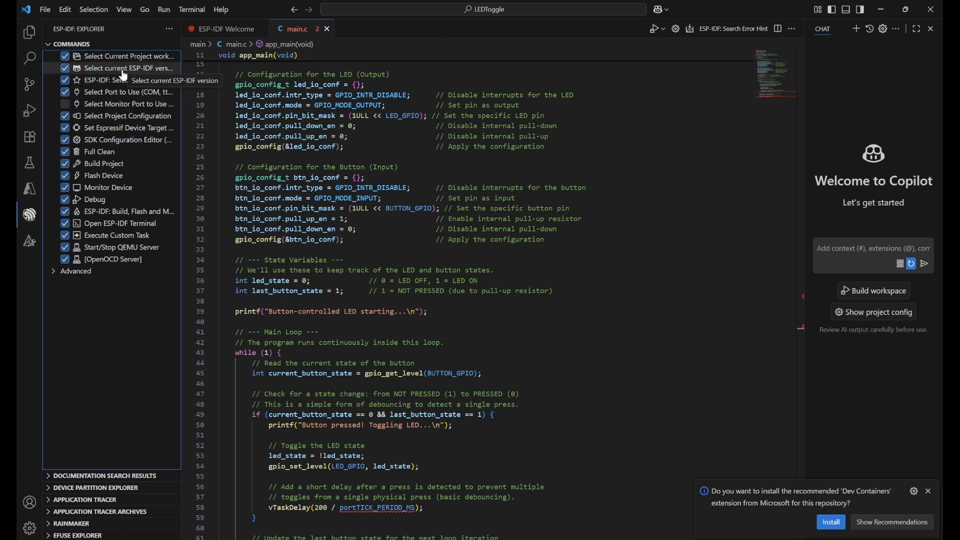
pyautogui.moveTo(122, 68)
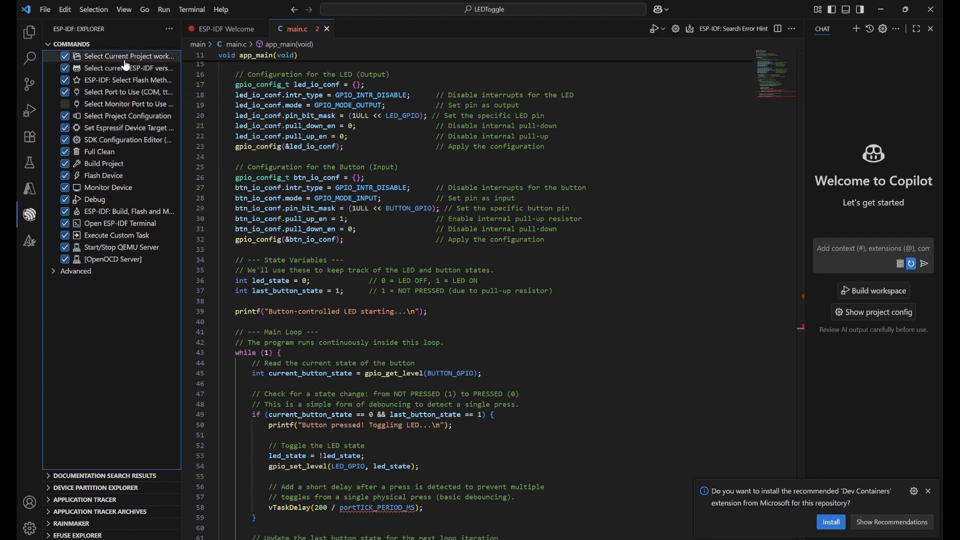
pyautogui.moveTo(128, 104)
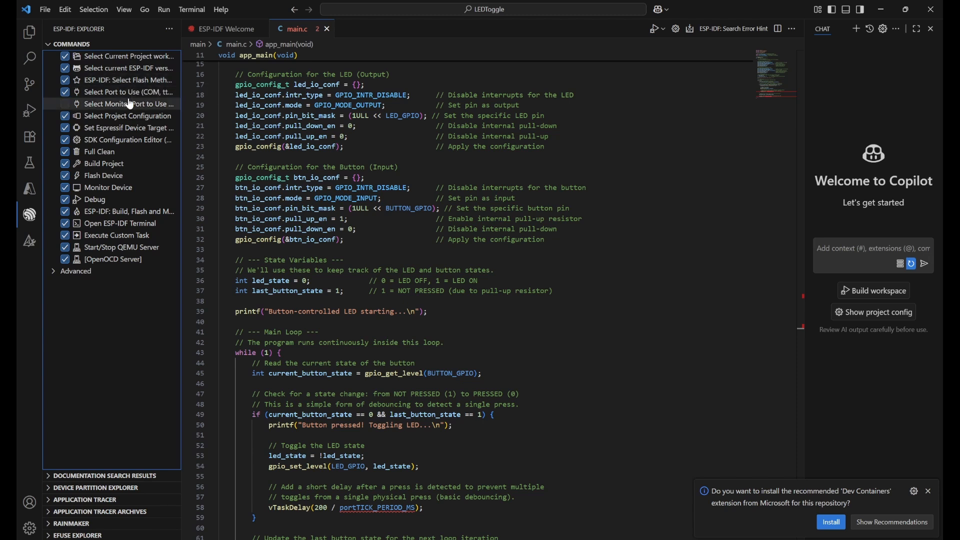
pyautogui.click(128, 92)
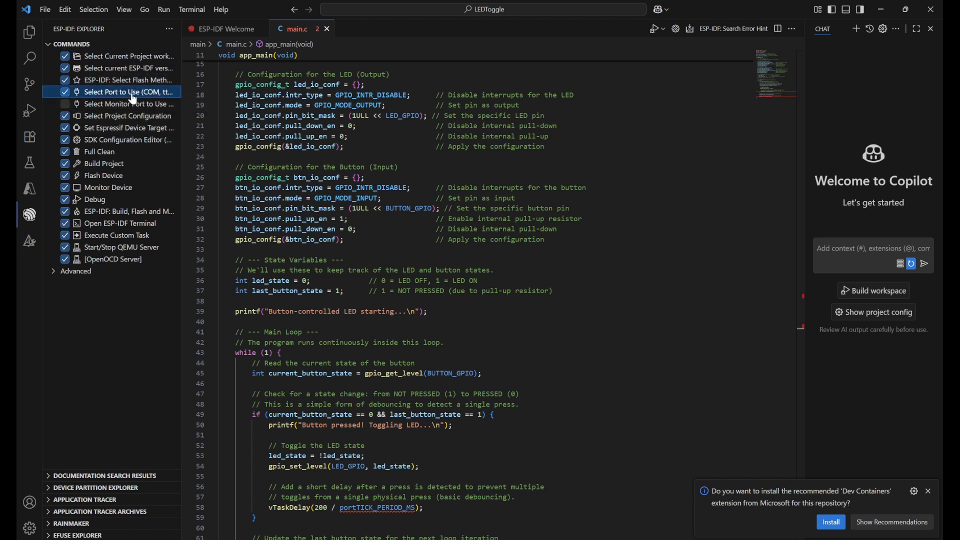
pyautogui.click(125, 92)
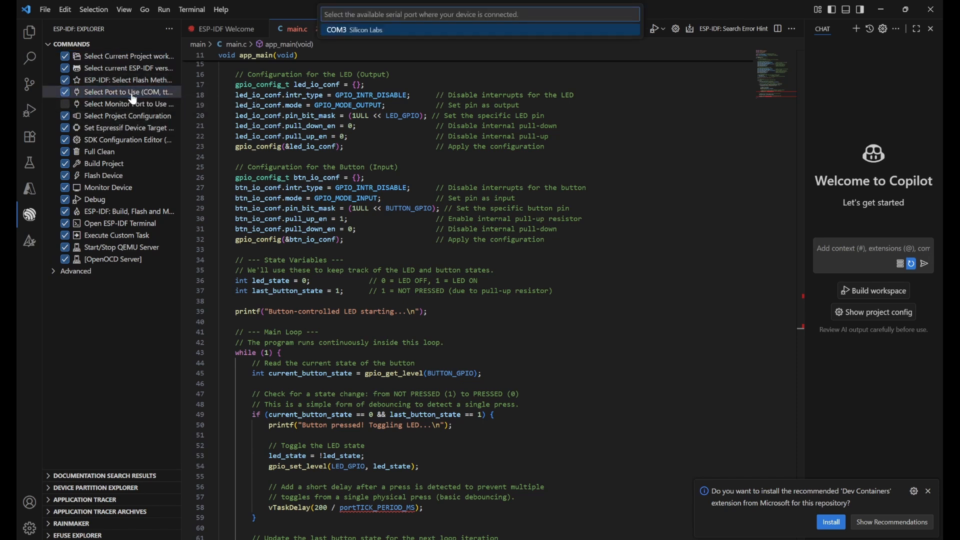
pyautogui.click(354, 29)
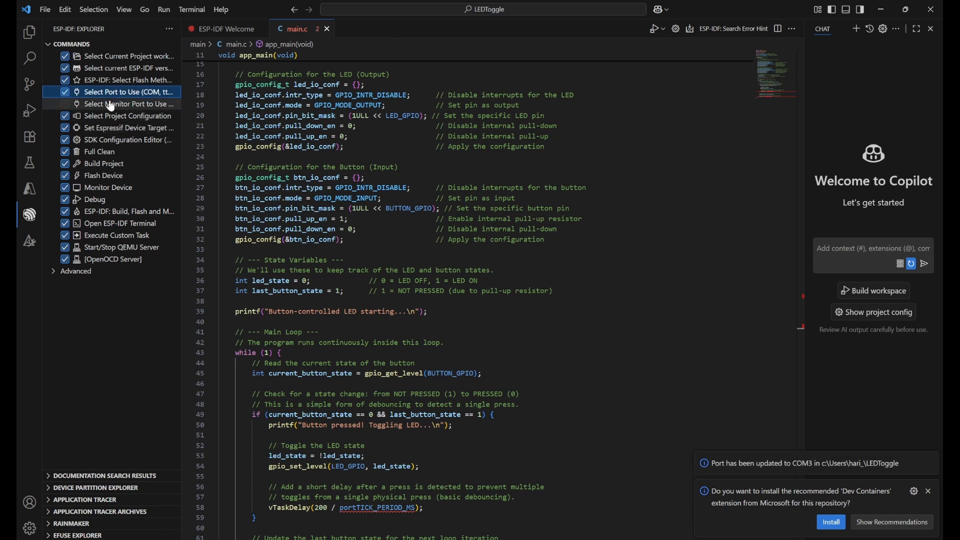
pyautogui.moveTo(110, 92)
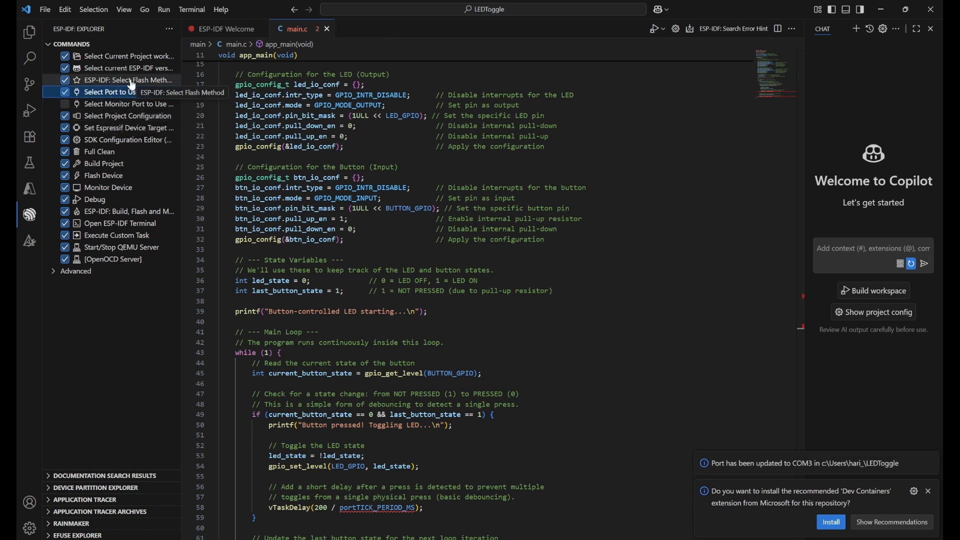
# Step: Set the flash method to UART and the Espressif device target to esp32
pyautogui.click(128, 80)
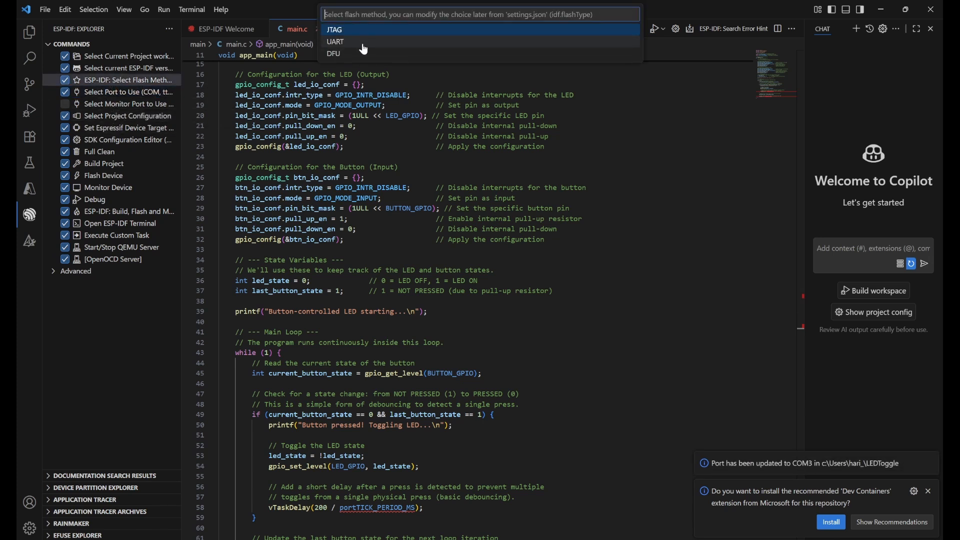
pyautogui.click(335, 42)
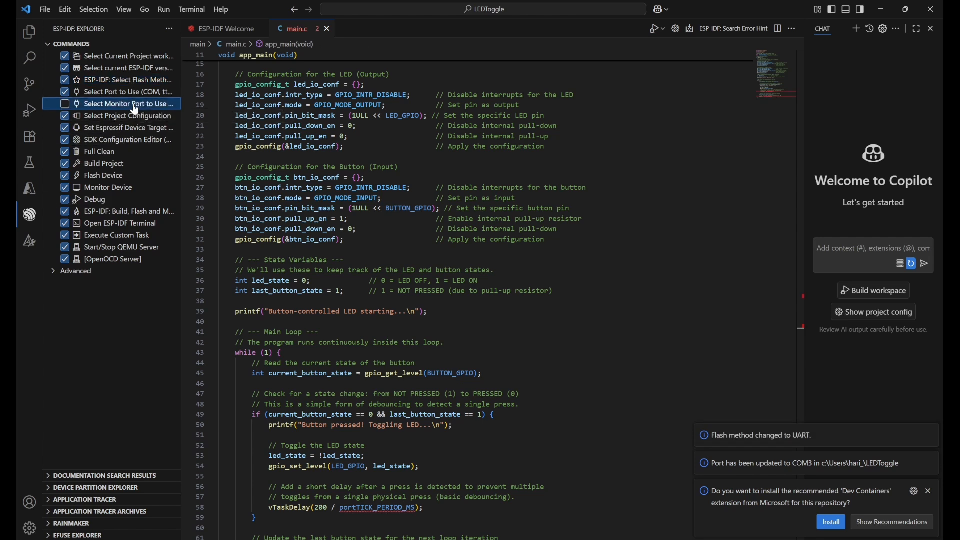
pyautogui.click(128, 104)
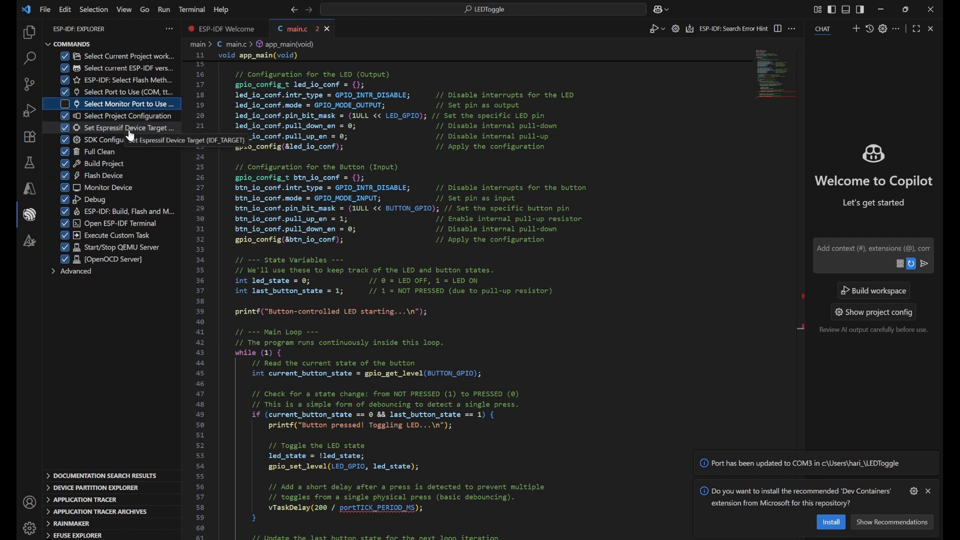
pyautogui.click(128, 128)
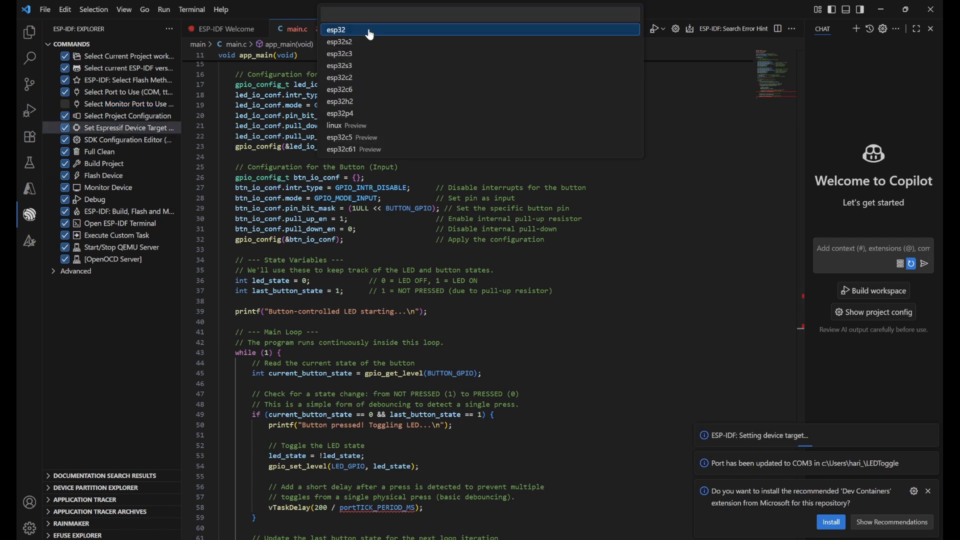
pyautogui.click(336, 29)
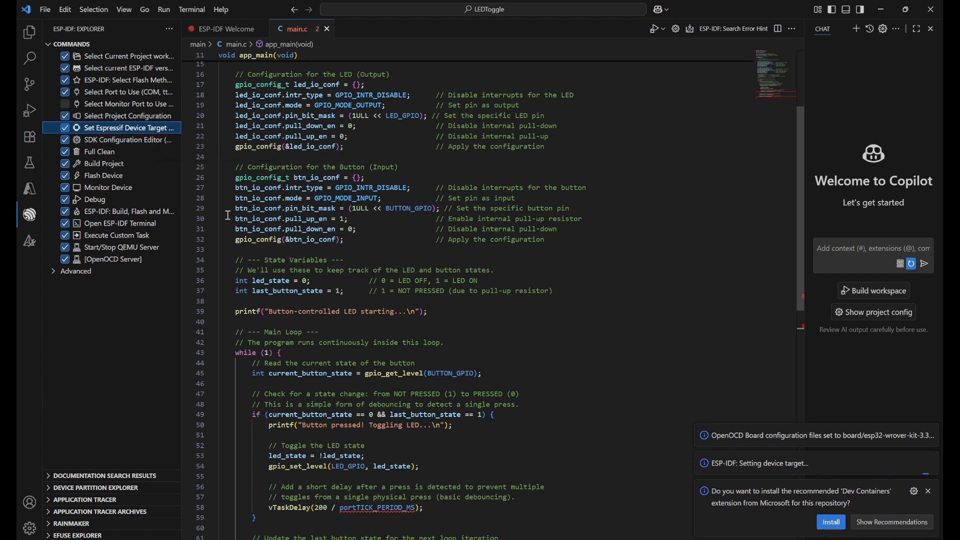
pyautogui.moveTo(365, 197)
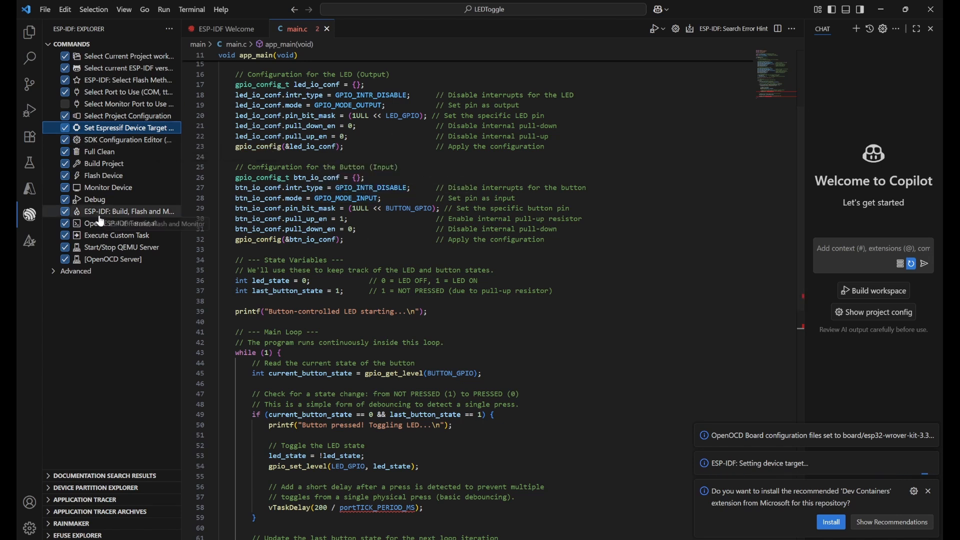
pyautogui.moveTo(104, 175)
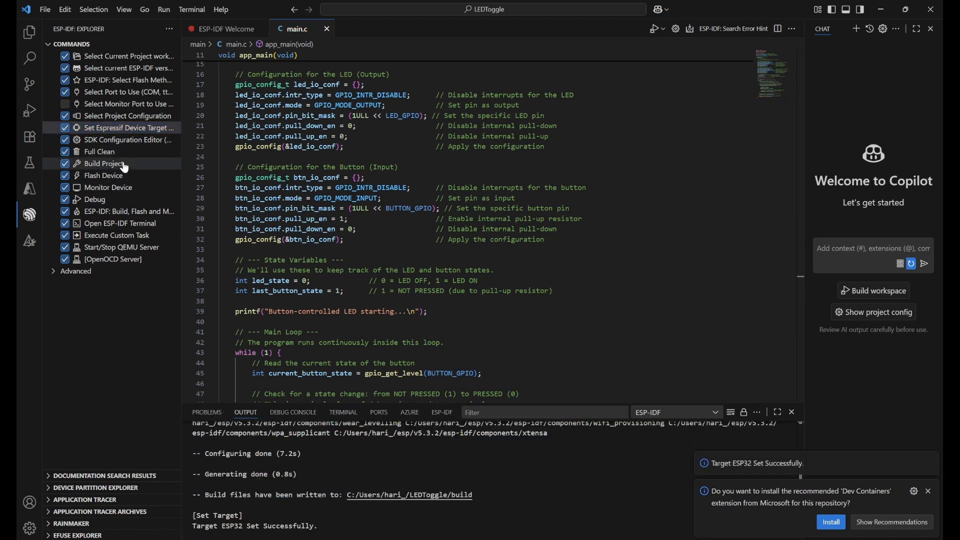
# Step: Build LEDToggle successfully and flash the firmware onto the ESP32 over COM3
pyautogui.click(104, 163)
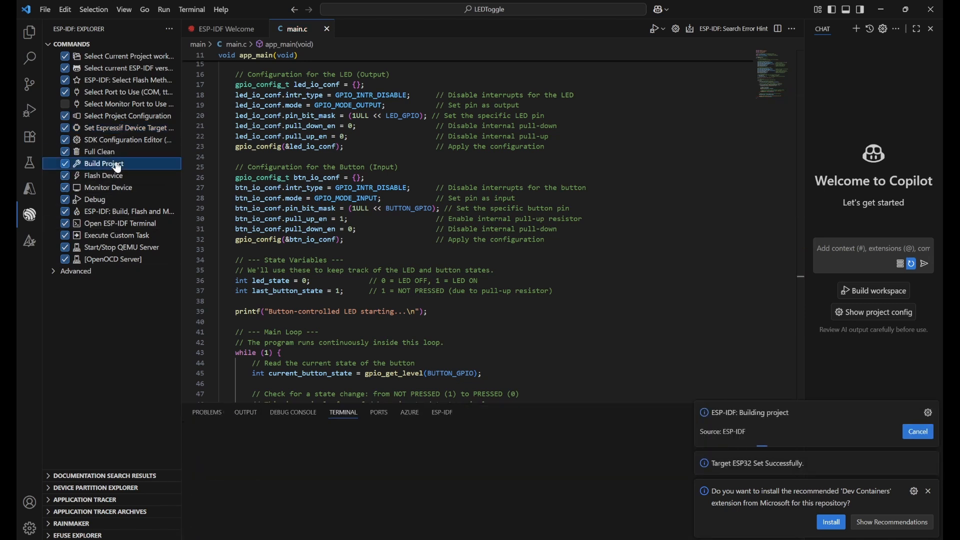
pyautogui.click(103, 164)
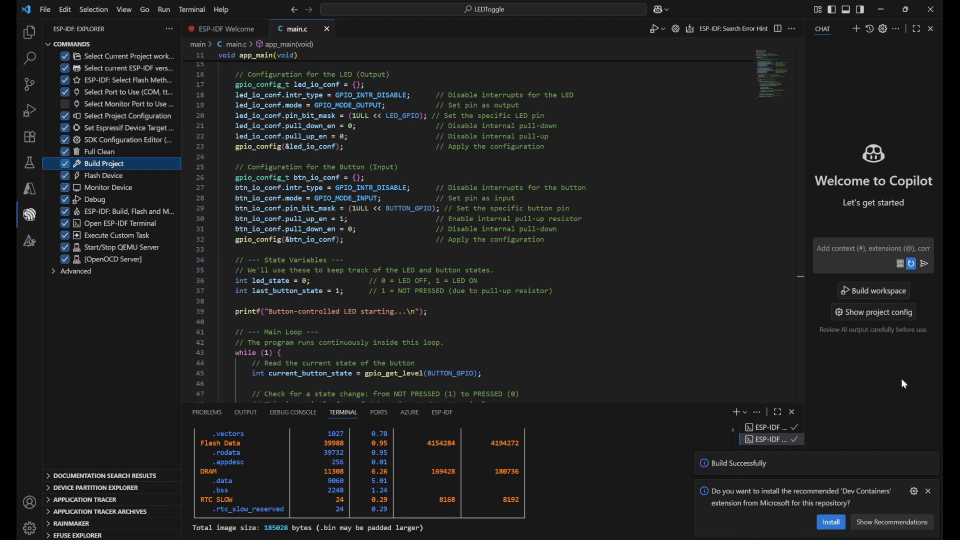
pyautogui.moveTo(141, 55)
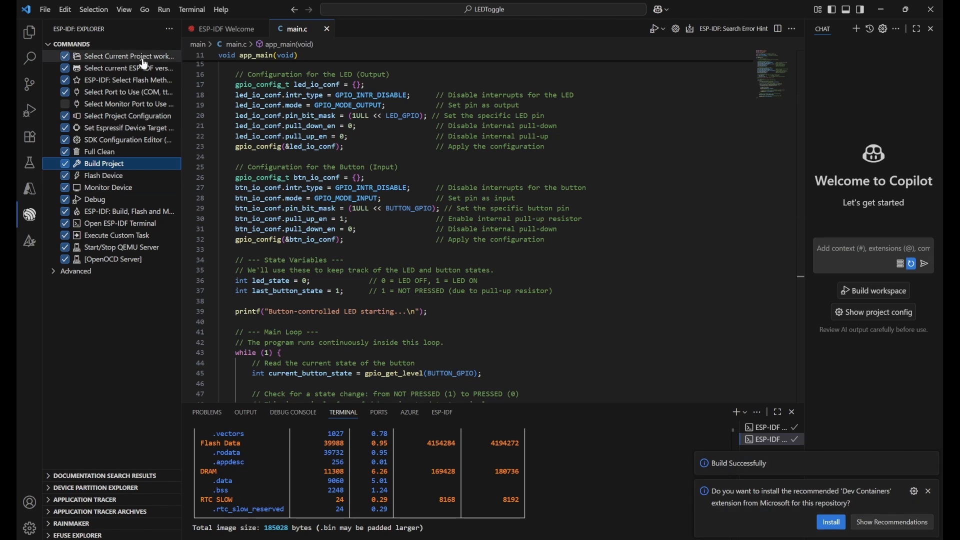
pyautogui.click(104, 175)
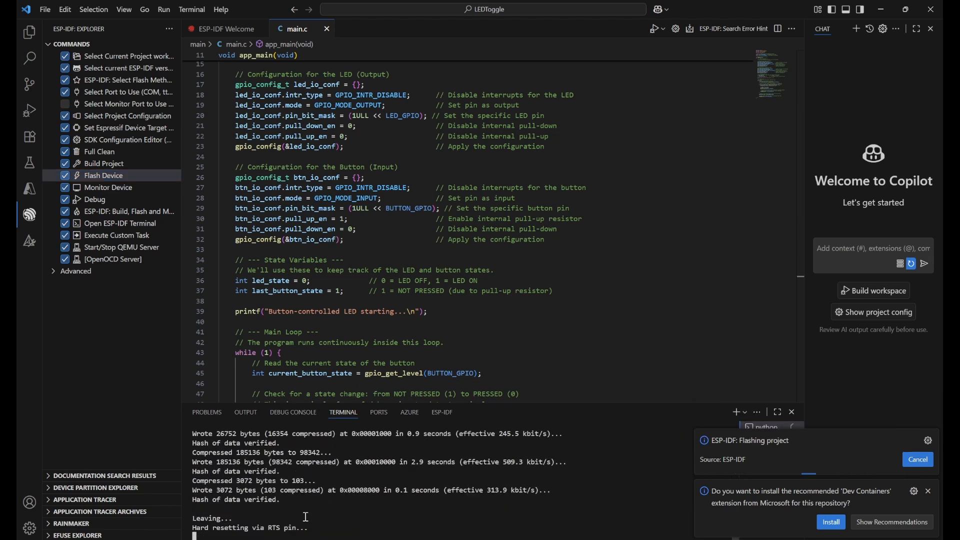
pyautogui.click(245, 411)
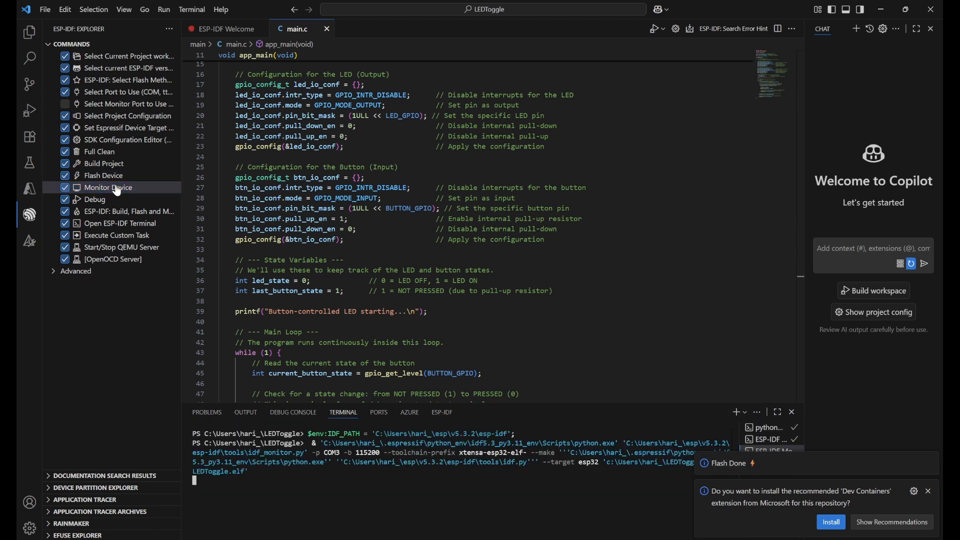
# Step: Start Monitor Device from the ESP-IDF Explorer and watch 'Button pressed! Toggling LED...' logs appear
pyautogui.click(108, 188)
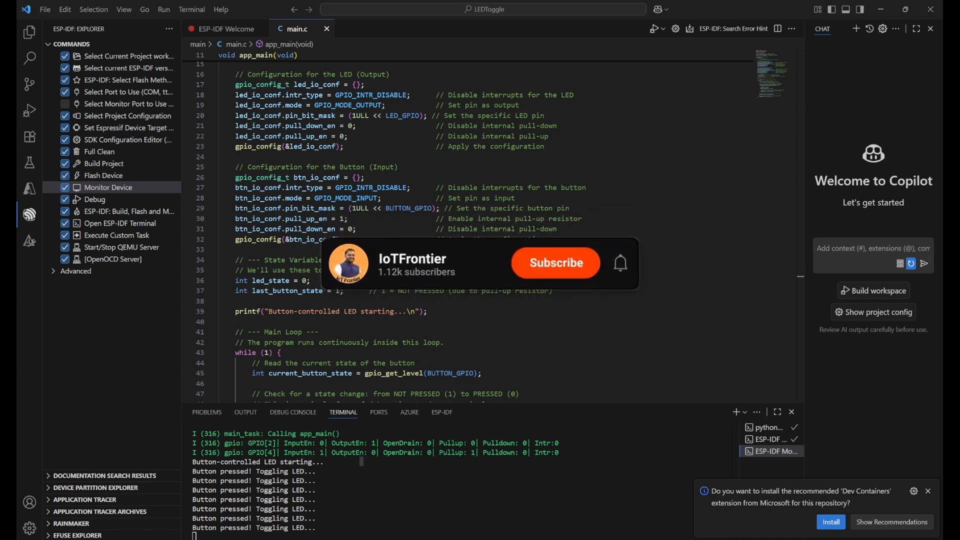
pyautogui.click(554, 262)
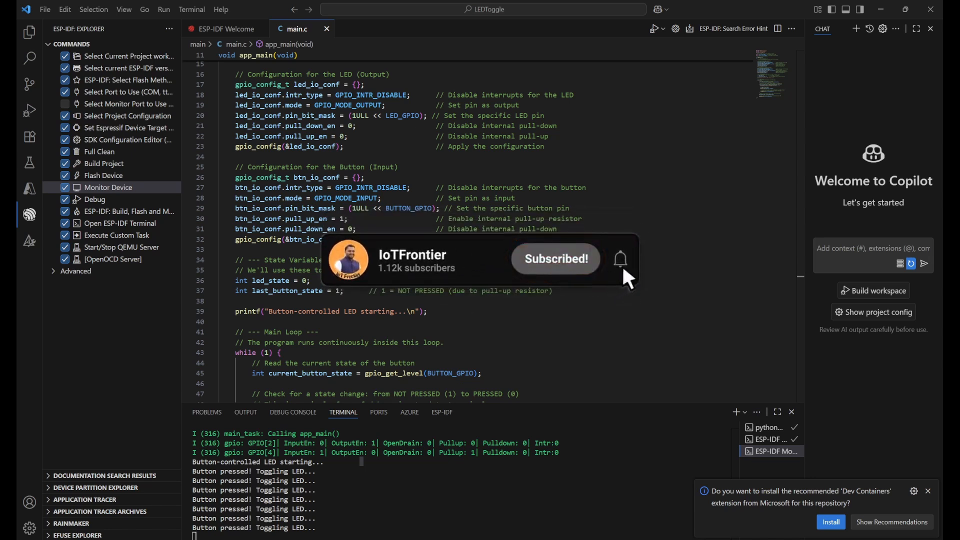